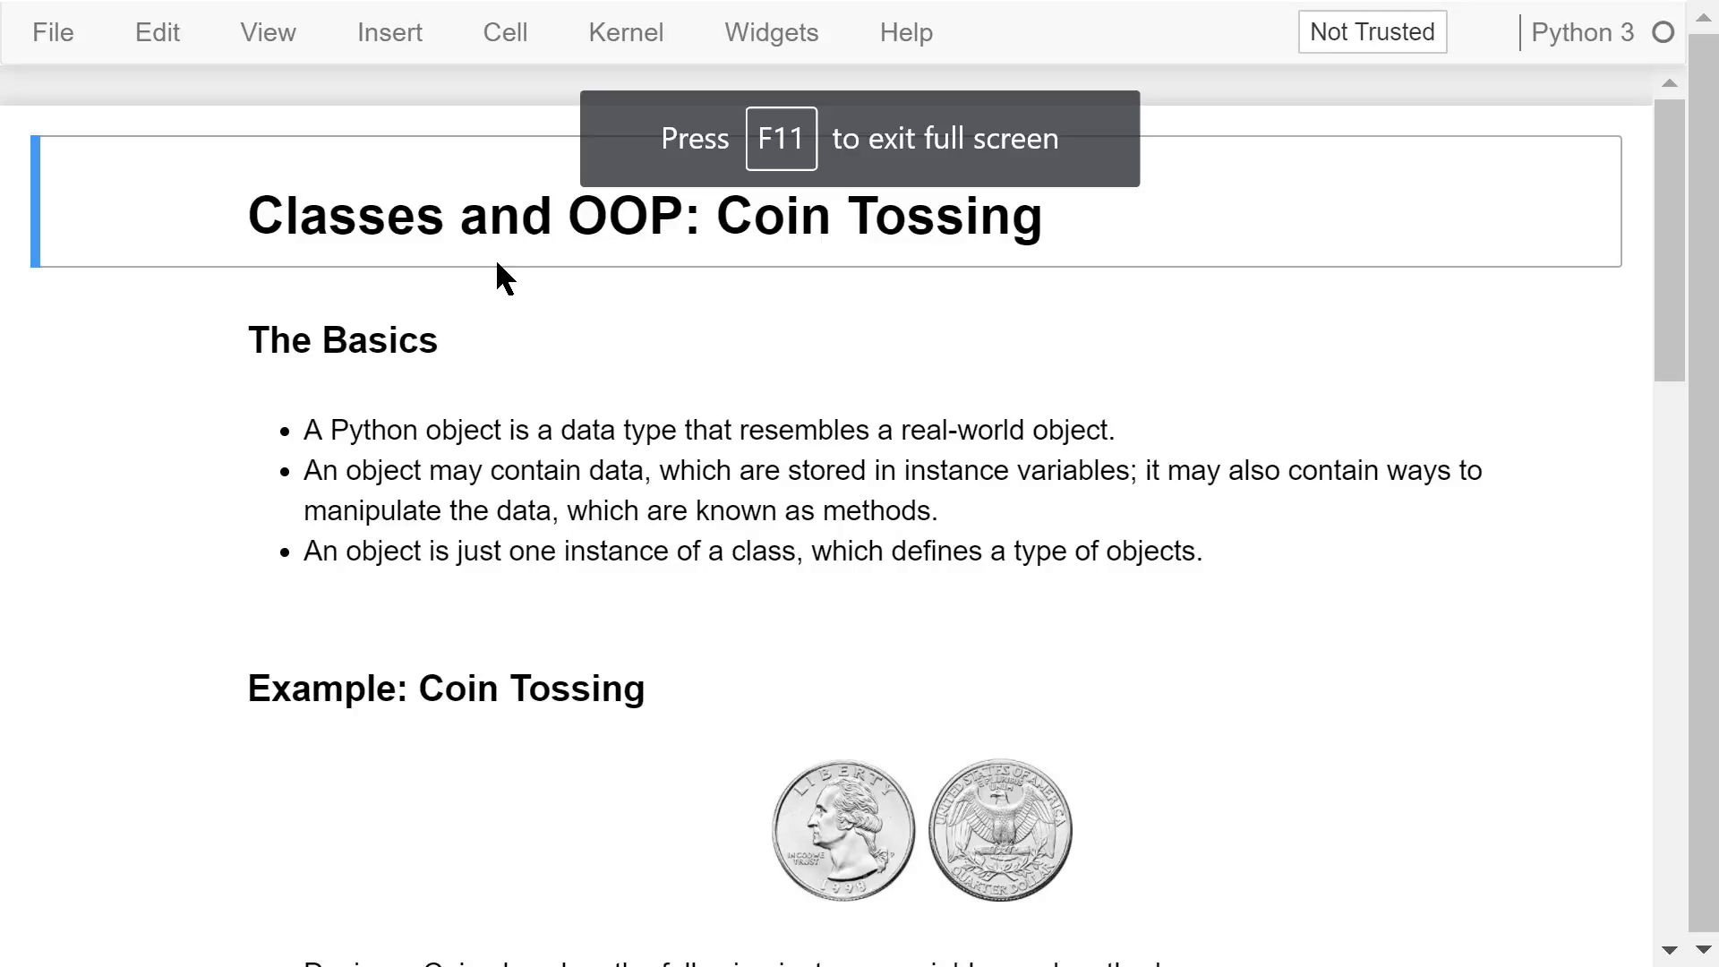
mouse_move(673, 282)
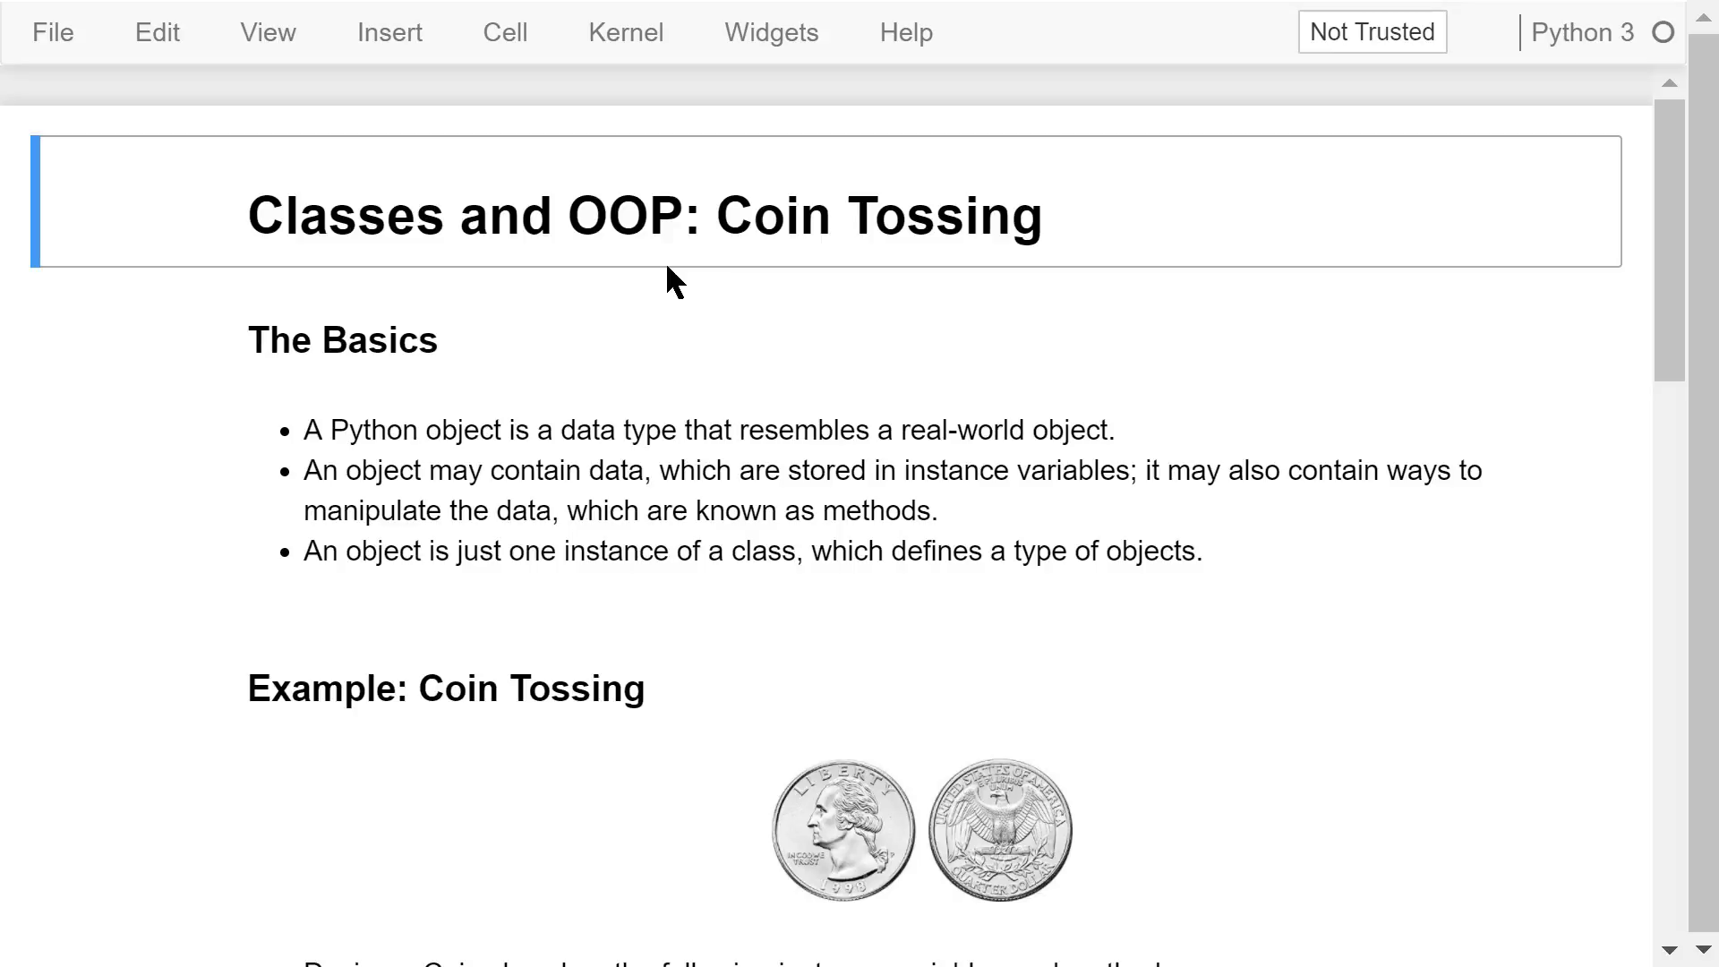
mouse_move(316, 469)
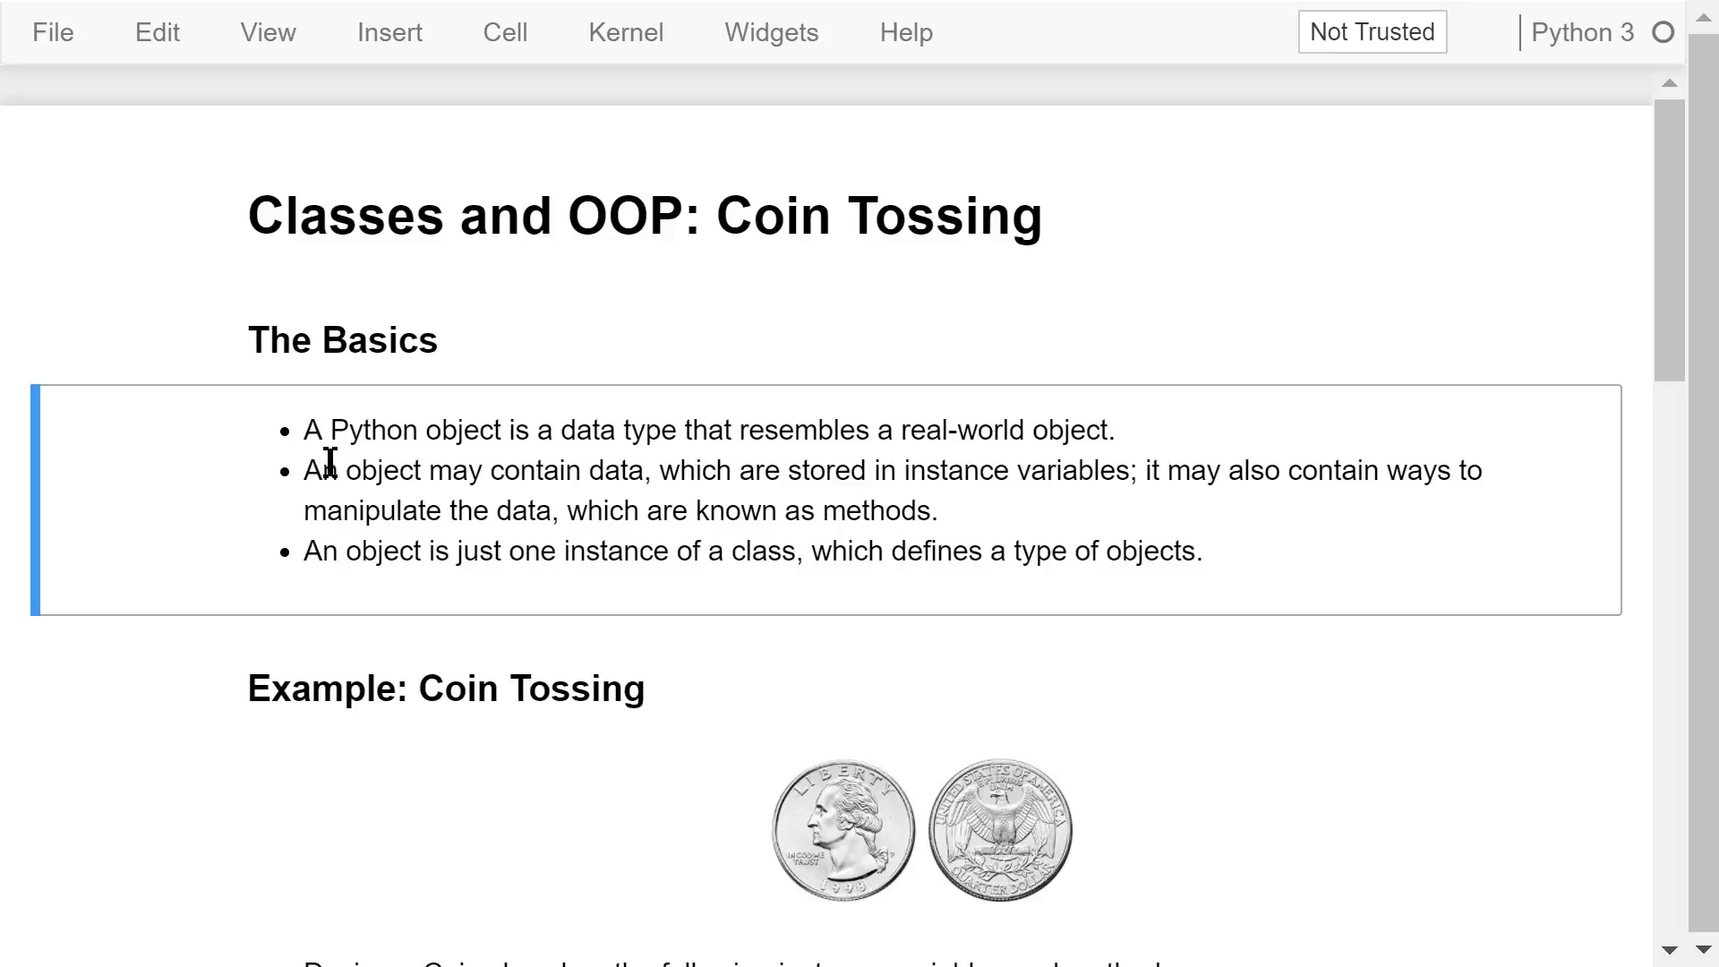
mouse_move(788, 479)
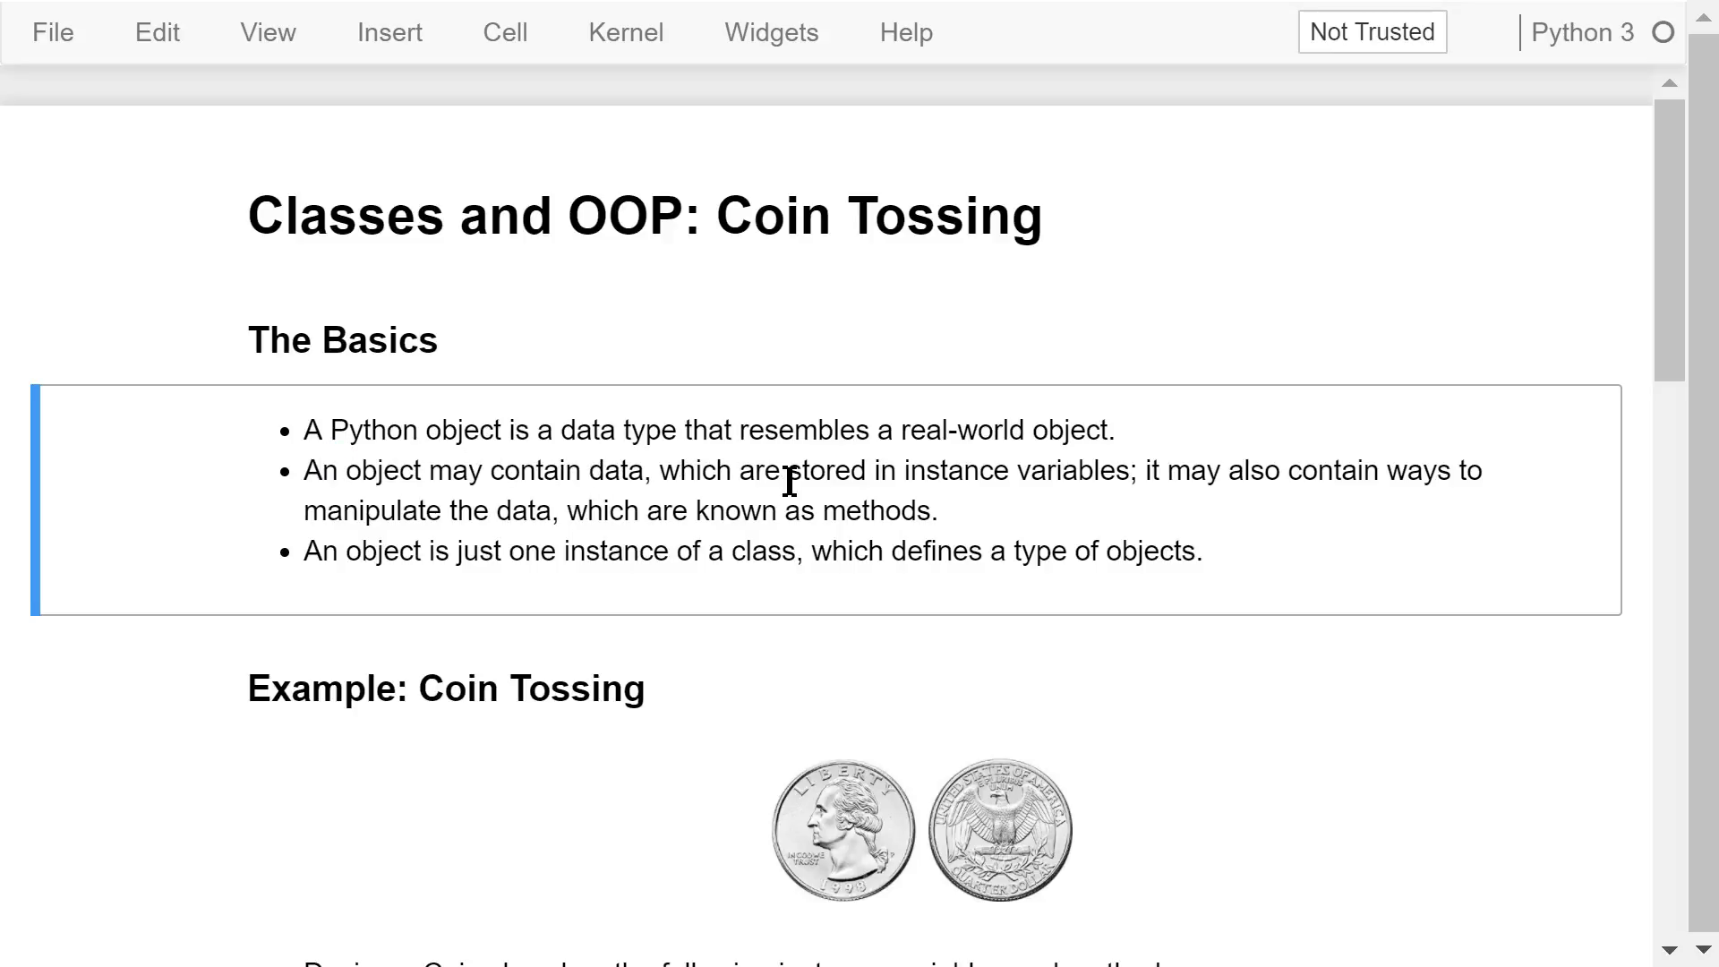
mouse_move(970, 515)
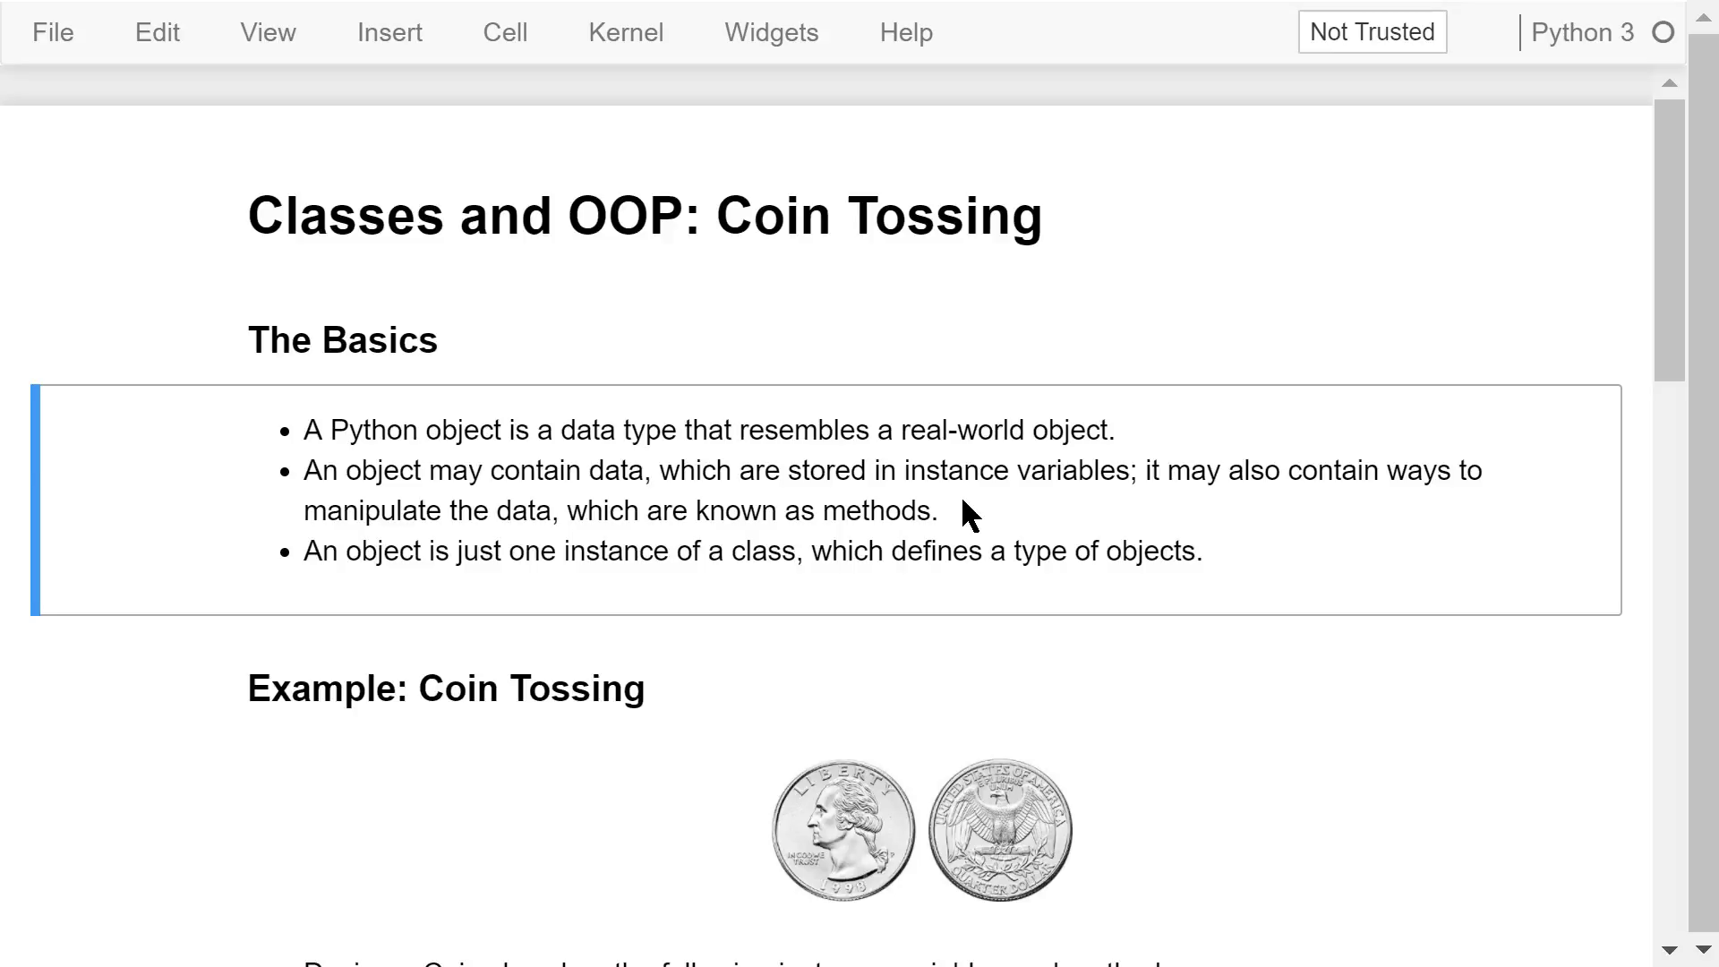
mouse_move(943, 603)
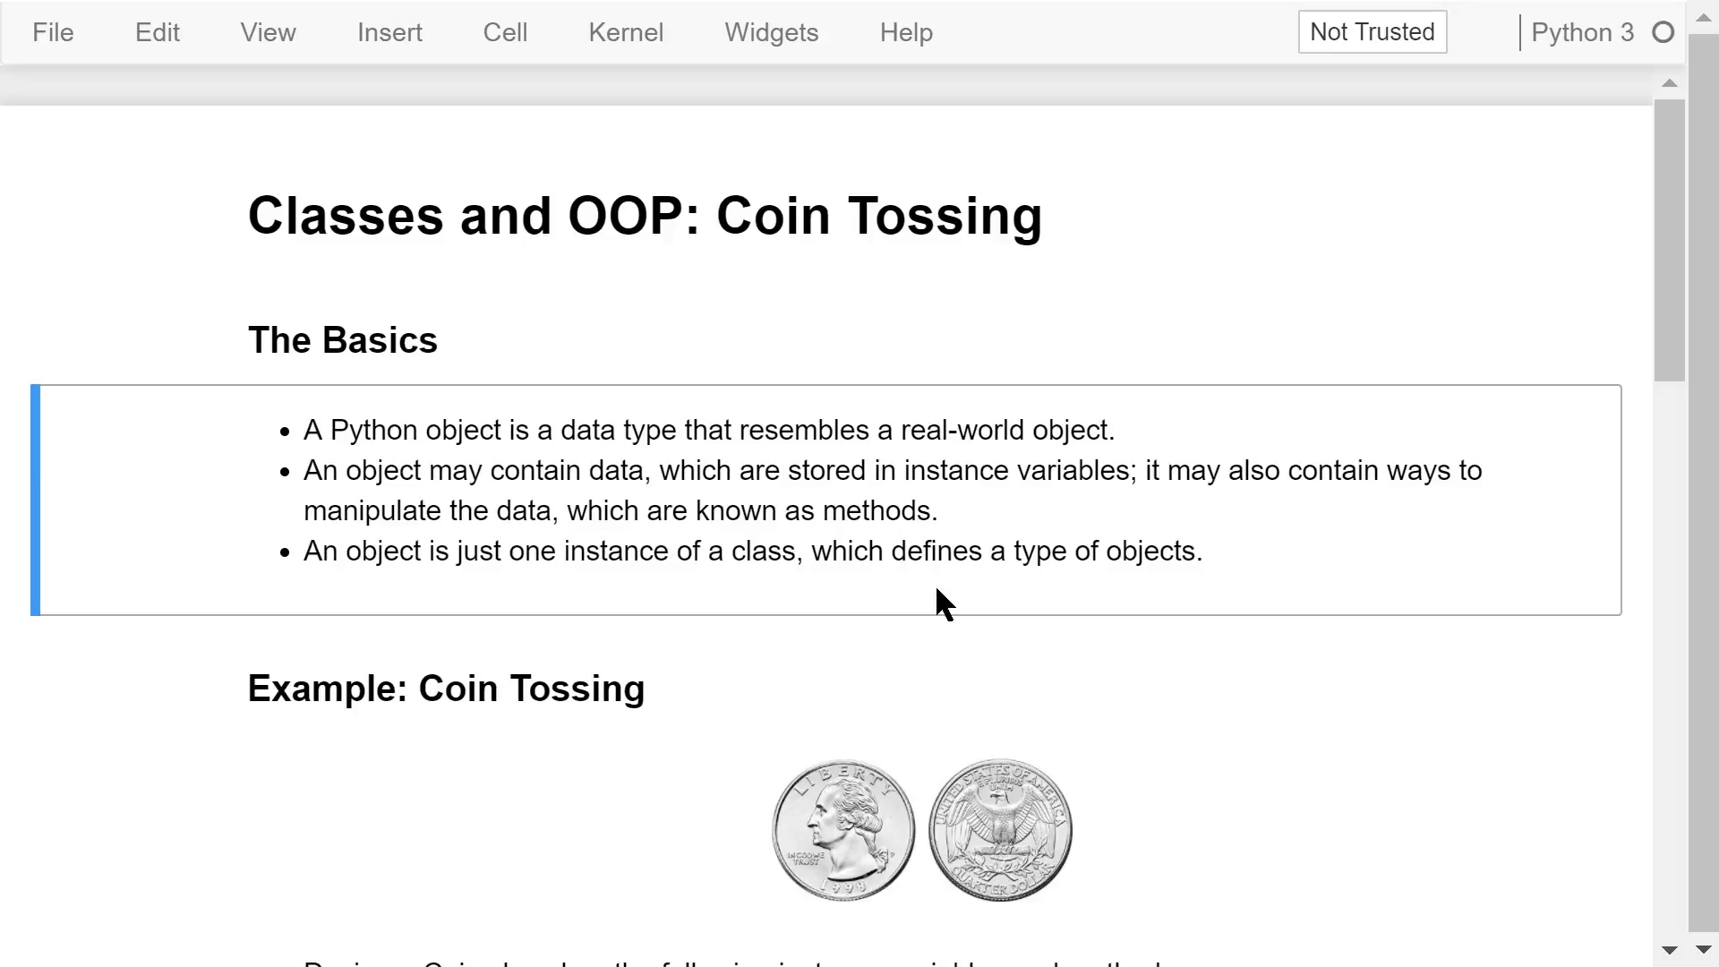
mouse_move(908, 606)
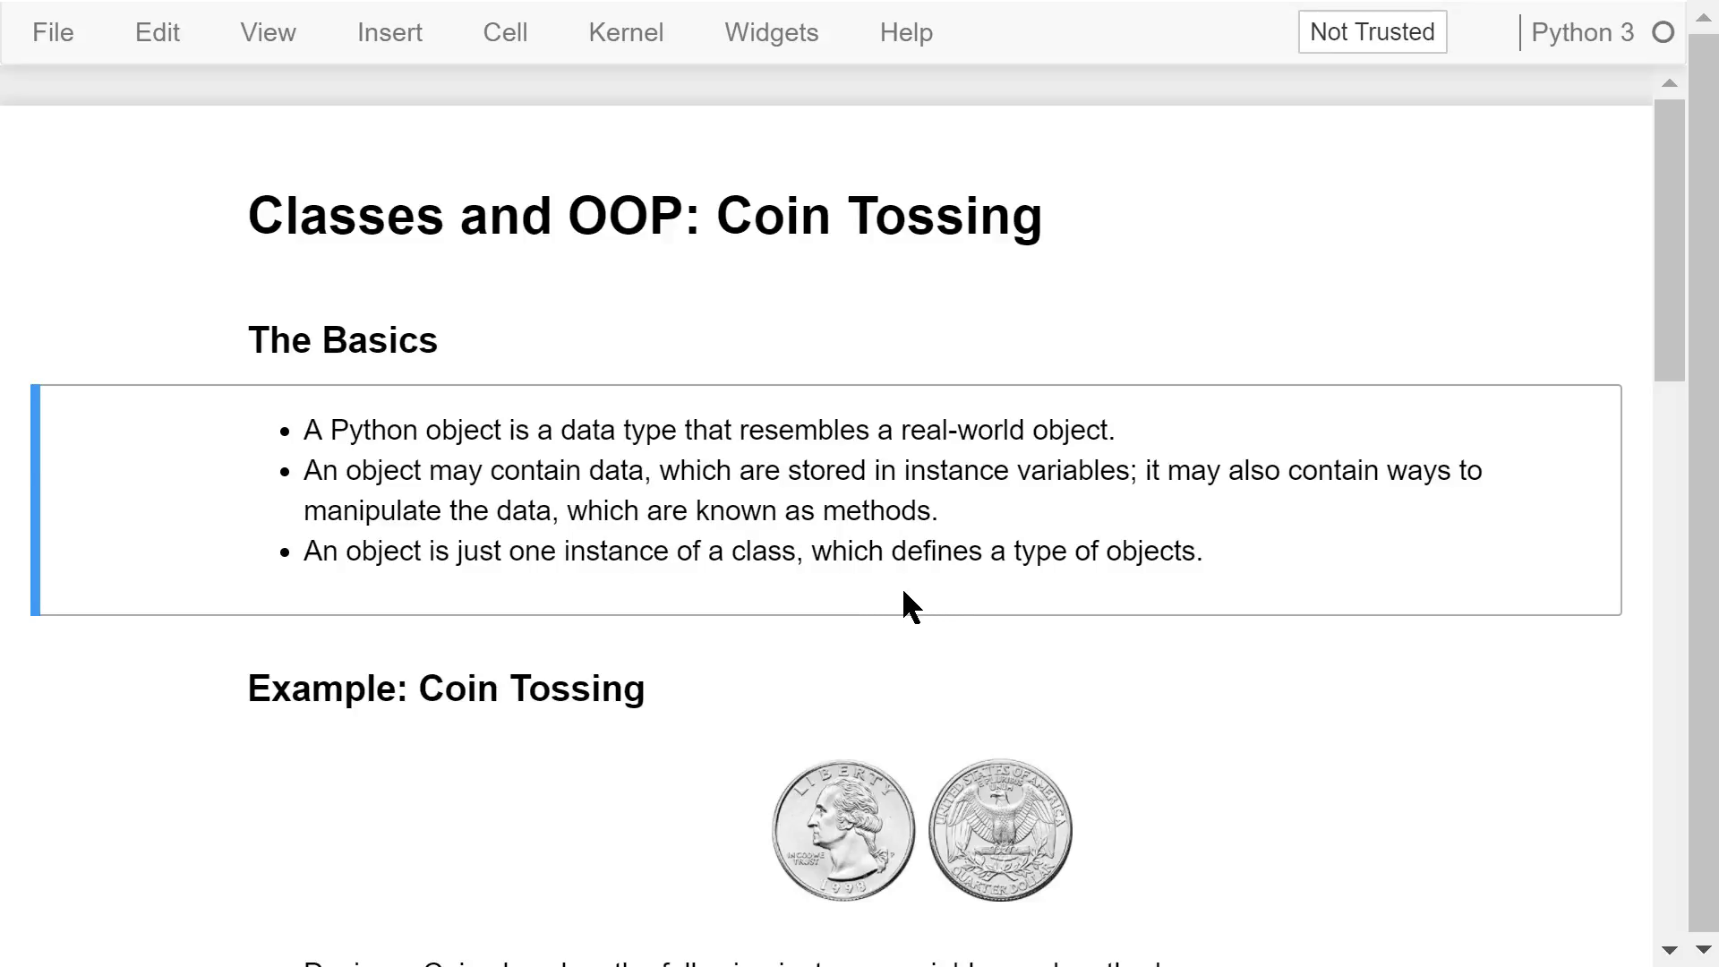
mouse_move(679, 669)
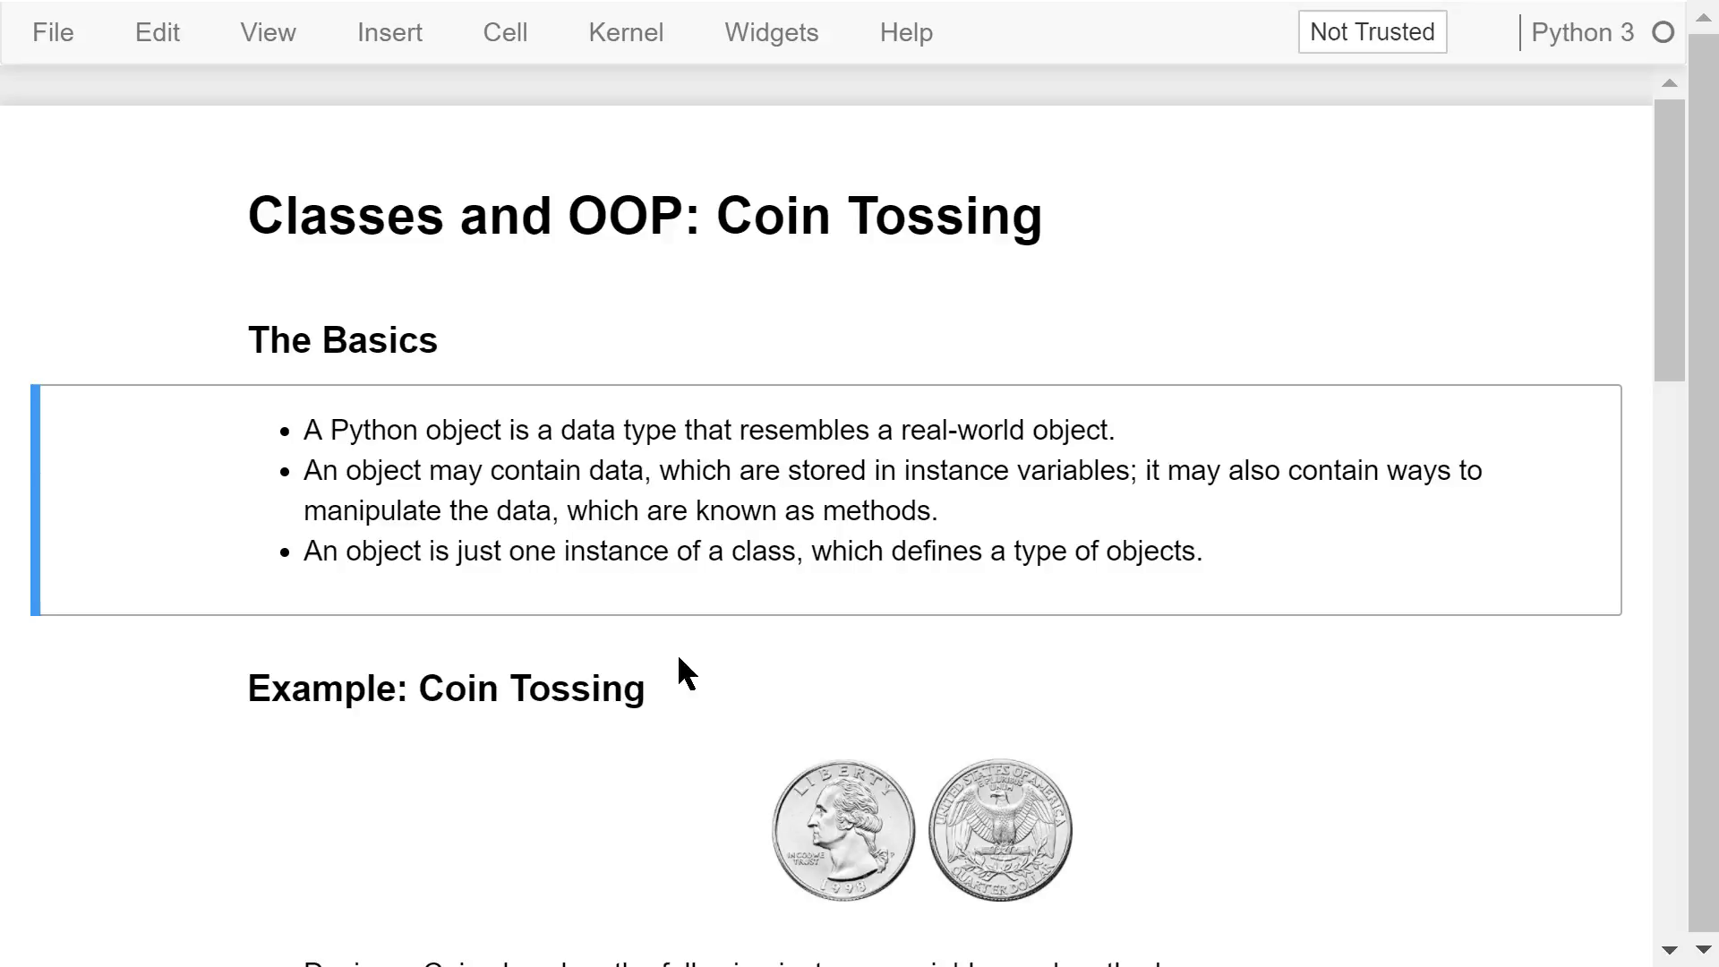
Scroll to the Coin Tossing example and select the markdown cell listing side, get_side, toss, set_side.
scroll("down", 3)
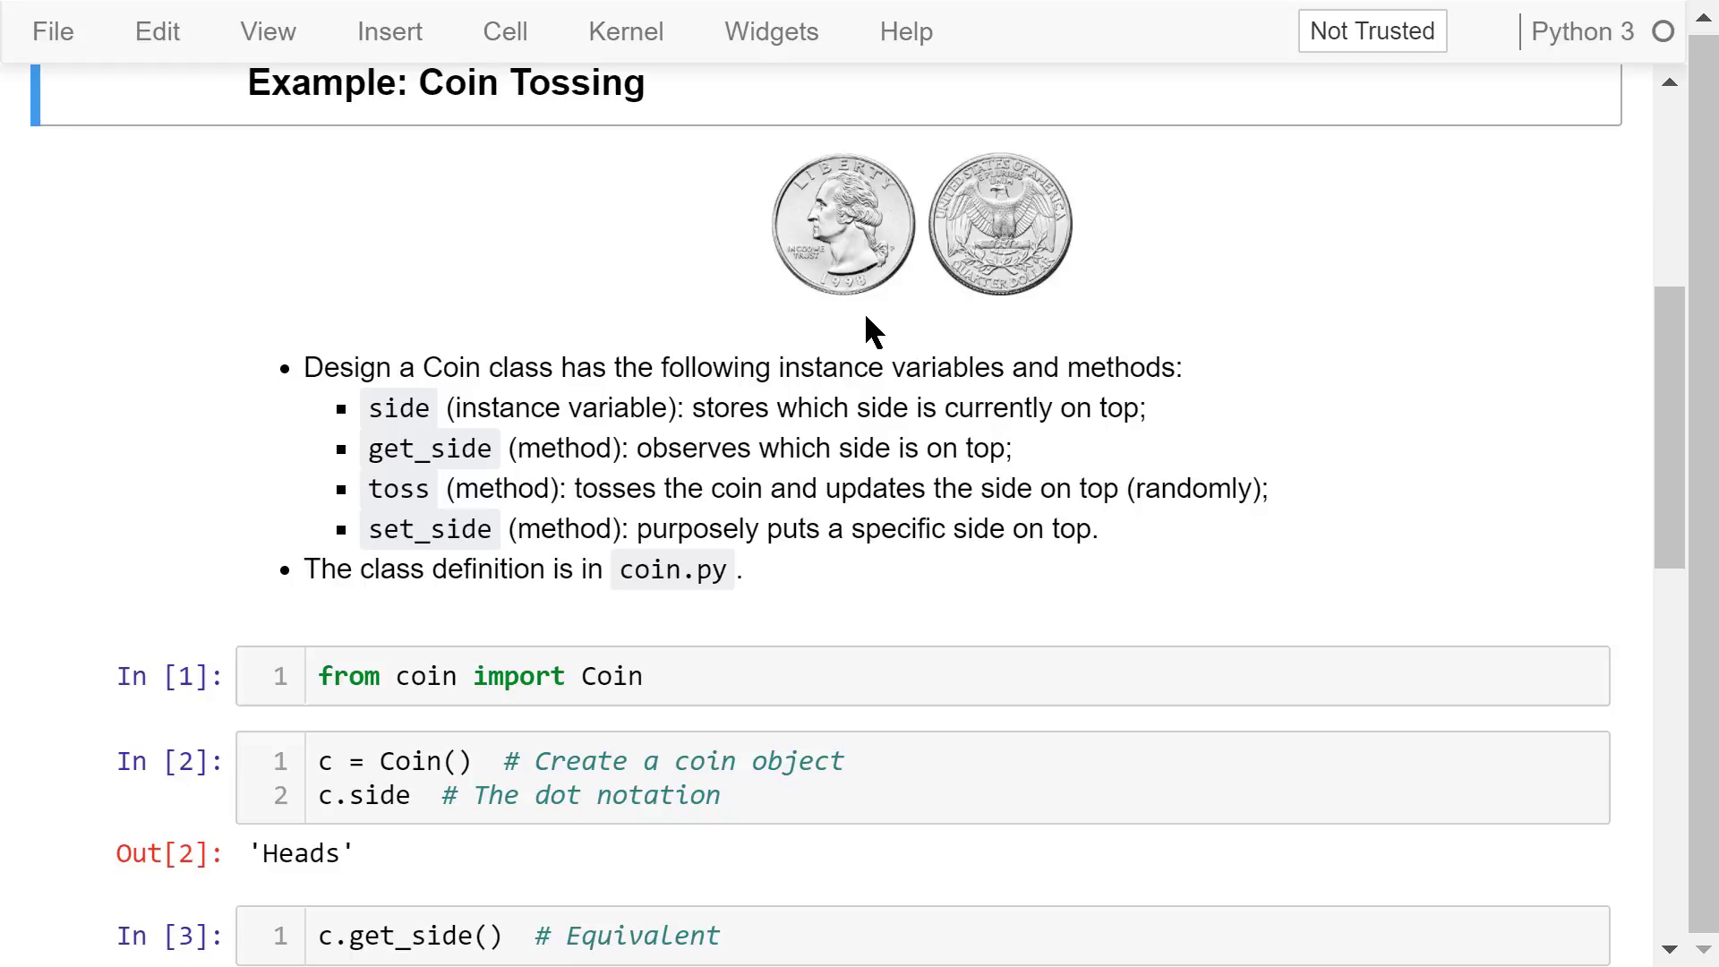
mouse_move(842, 367)
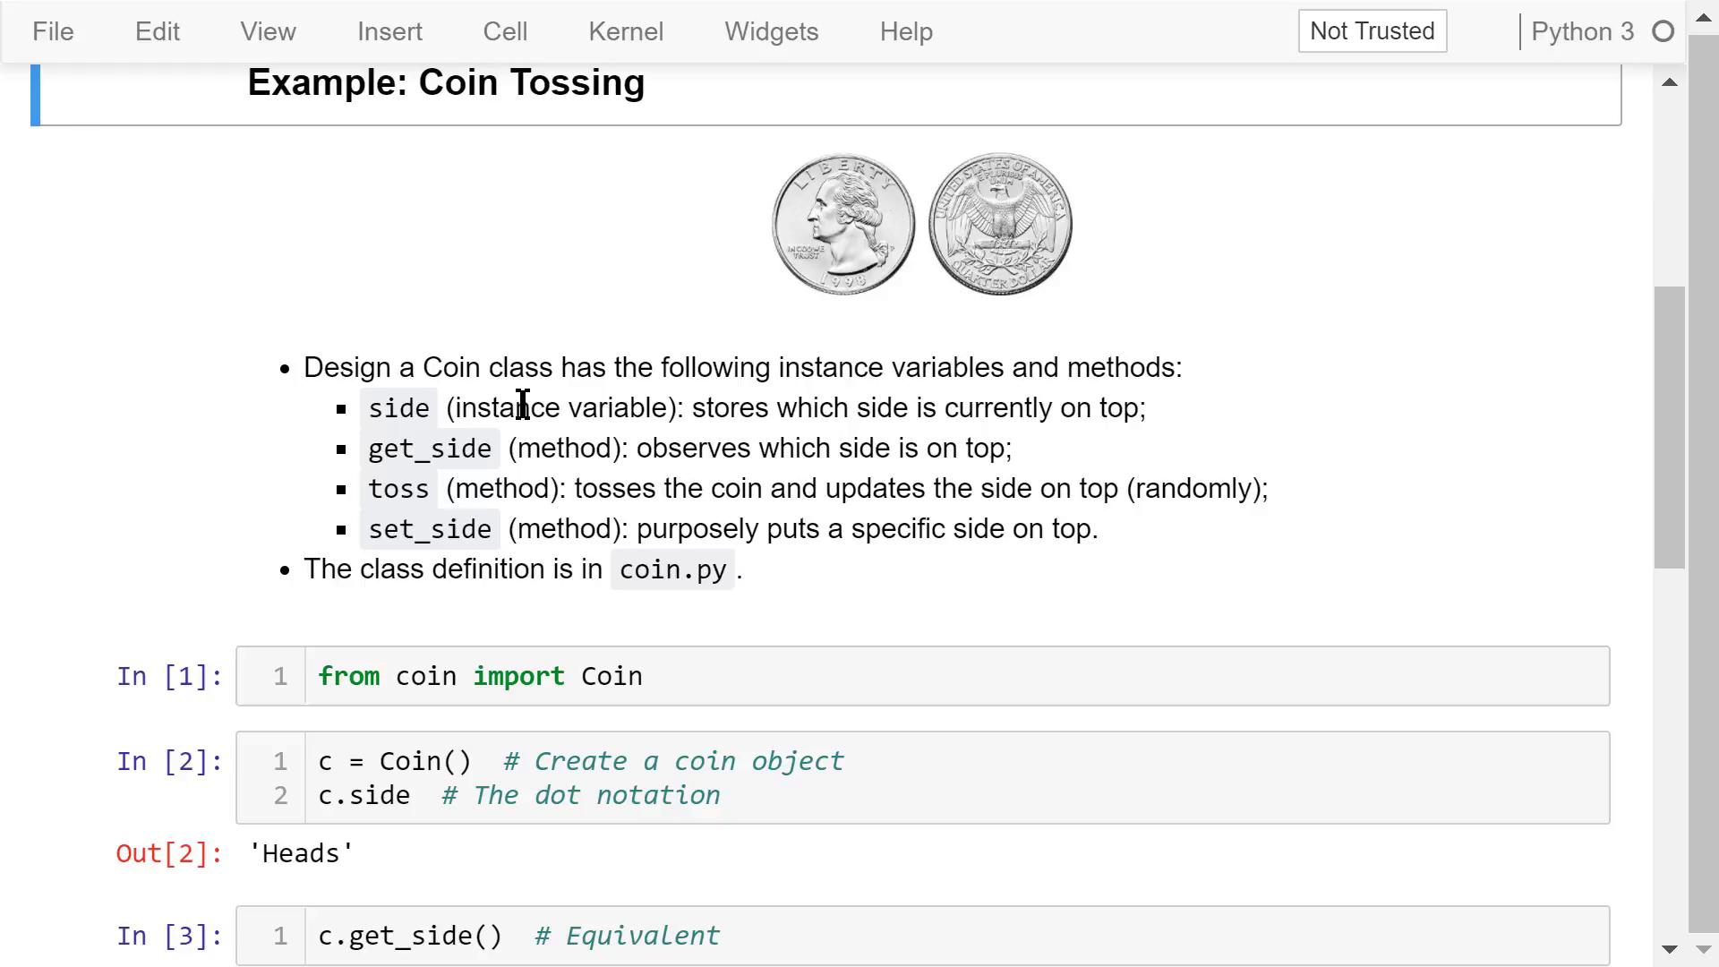
mouse_move(488, 411)
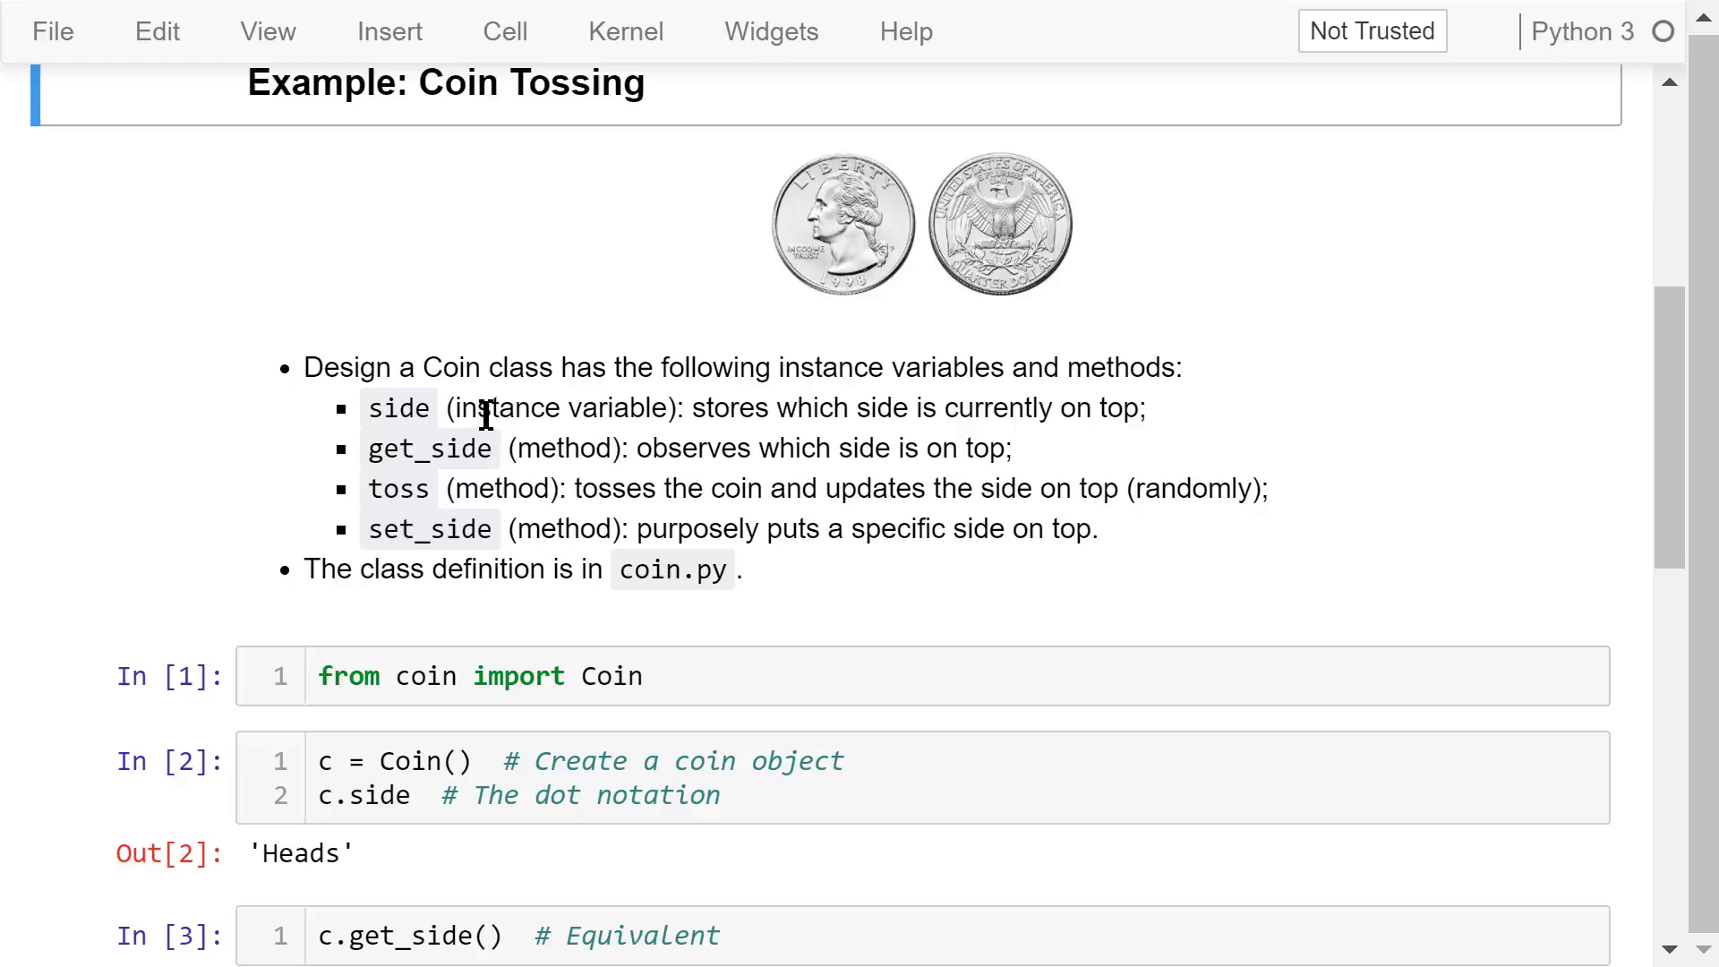
mouse_move(636, 414)
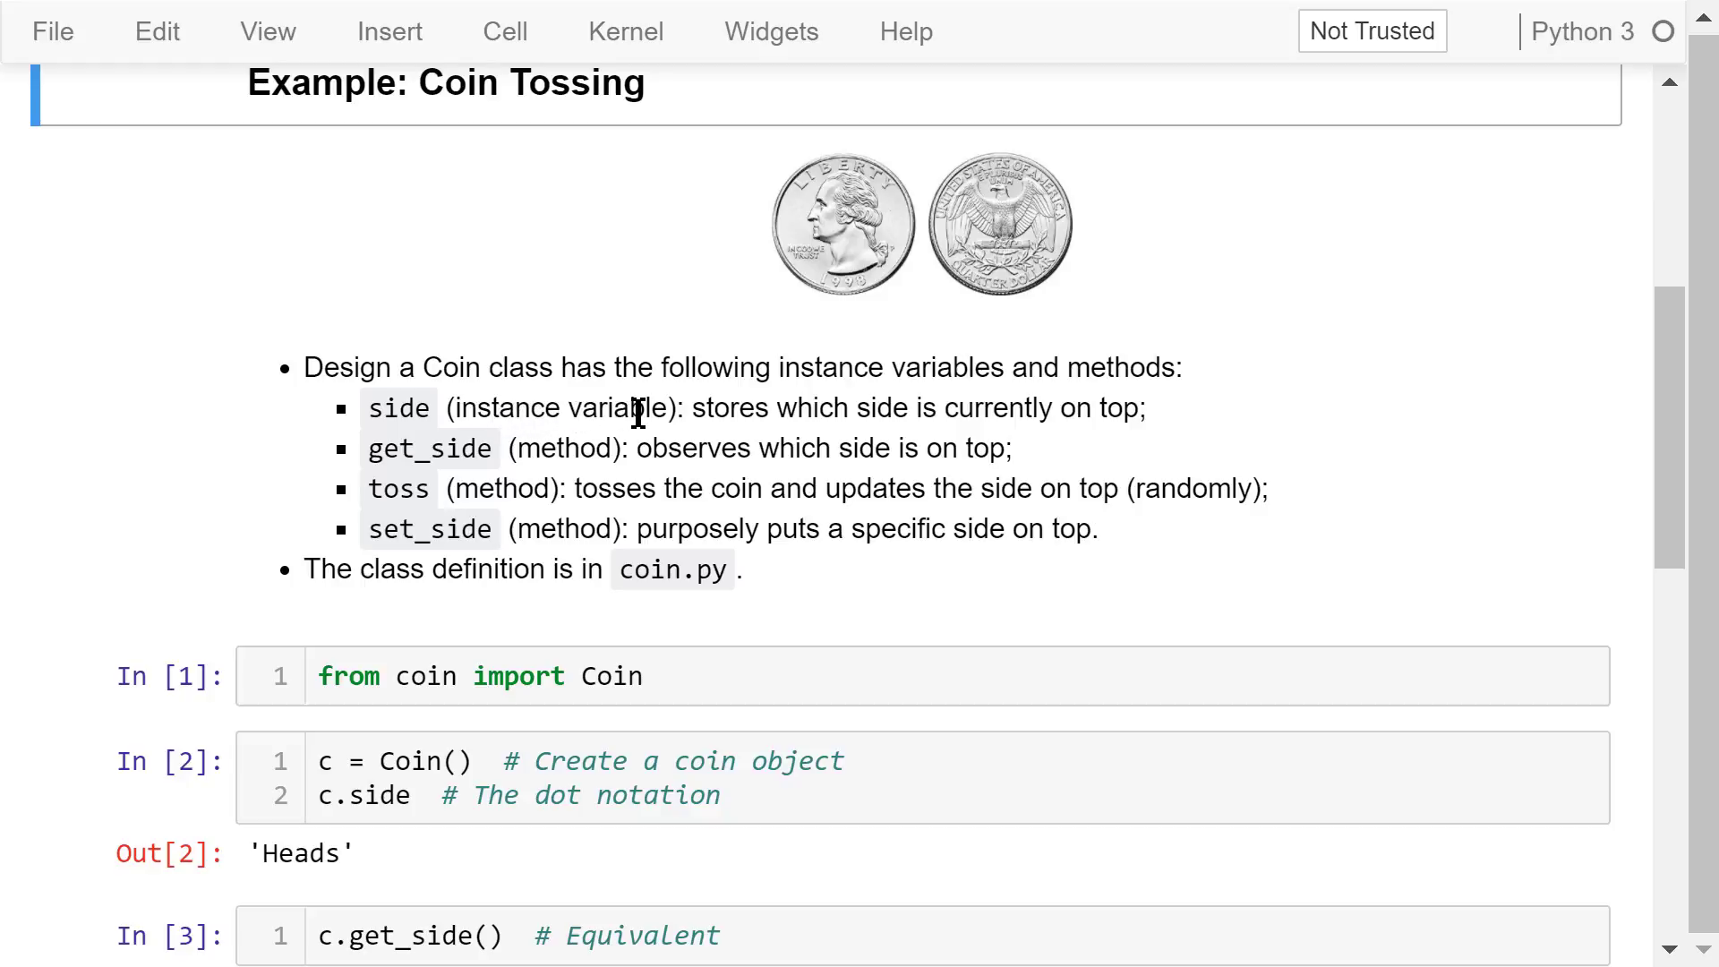
mouse_move(674, 415)
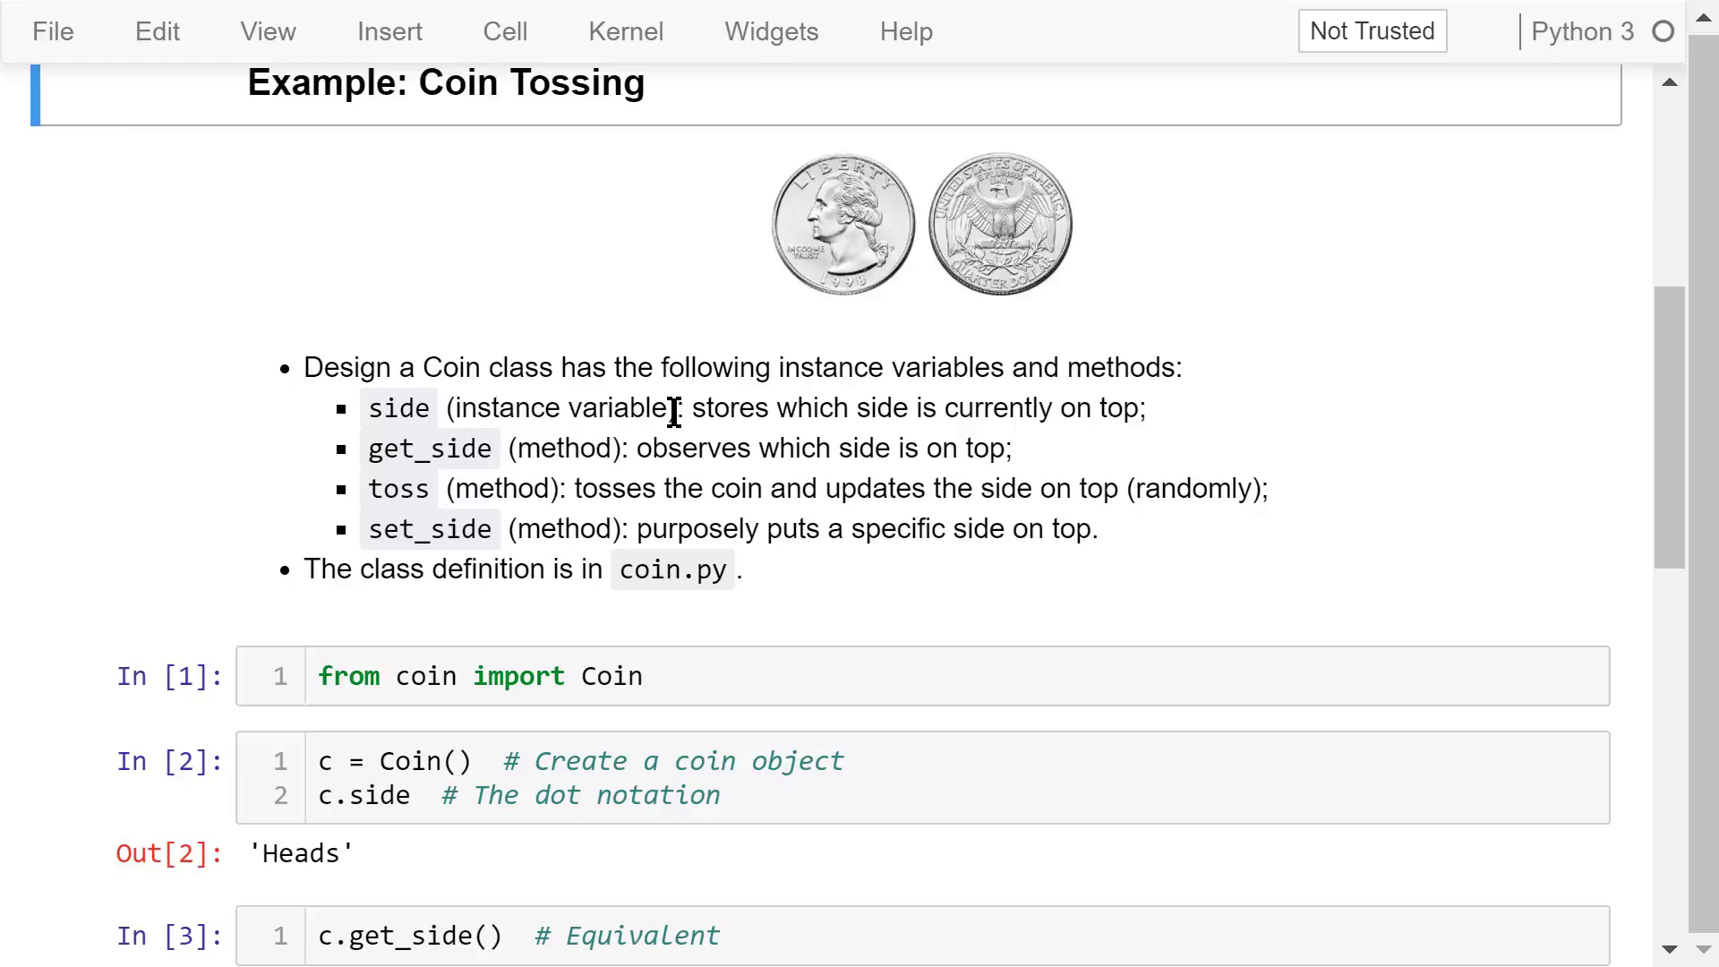
mouse_move(625, 450)
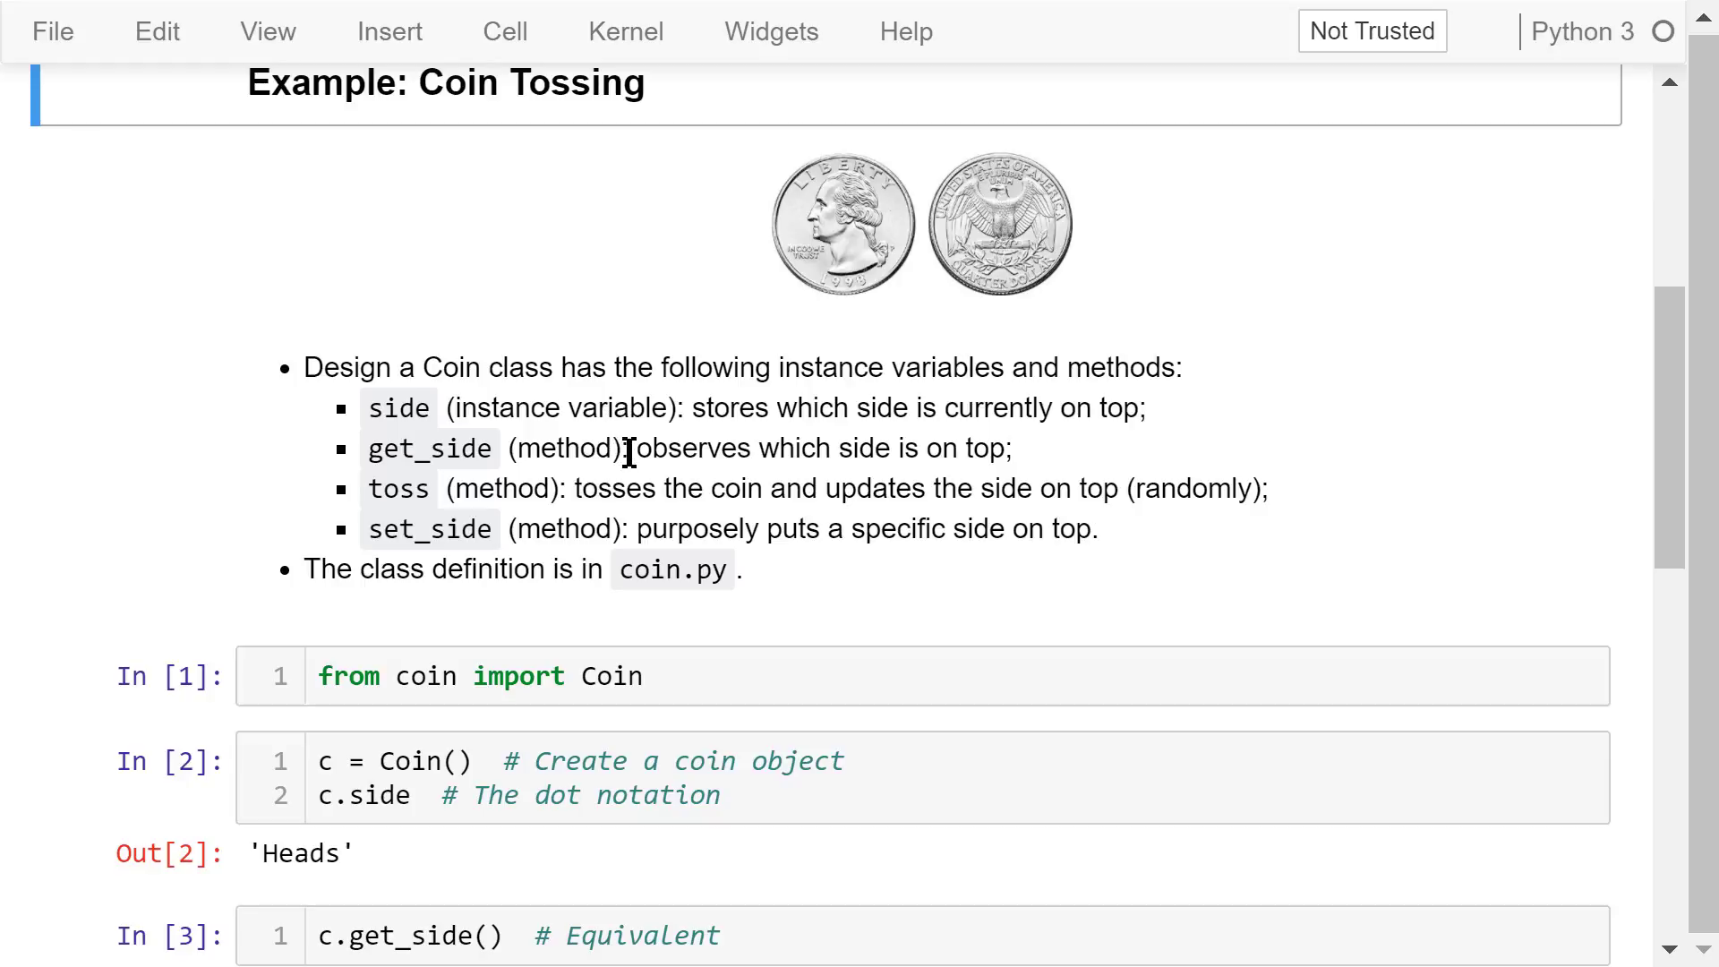
left_click(767, 493)
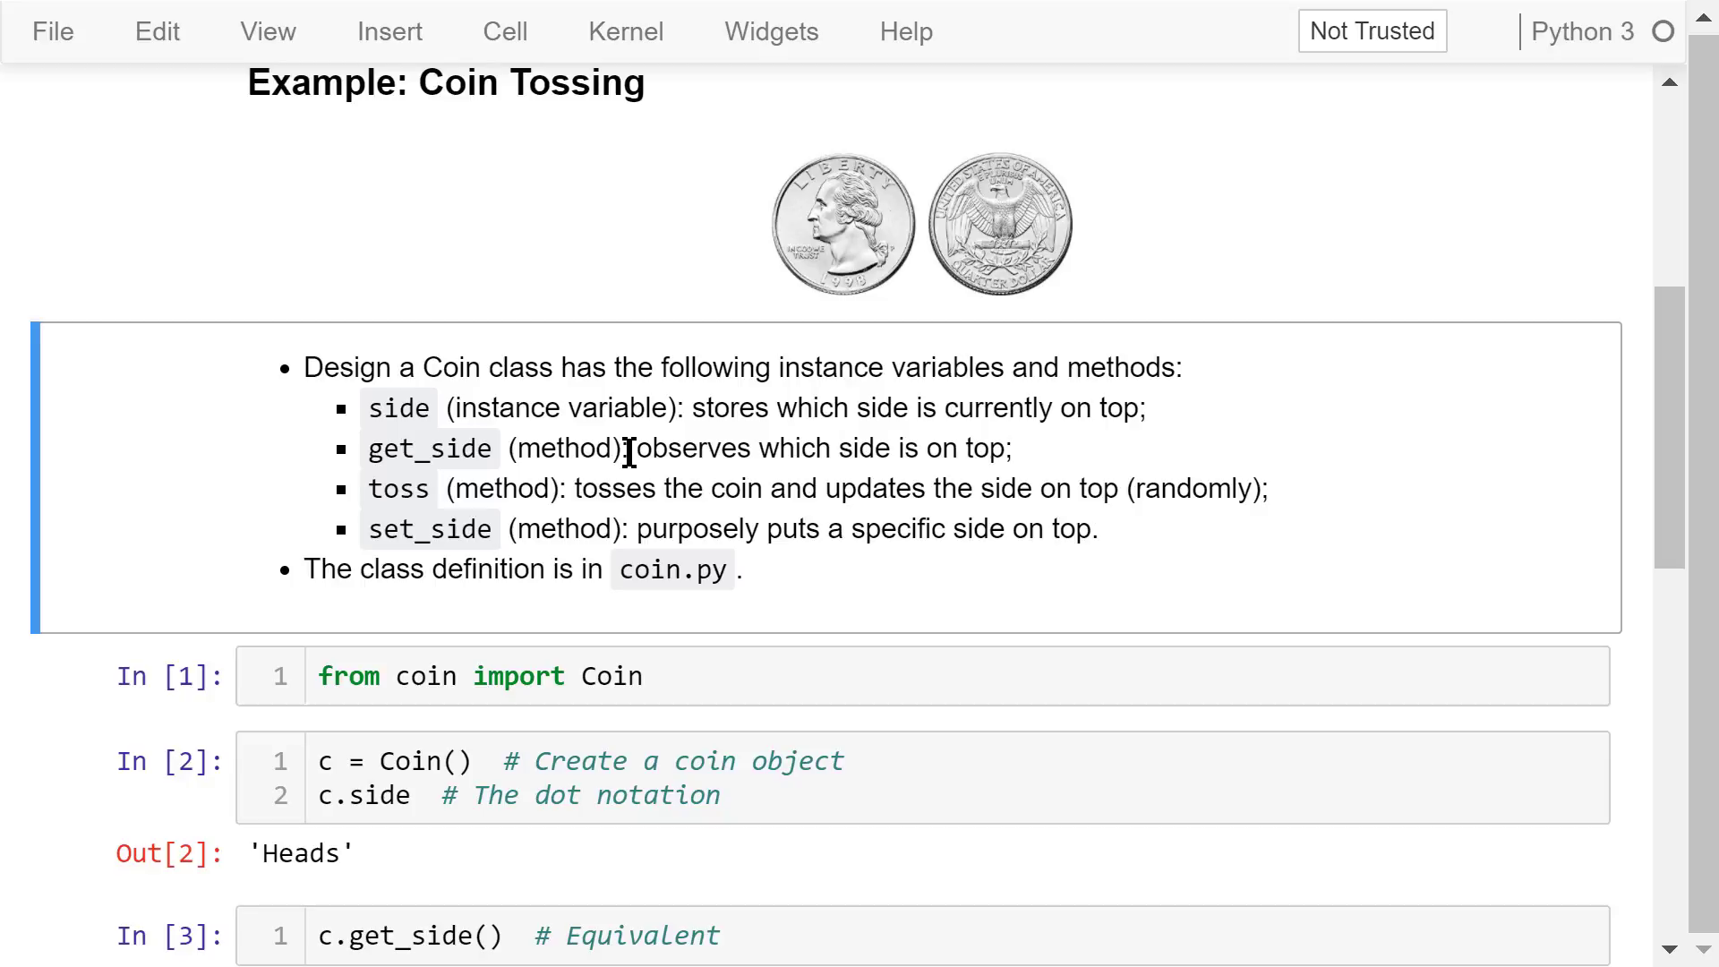
mouse_move(587, 488)
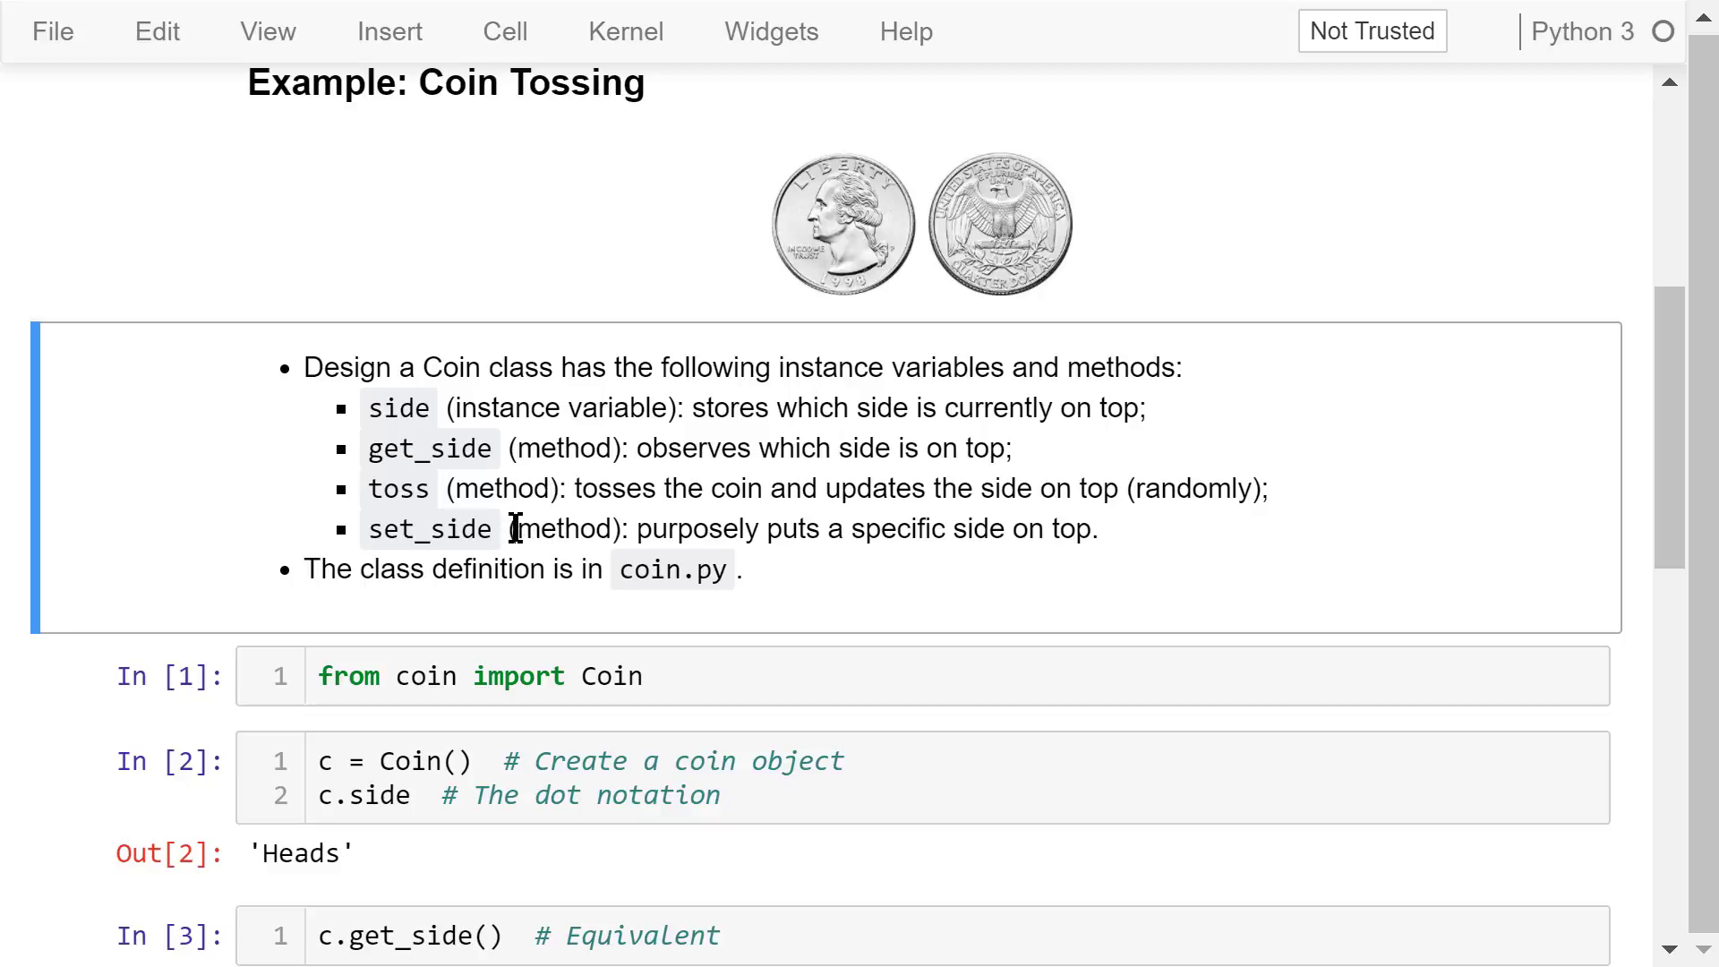
mouse_move(778, 586)
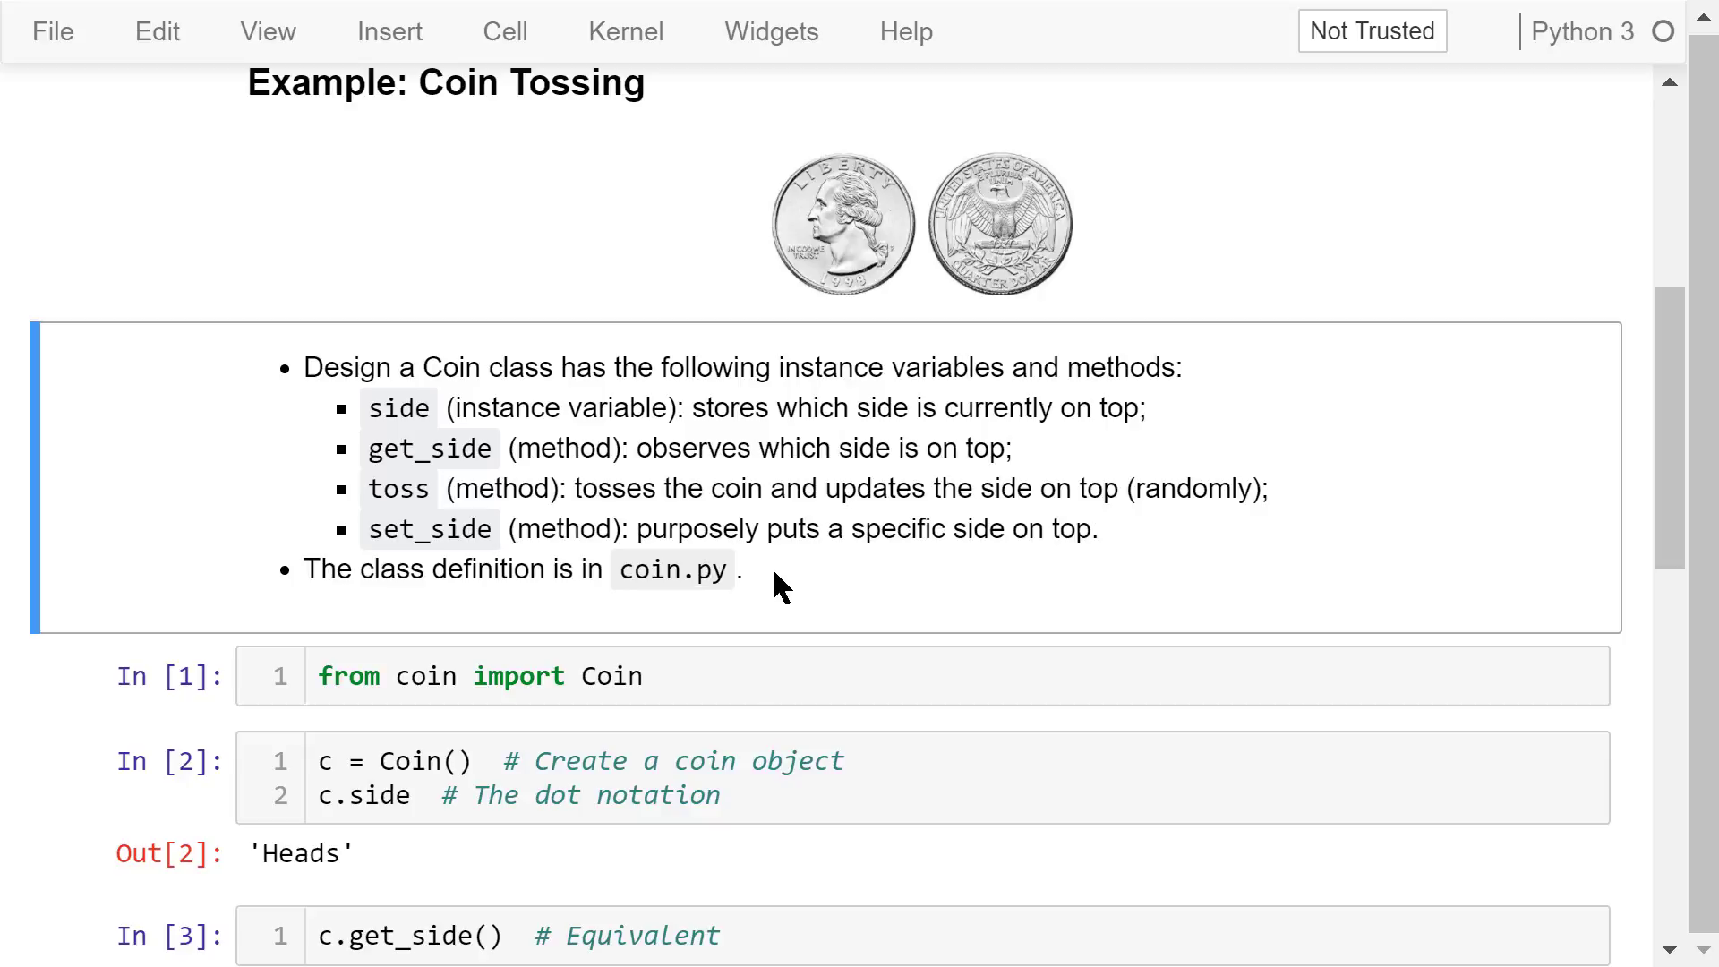
Open coin.py from the notebook folder's file listing to show the Coin class.
left_click(590, 89)
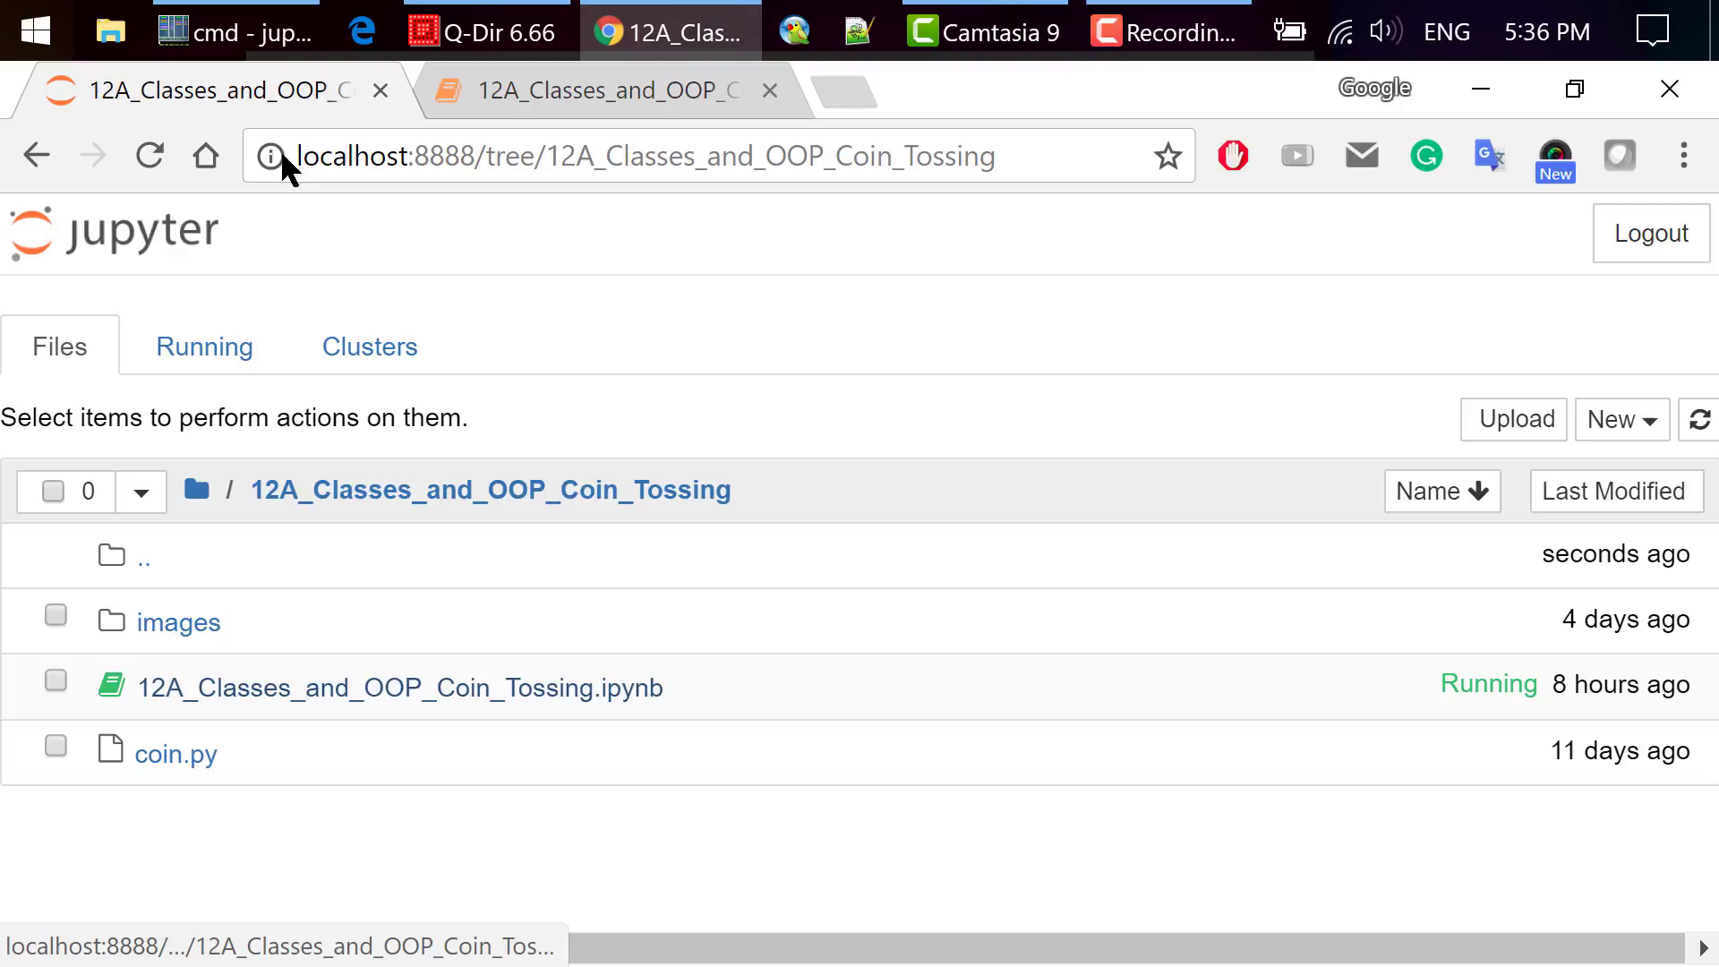
mouse_move(175, 753)
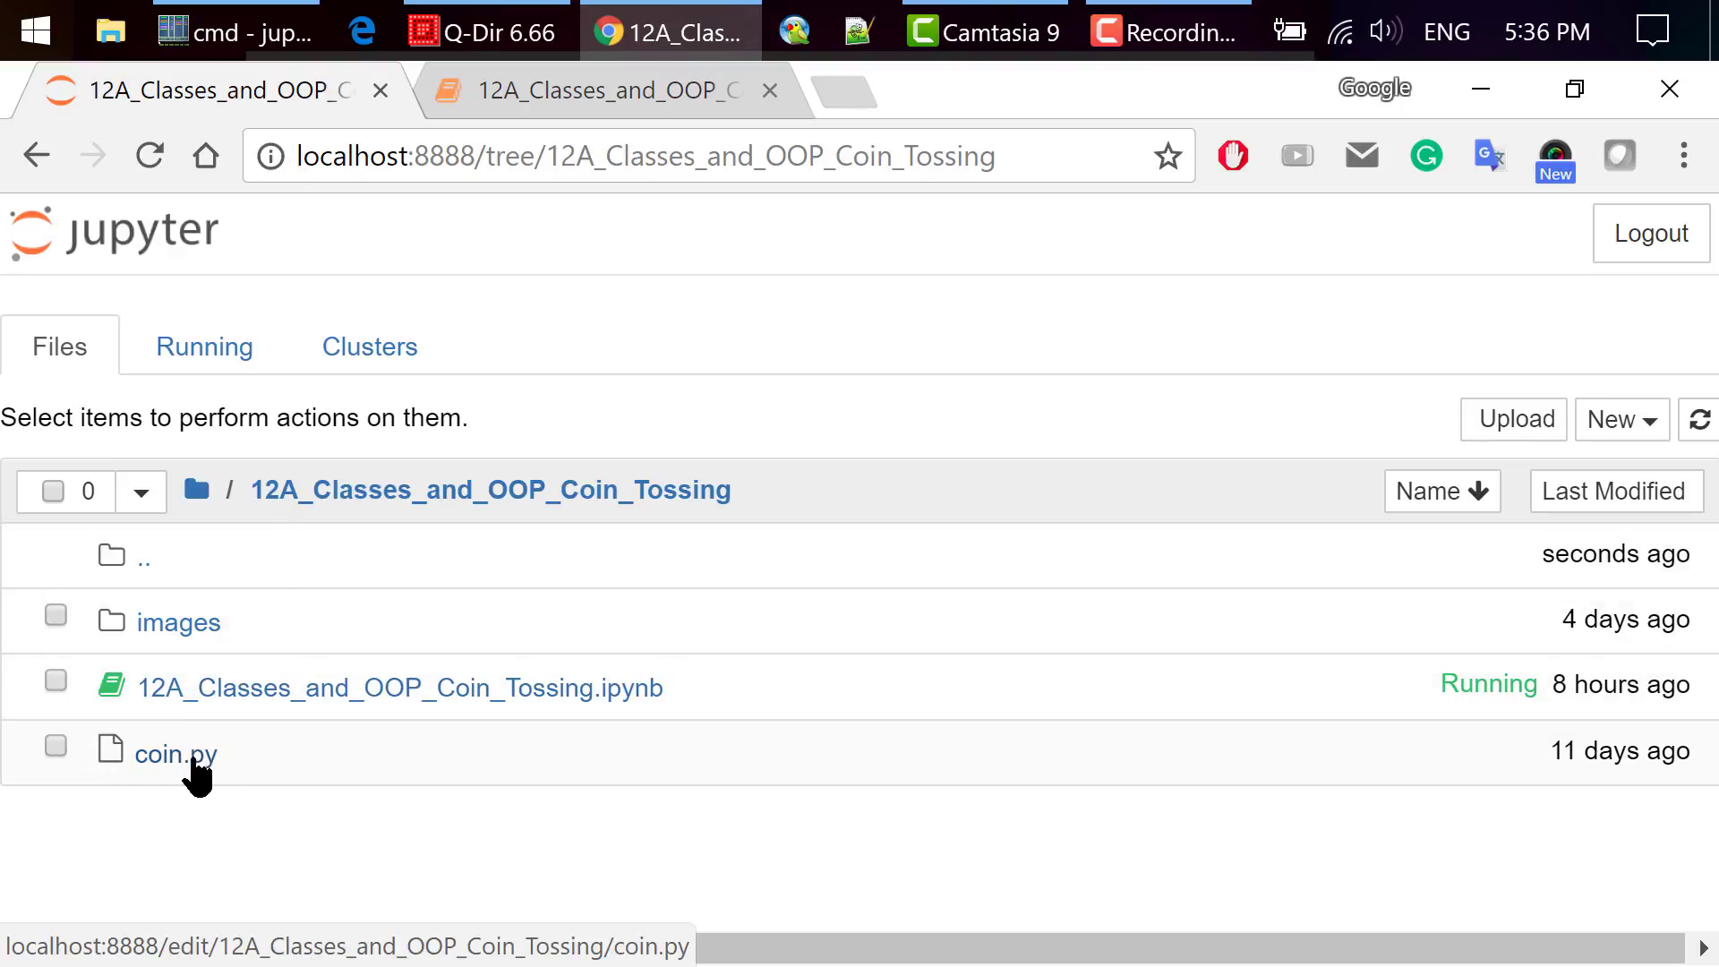
left_click(175, 753)
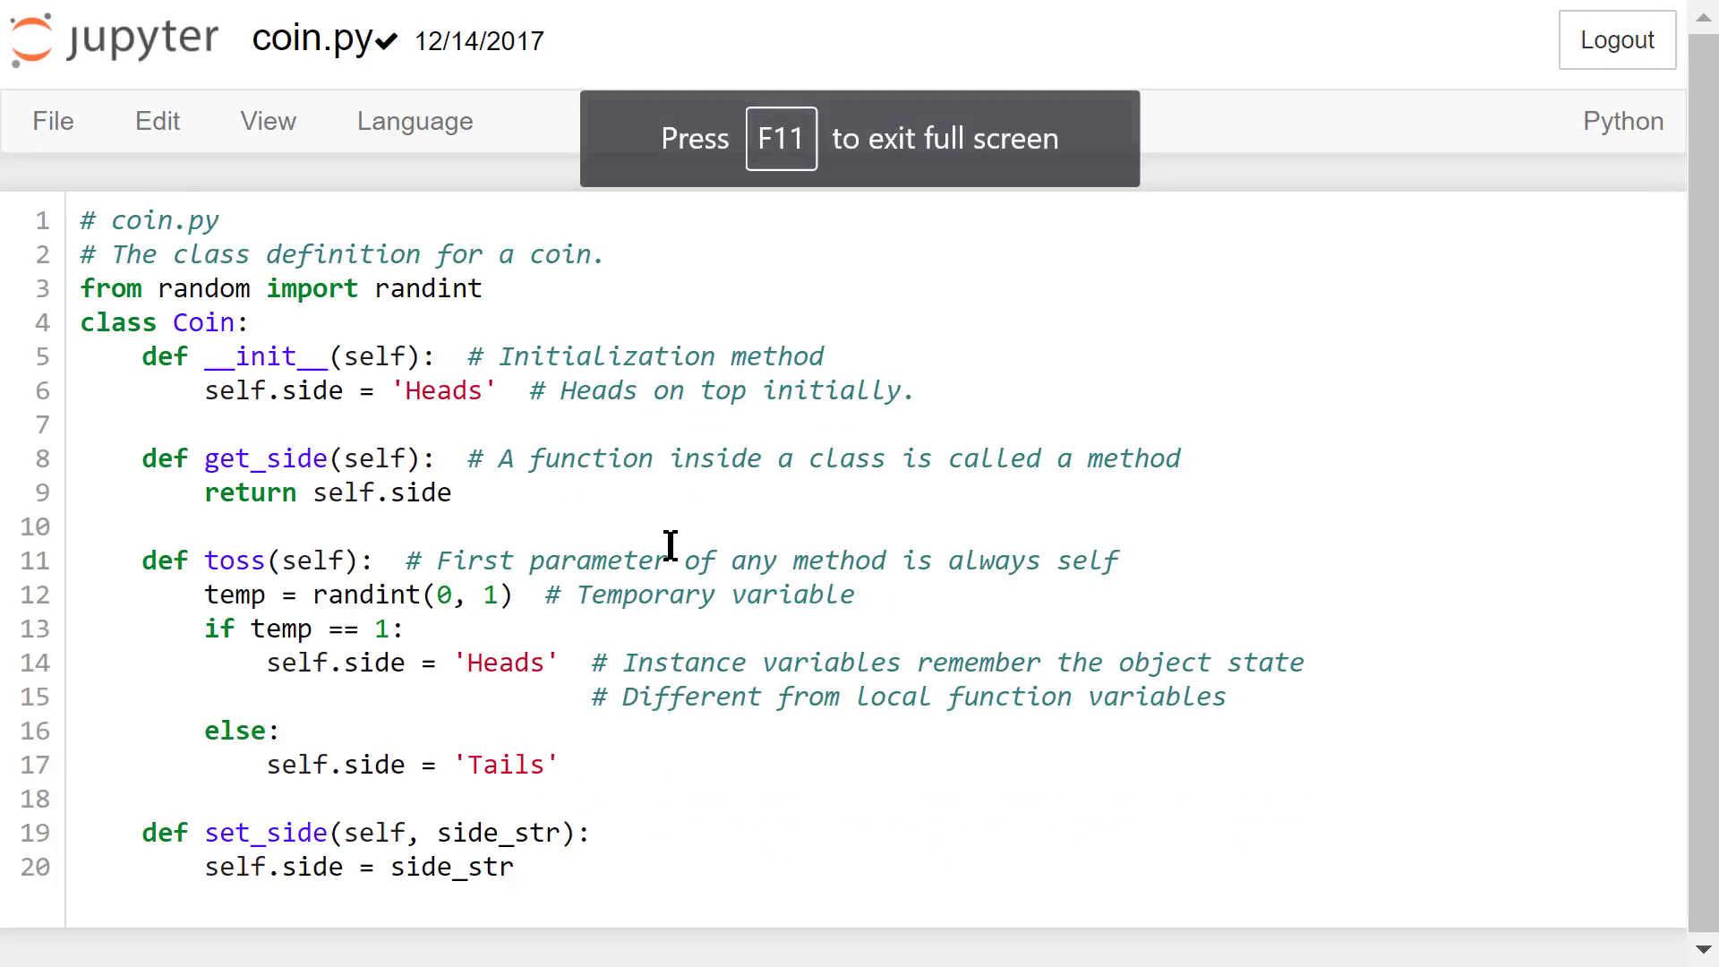
left_click(603, 254)
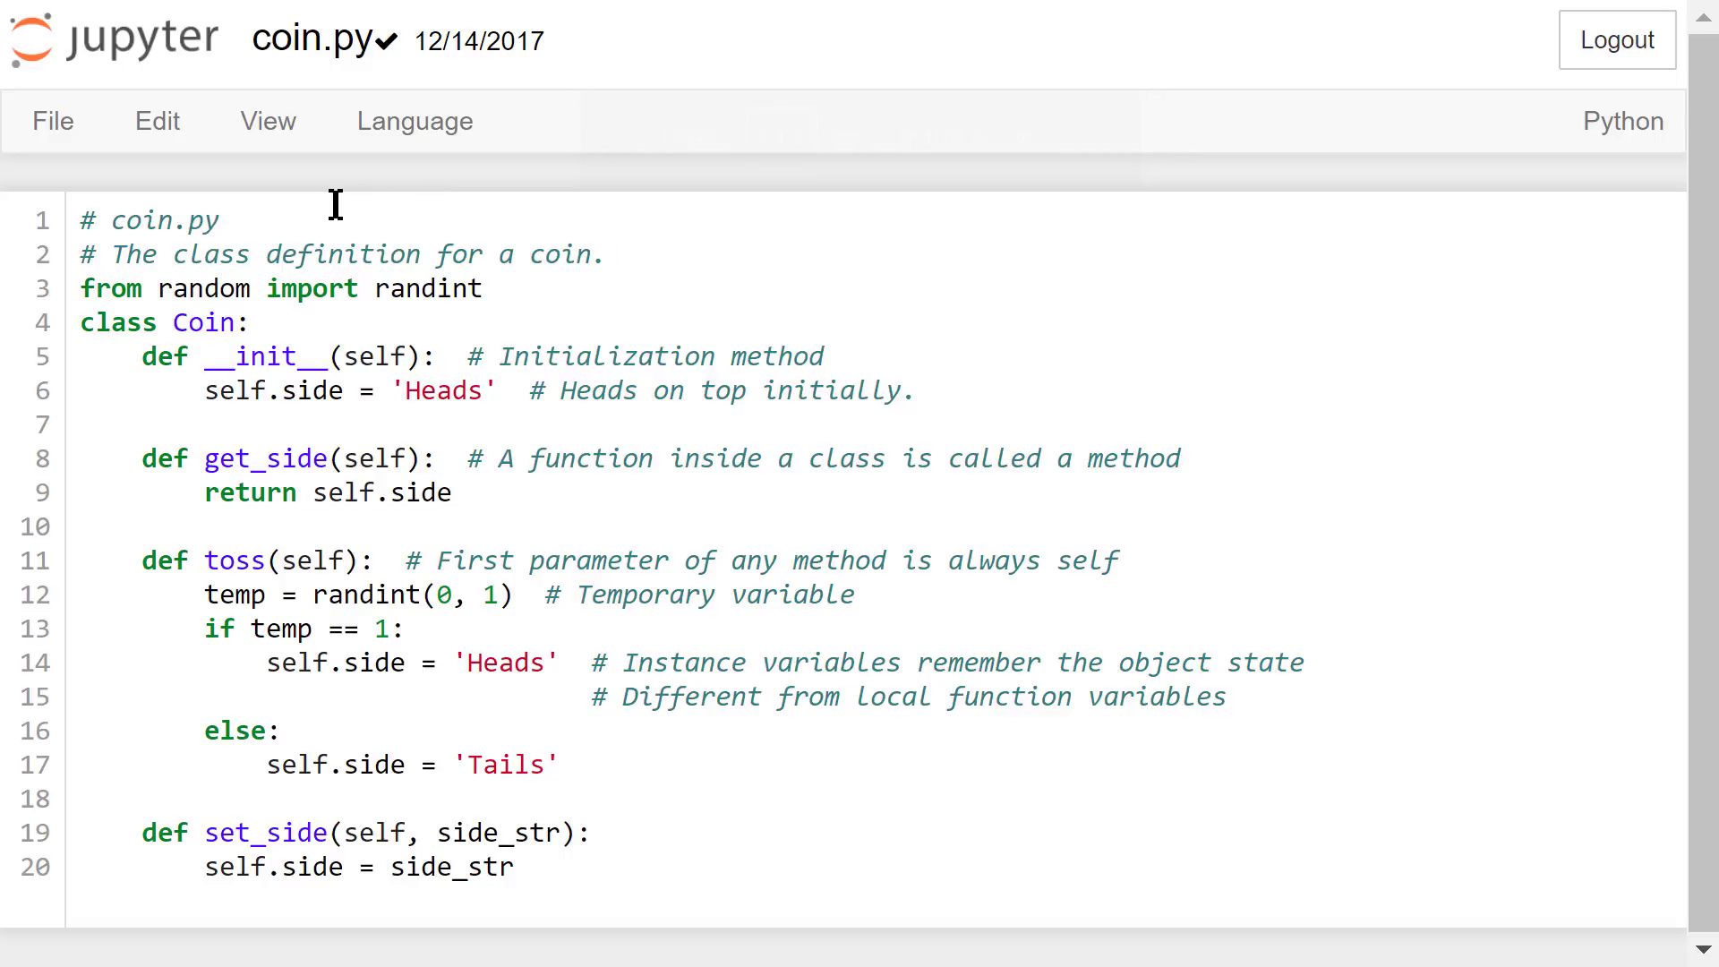
mouse_move(503, 226)
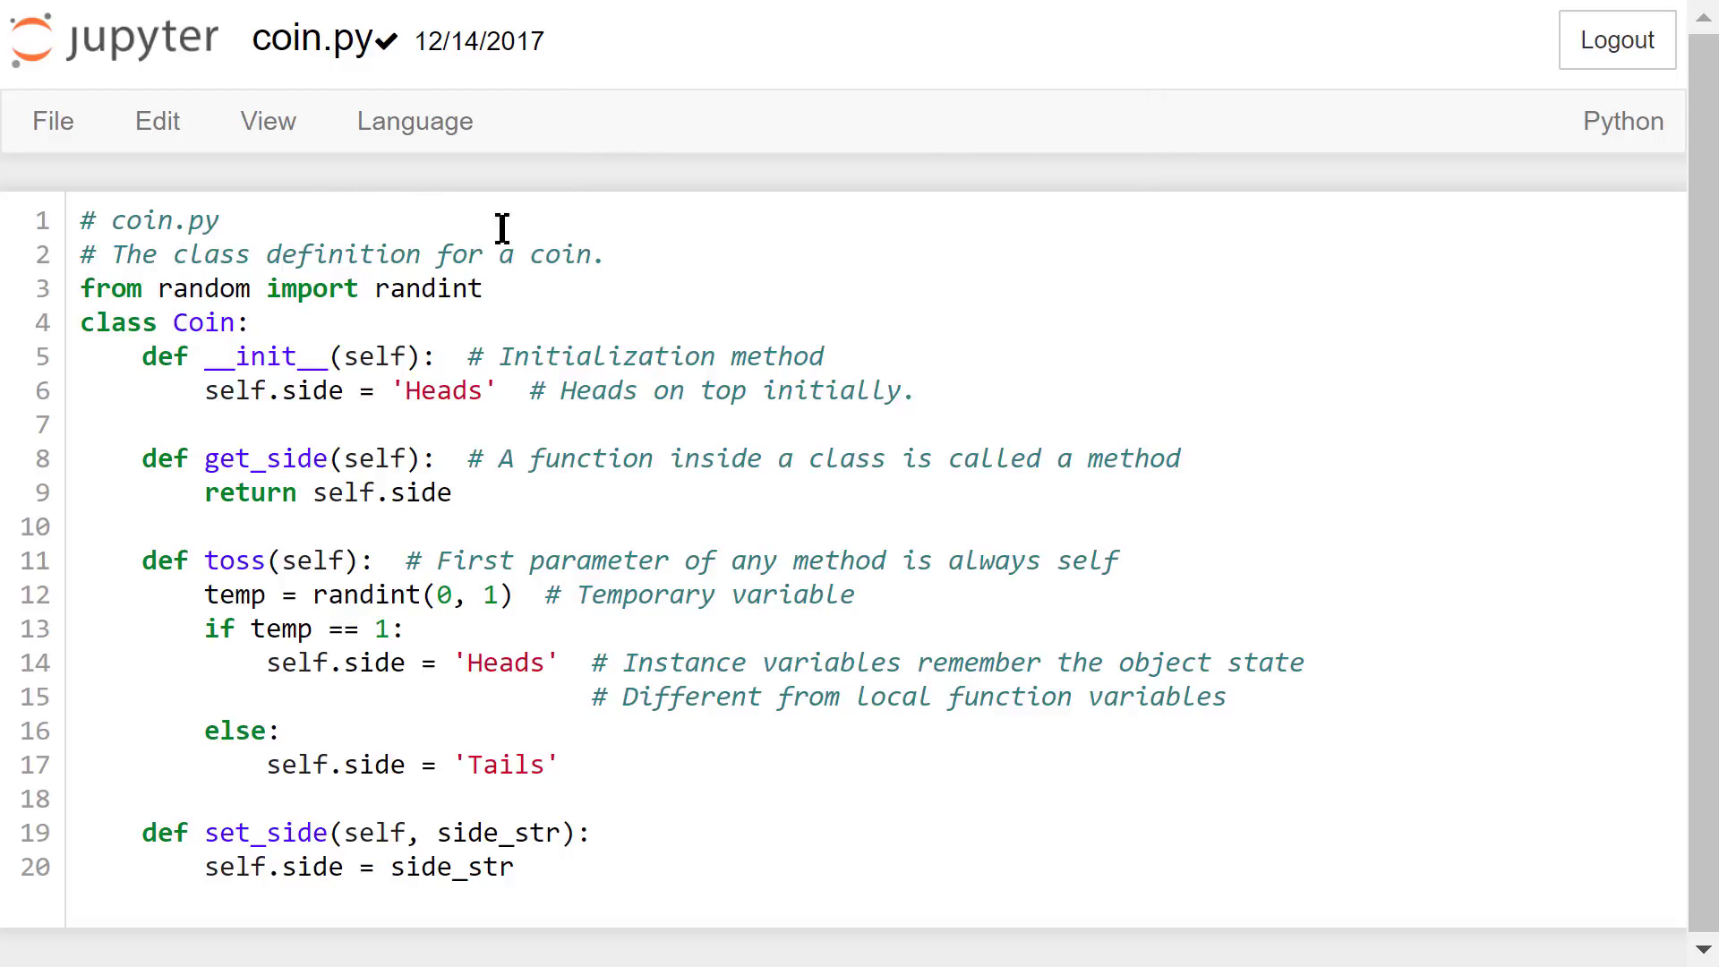
mouse_move(639, 267)
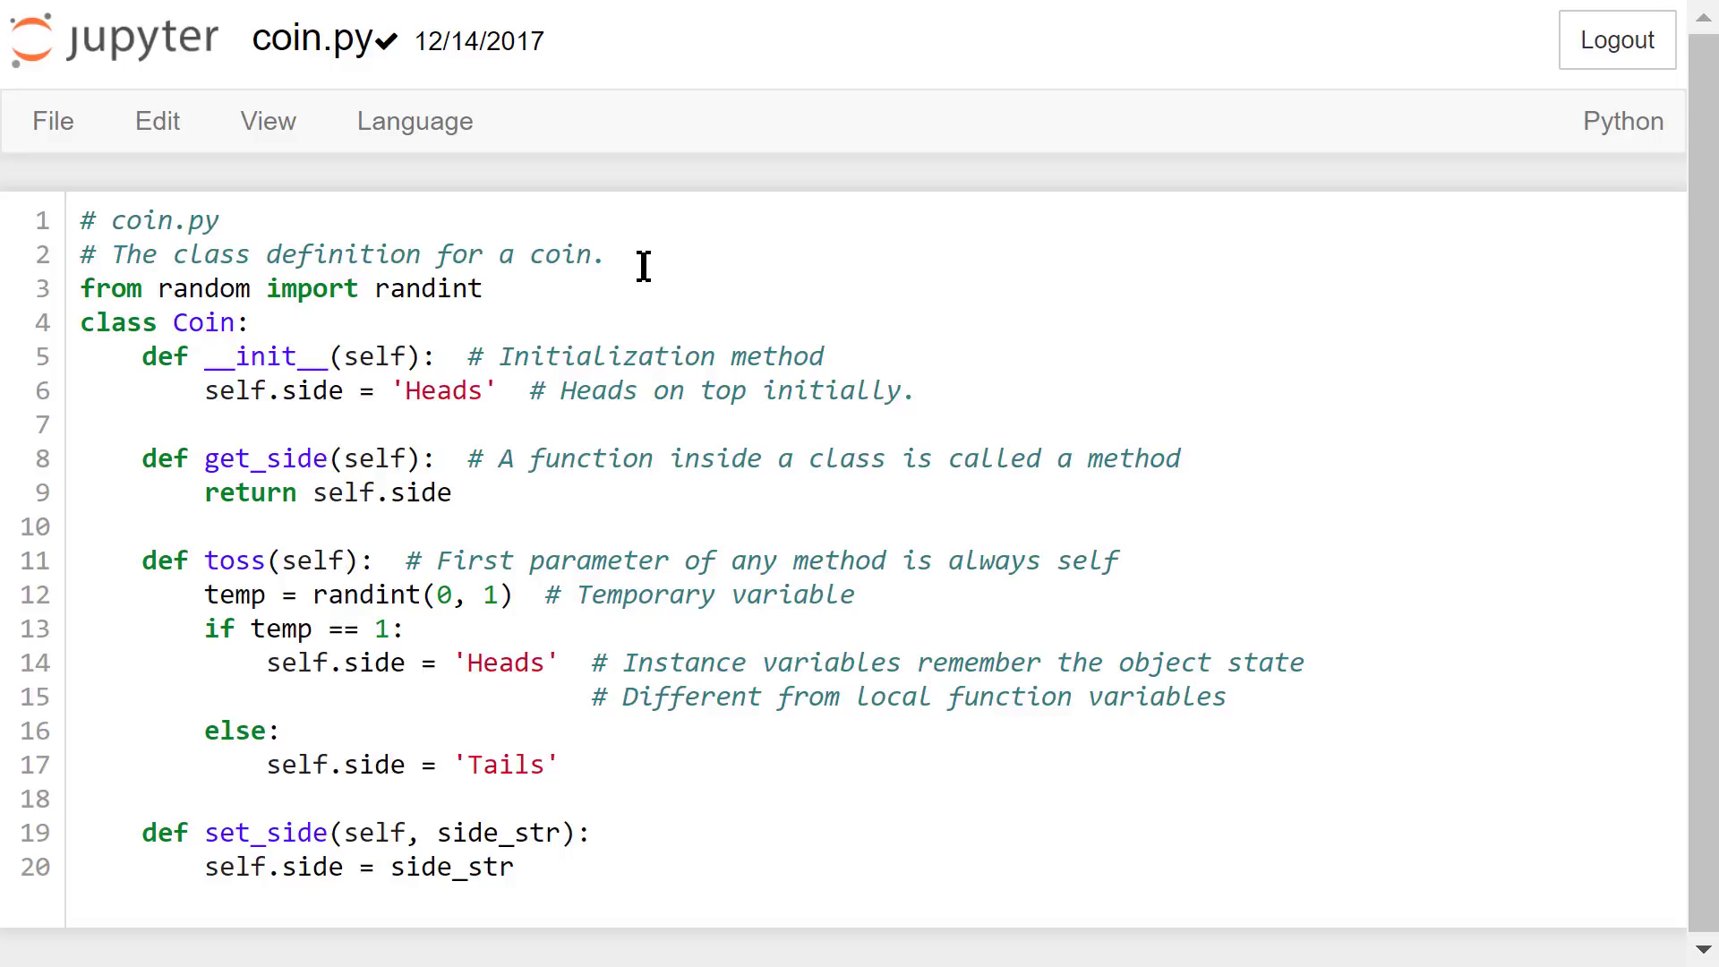
mouse_move(583, 282)
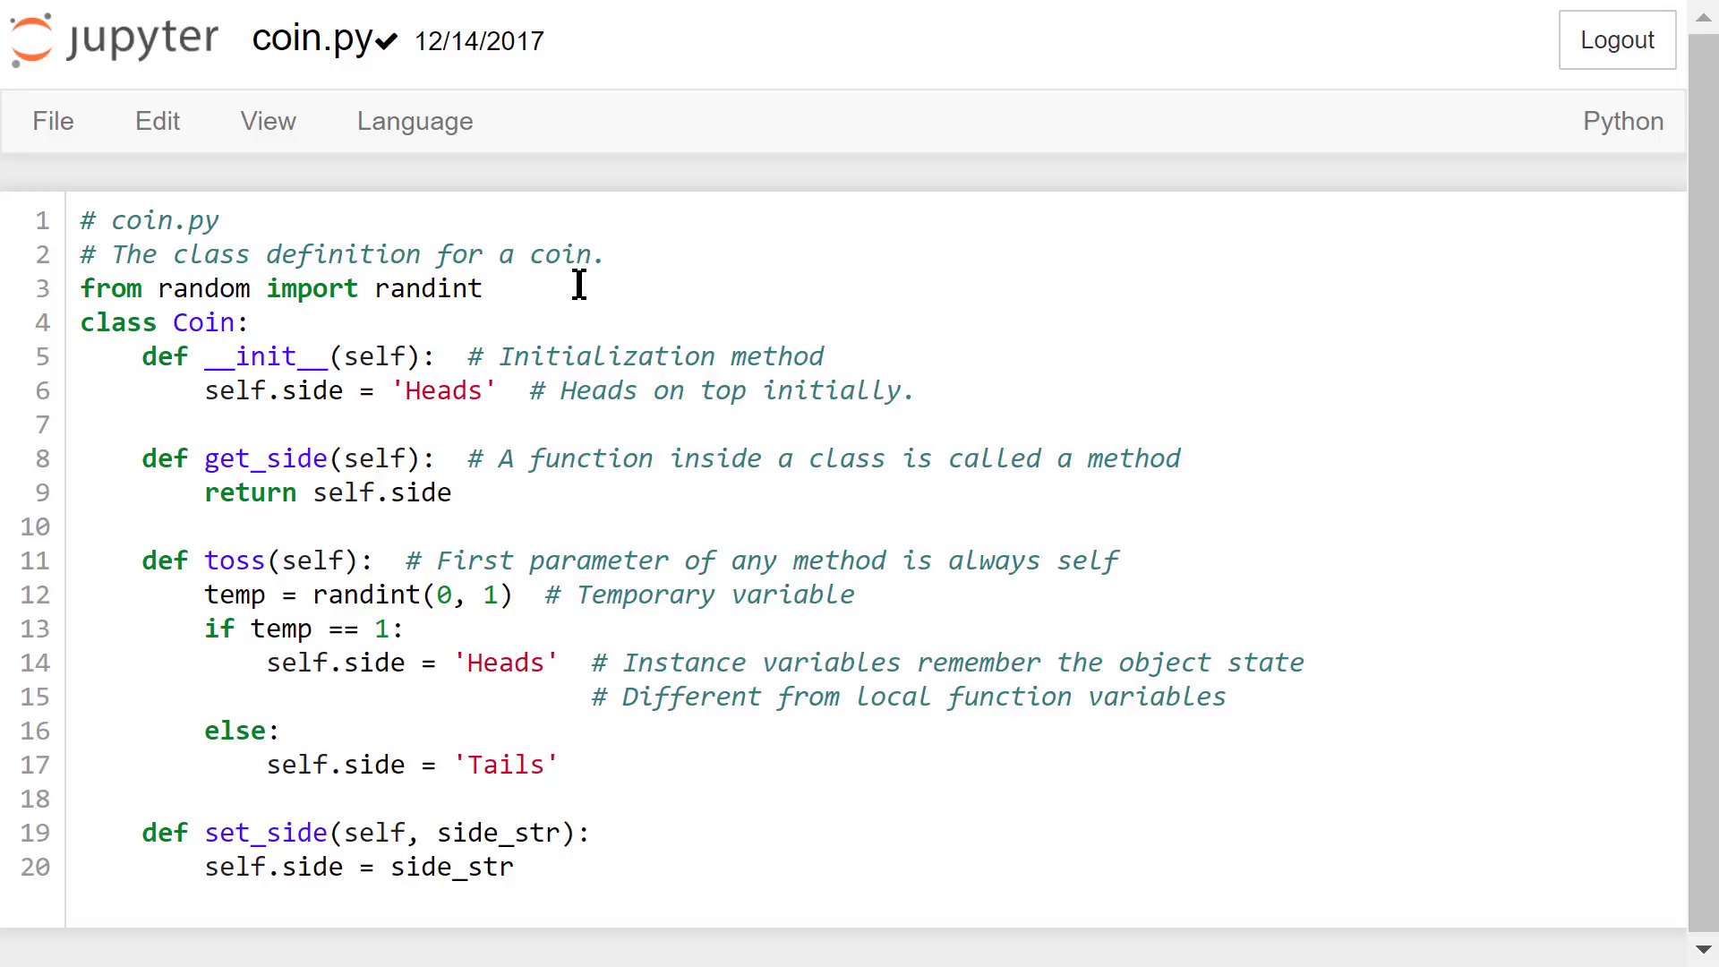
left_click(483, 288)
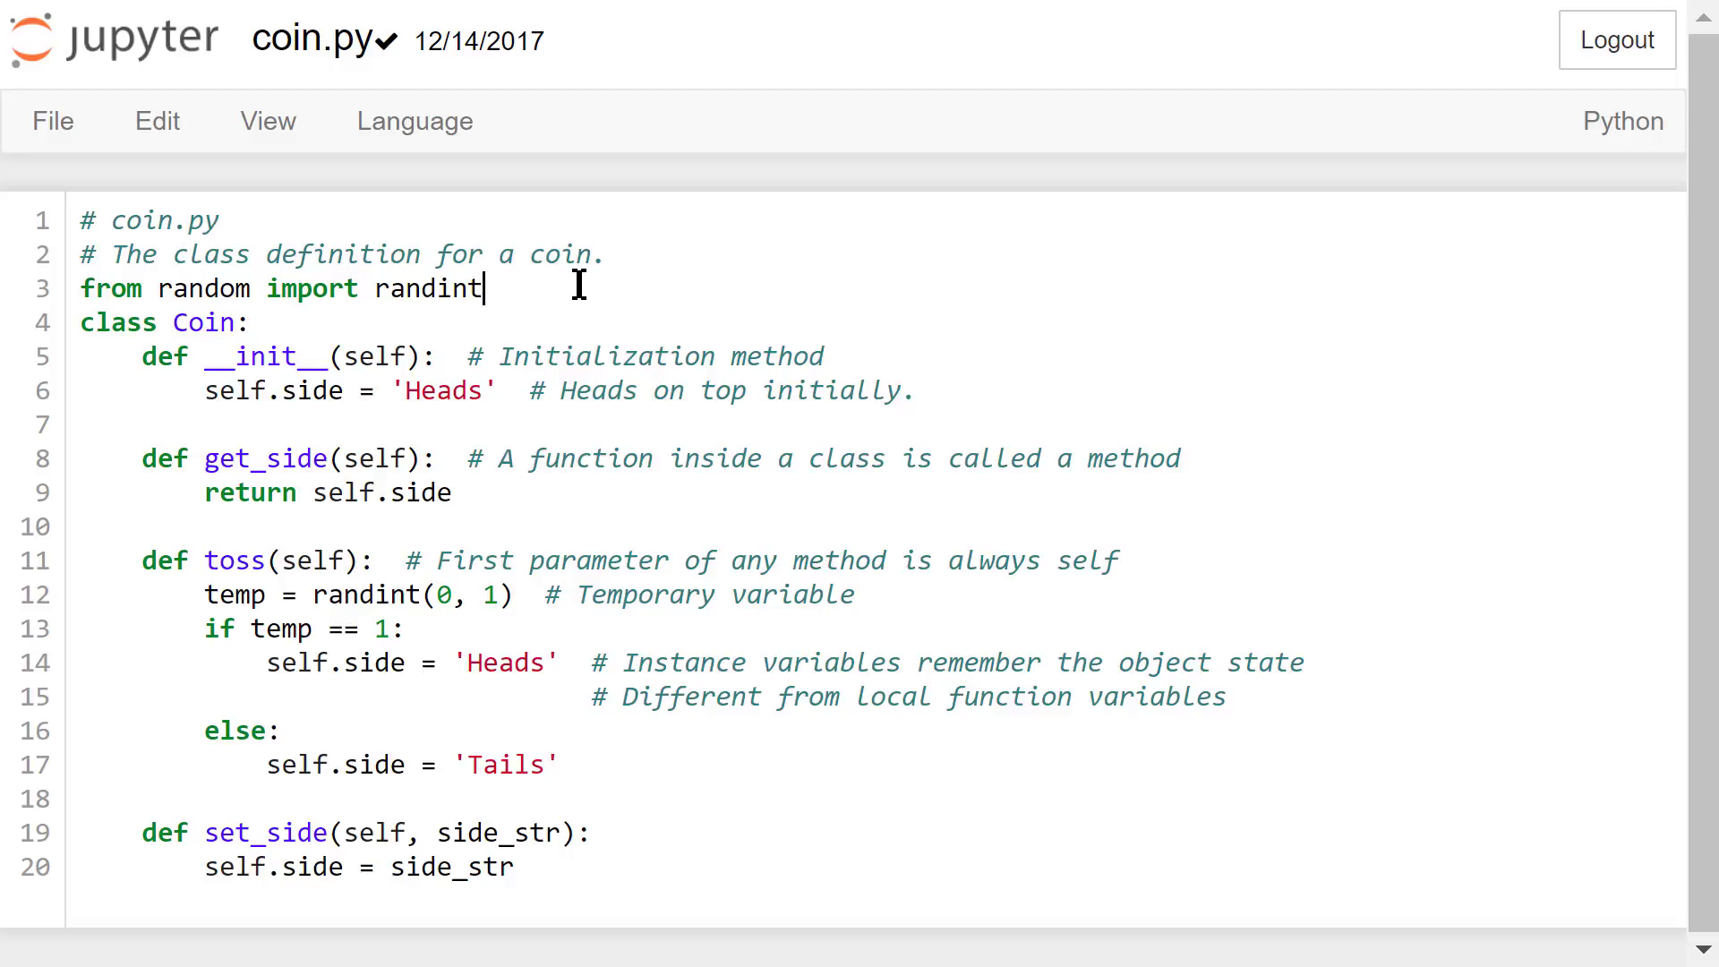
mouse_move(490, 316)
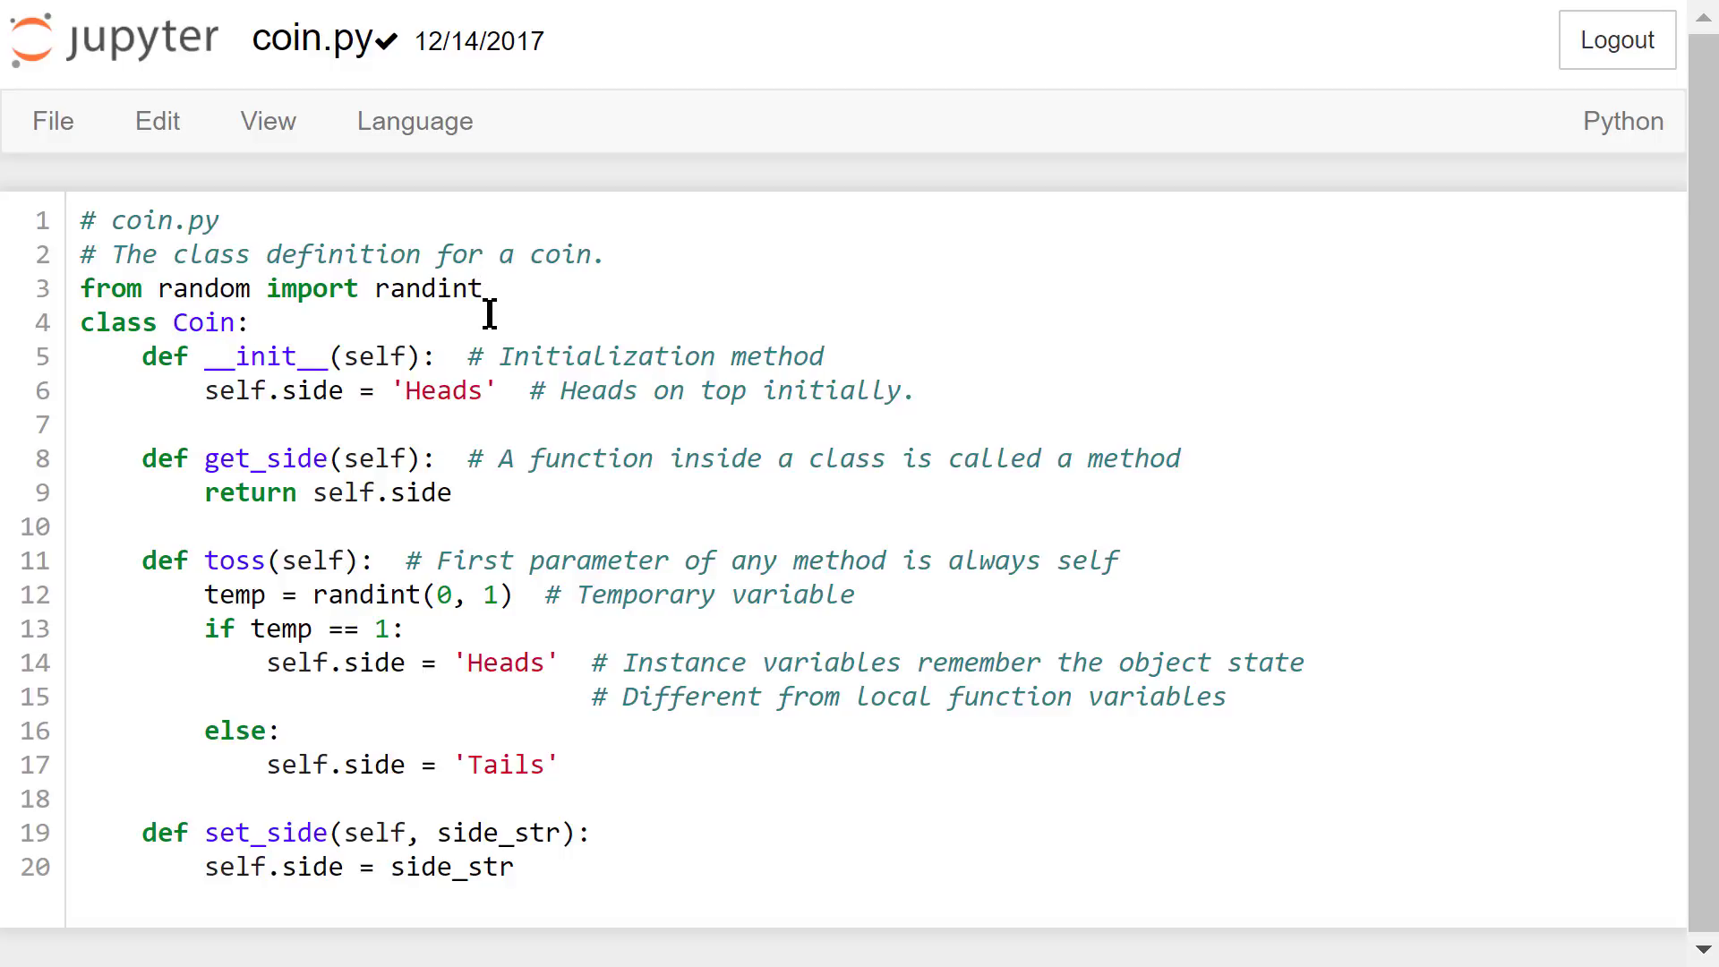
left_click(250, 322)
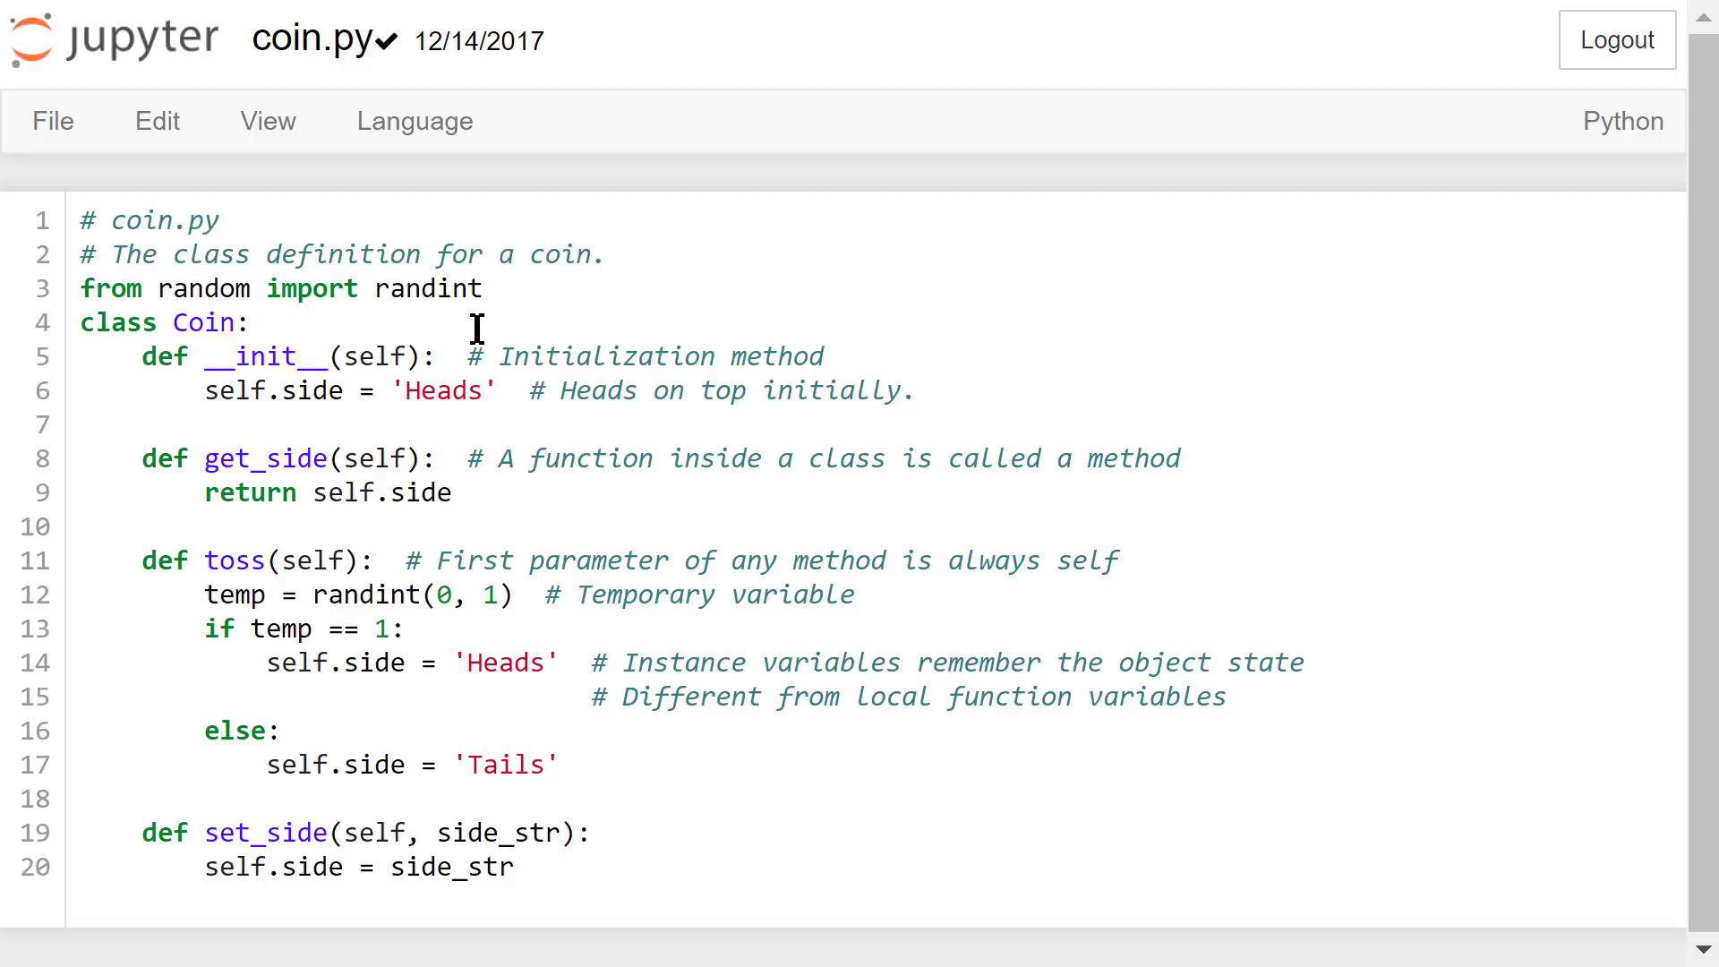
mouse_move(455, 356)
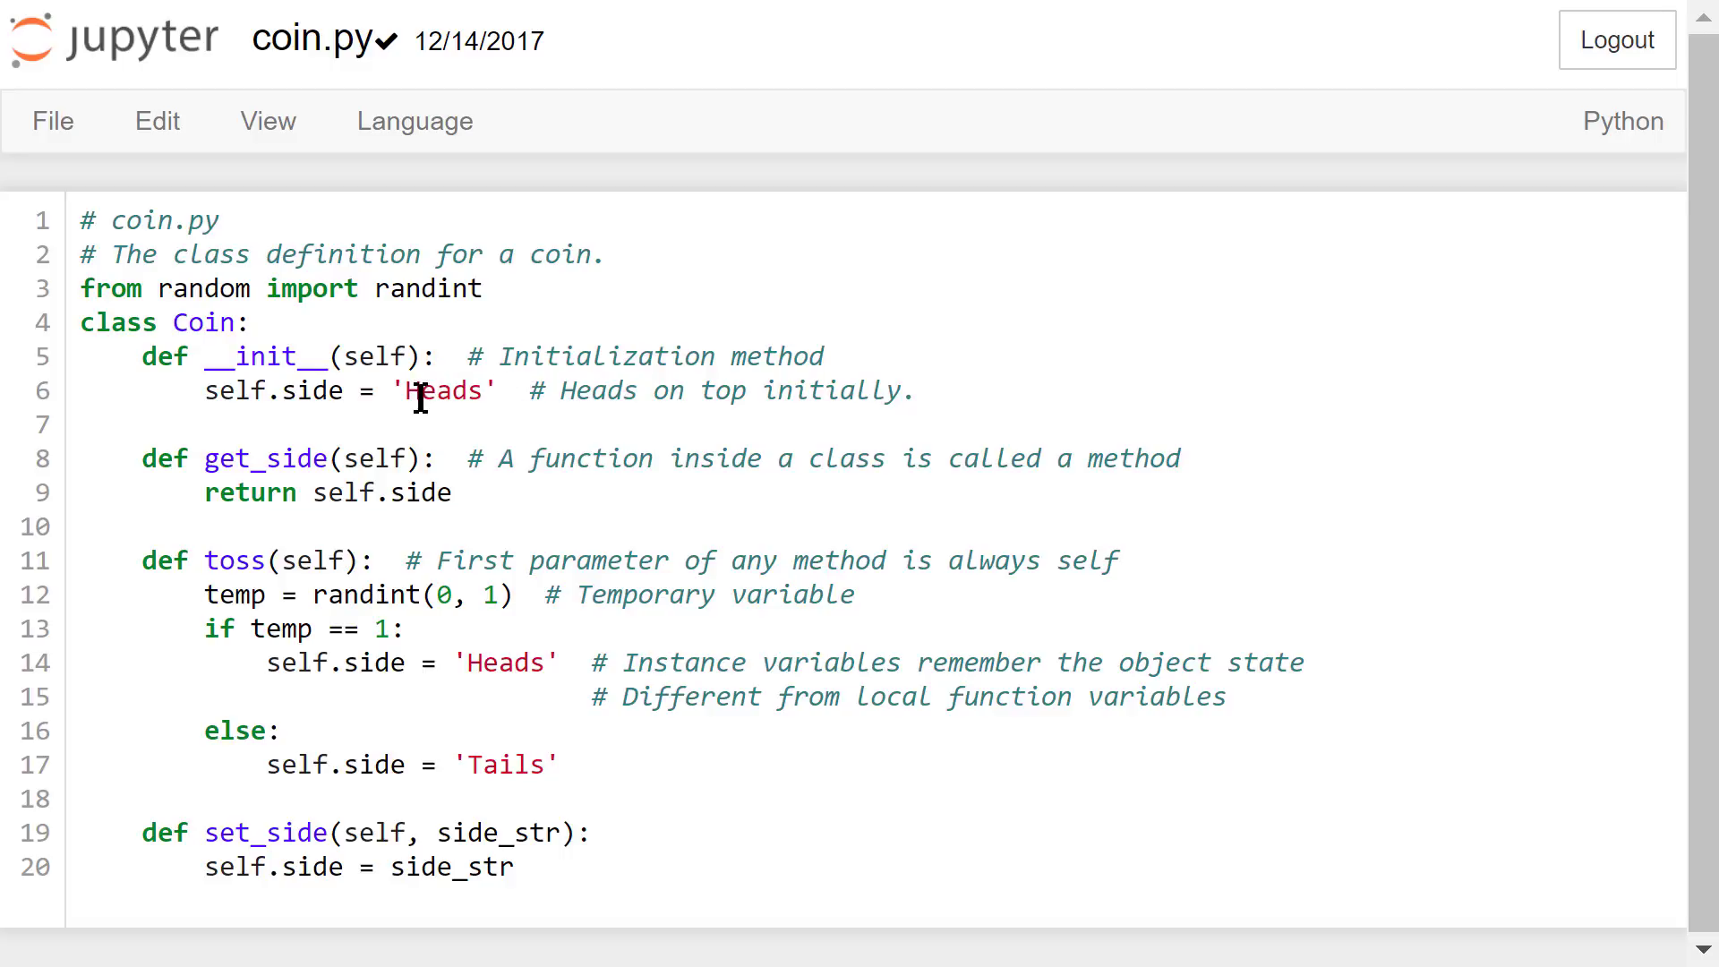
mouse_move(254, 424)
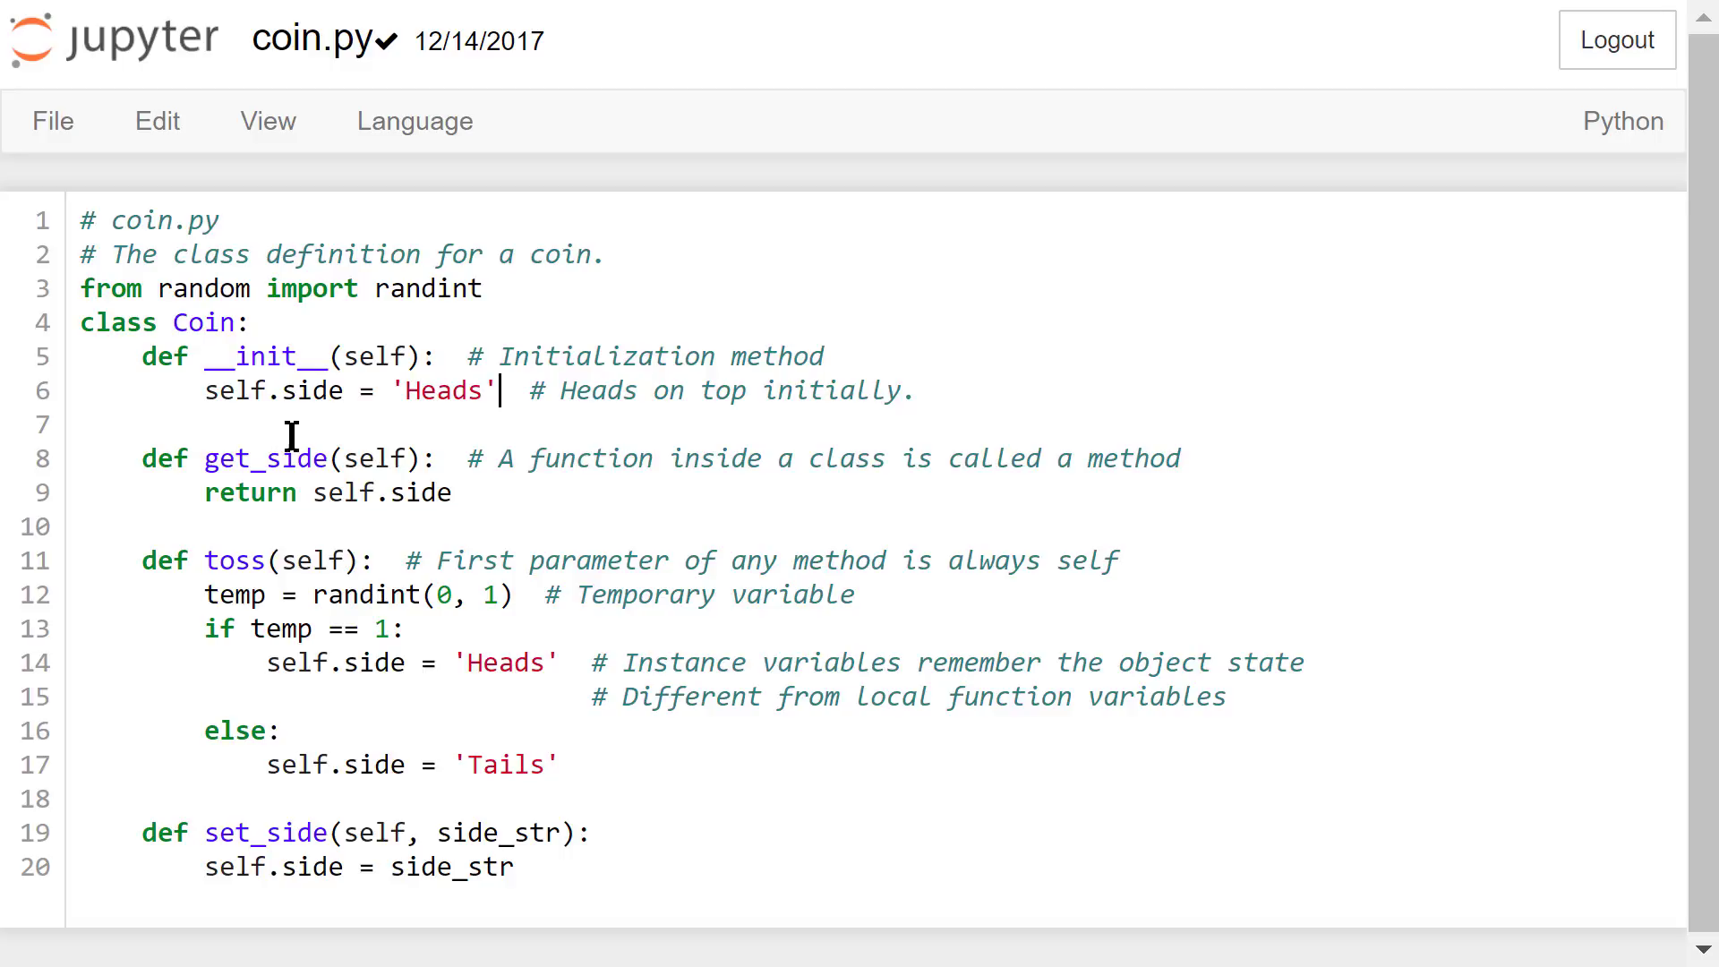
mouse_move(414, 428)
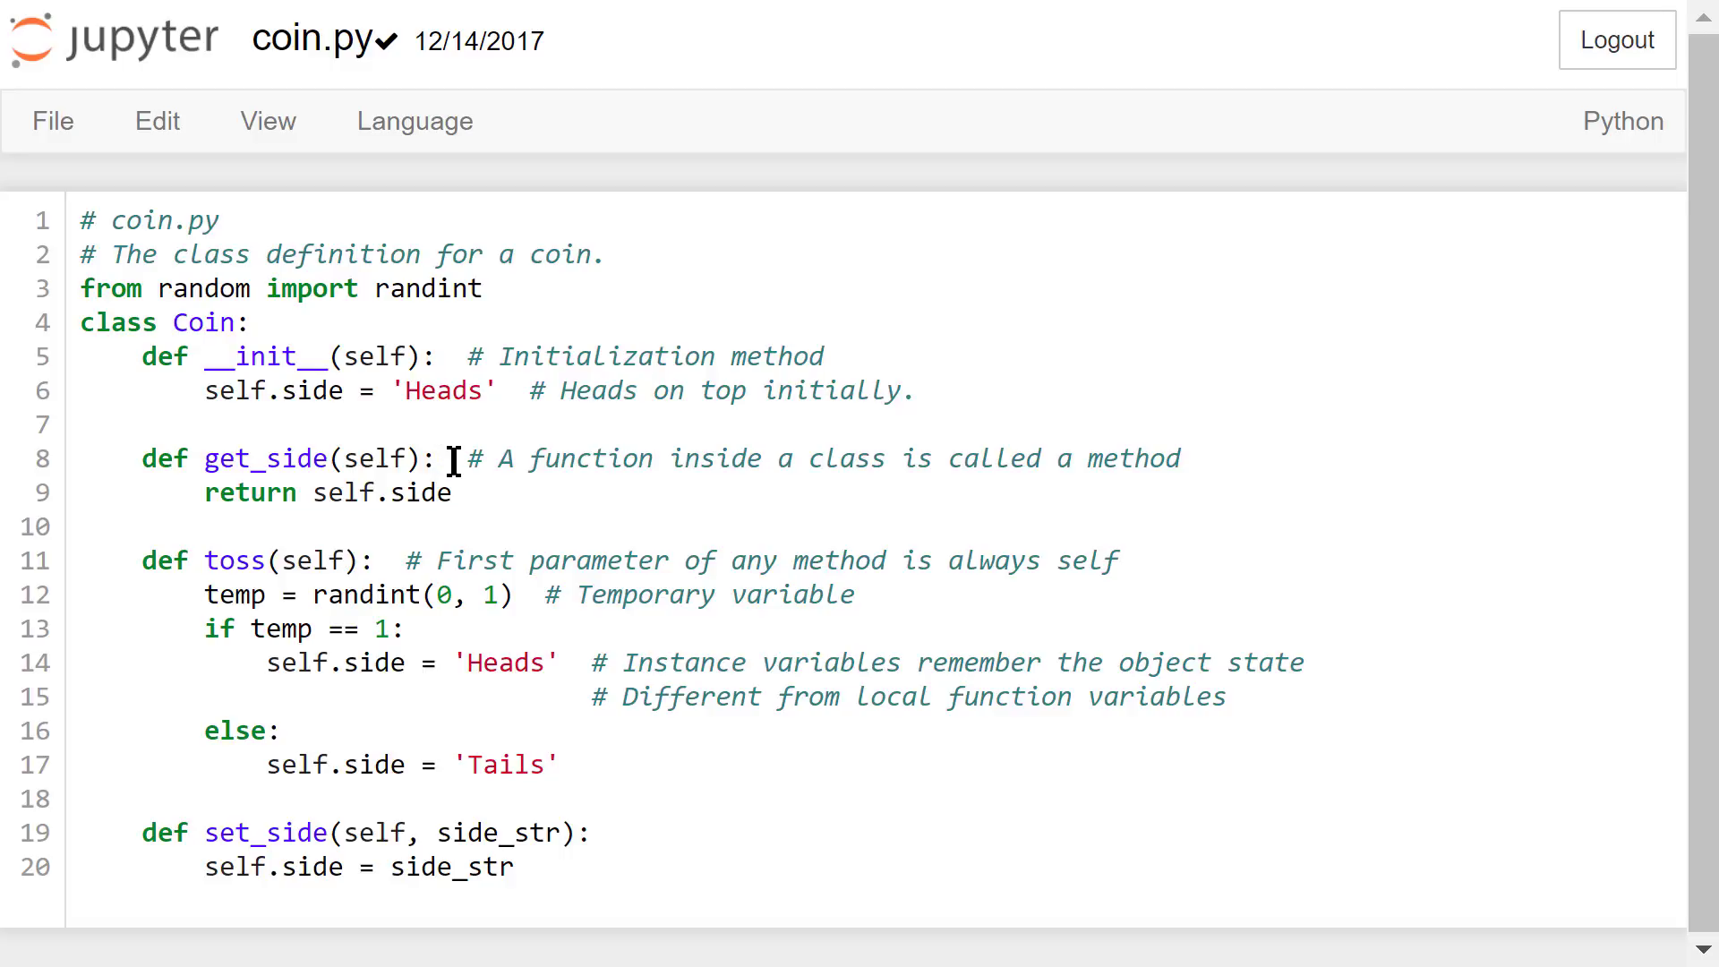
mouse_move(495, 502)
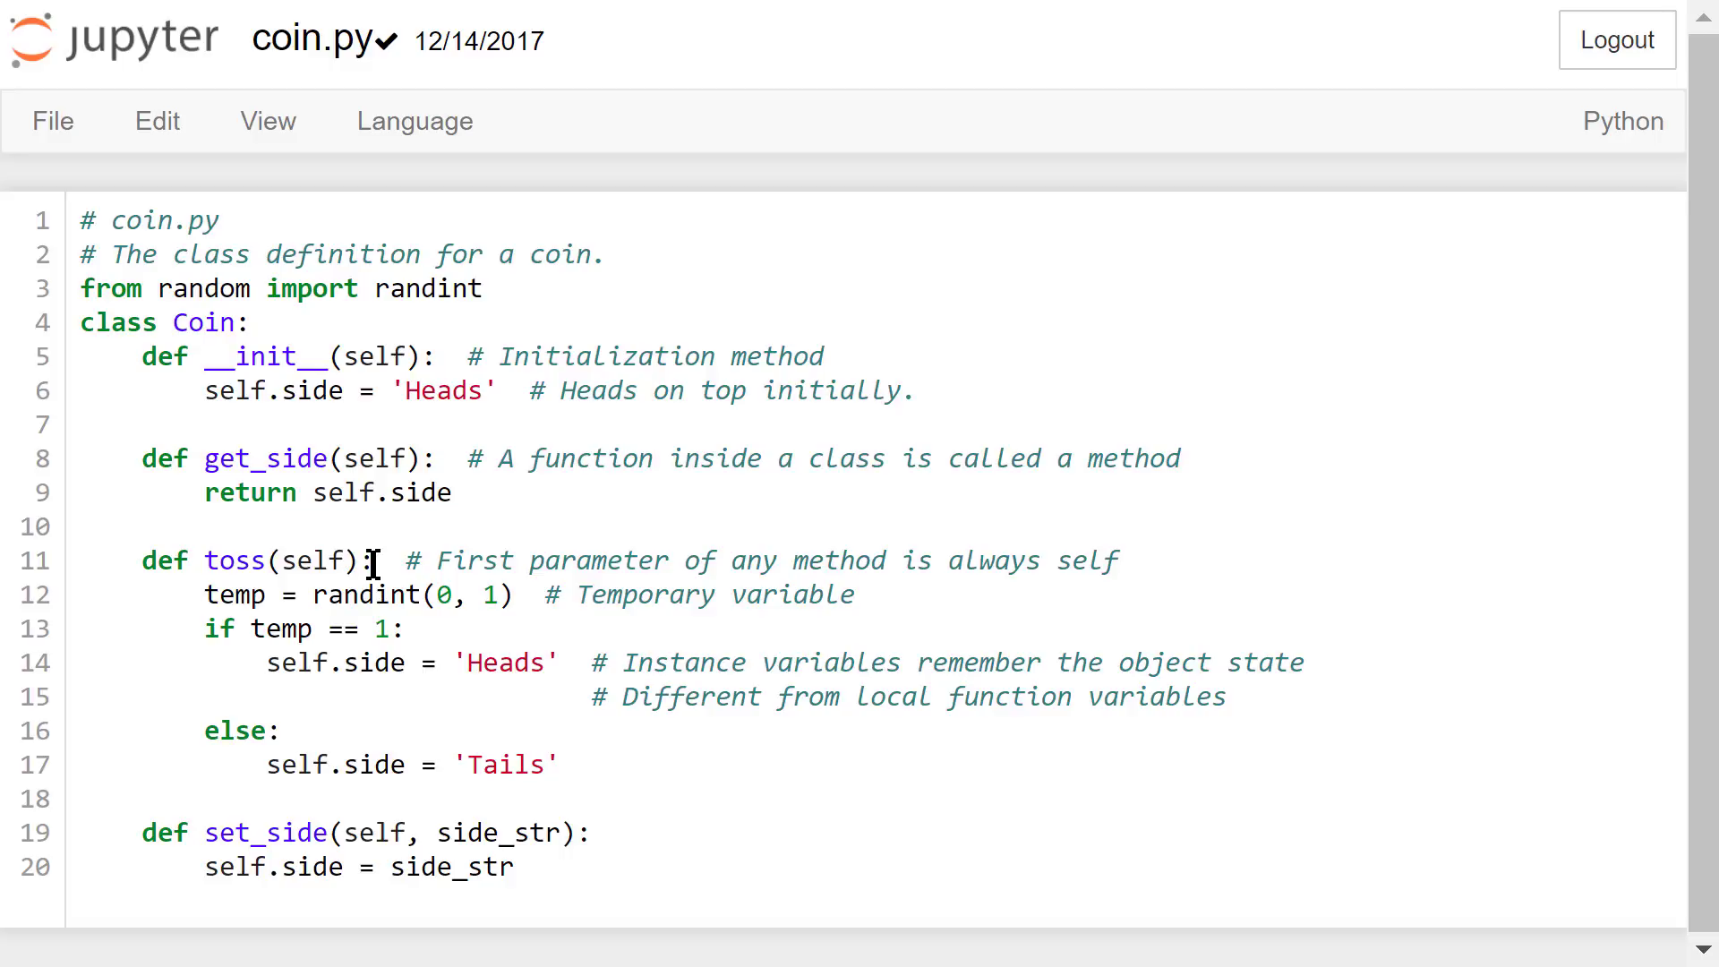
mouse_move(482, 583)
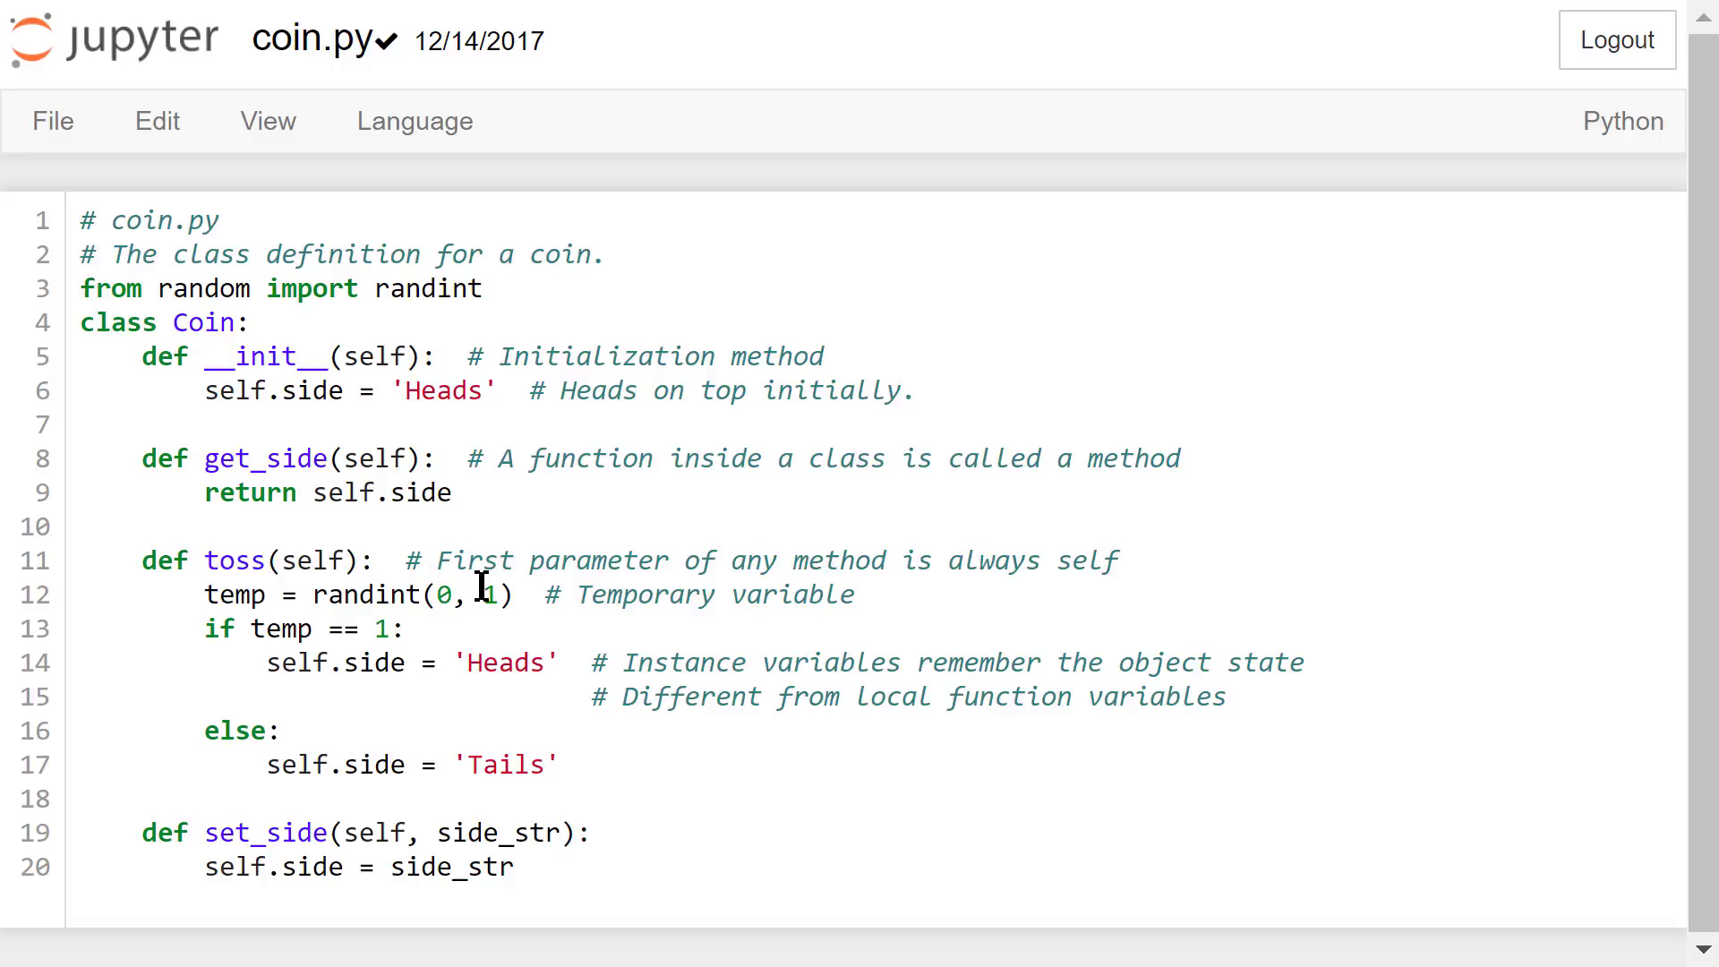
mouse_move(532, 608)
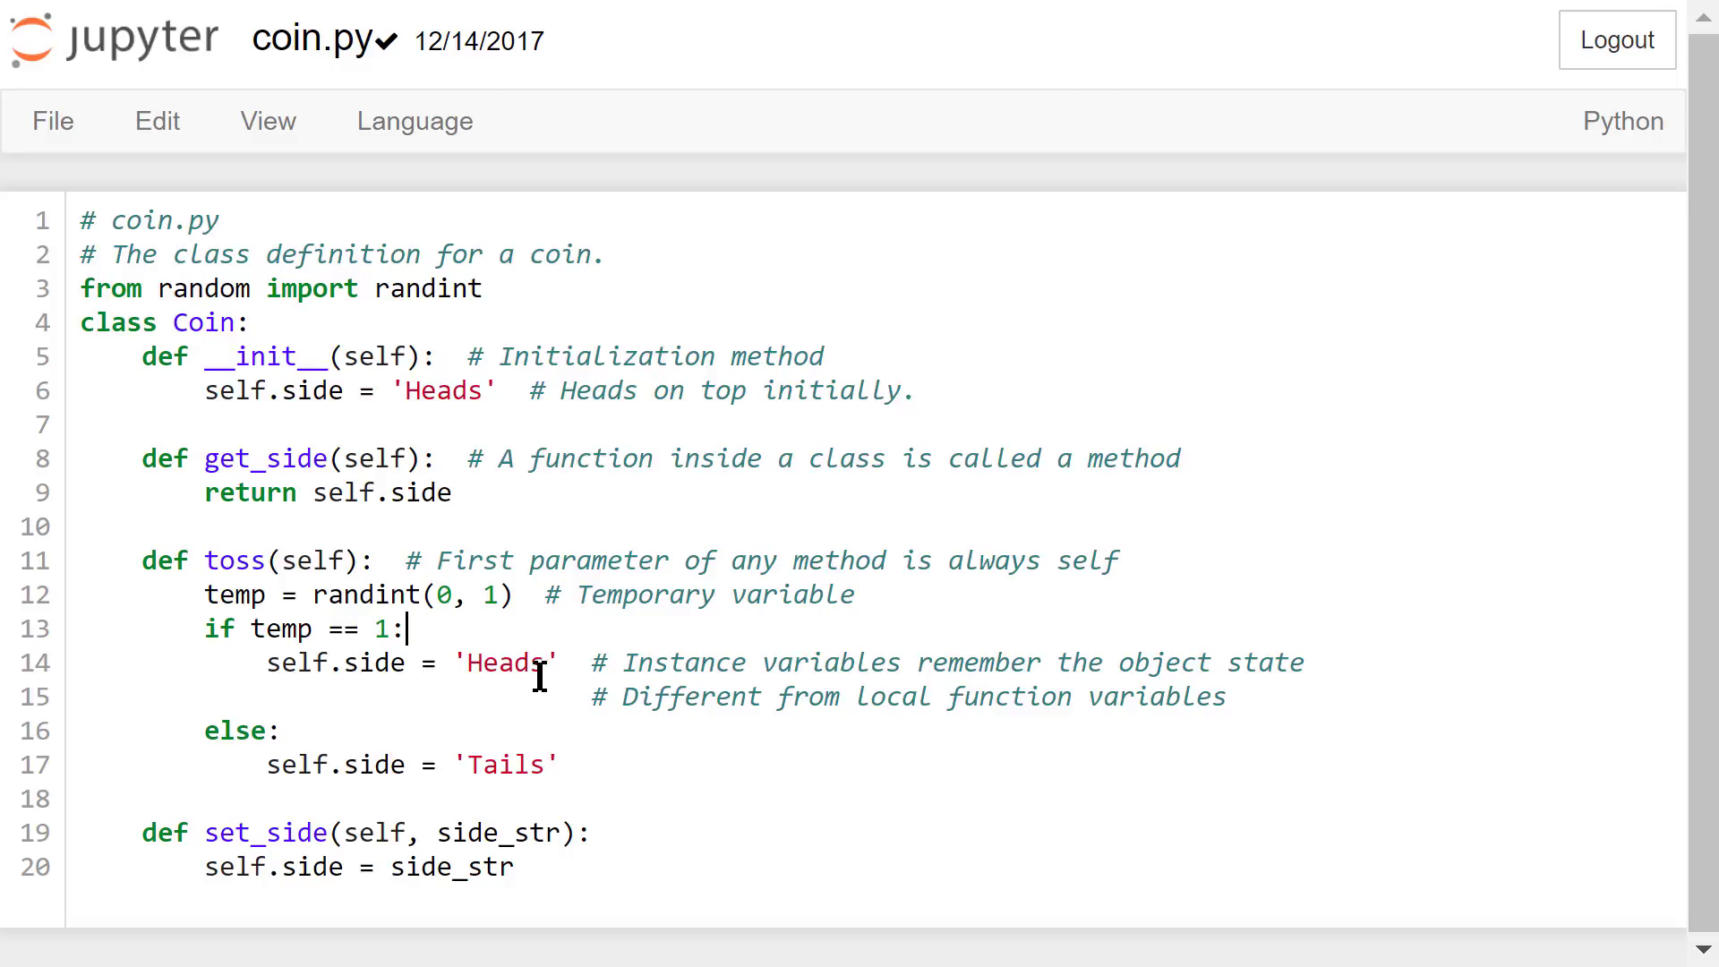
mouse_move(585, 764)
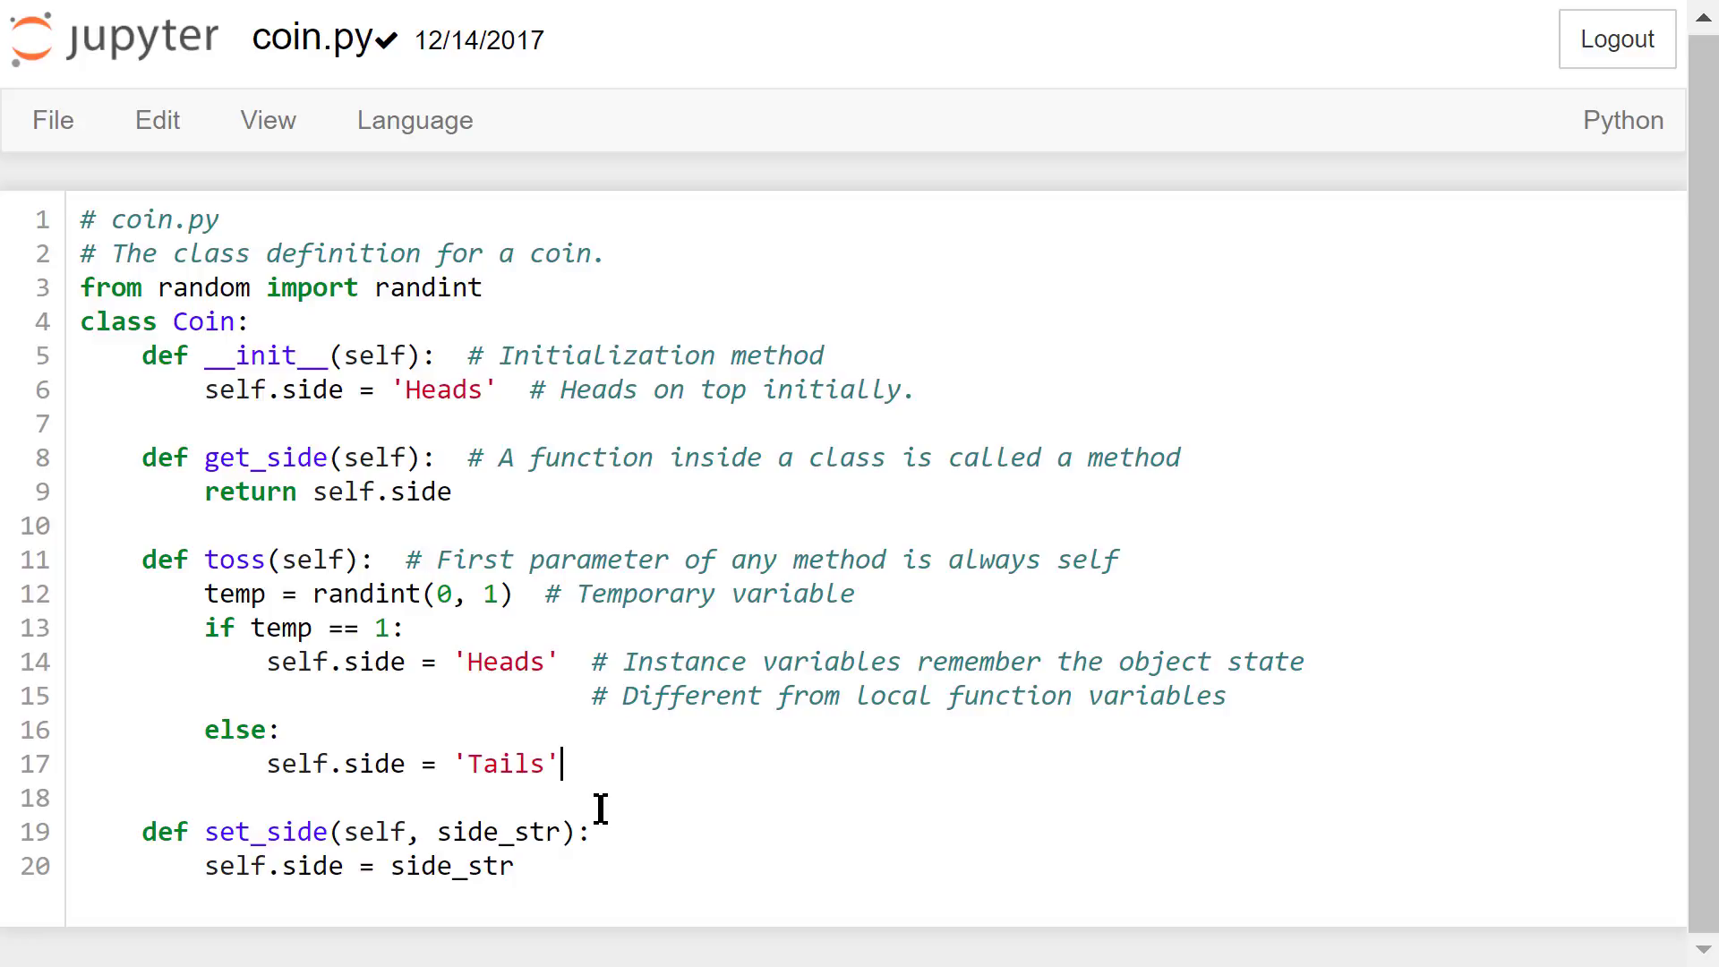
mouse_move(595, 793)
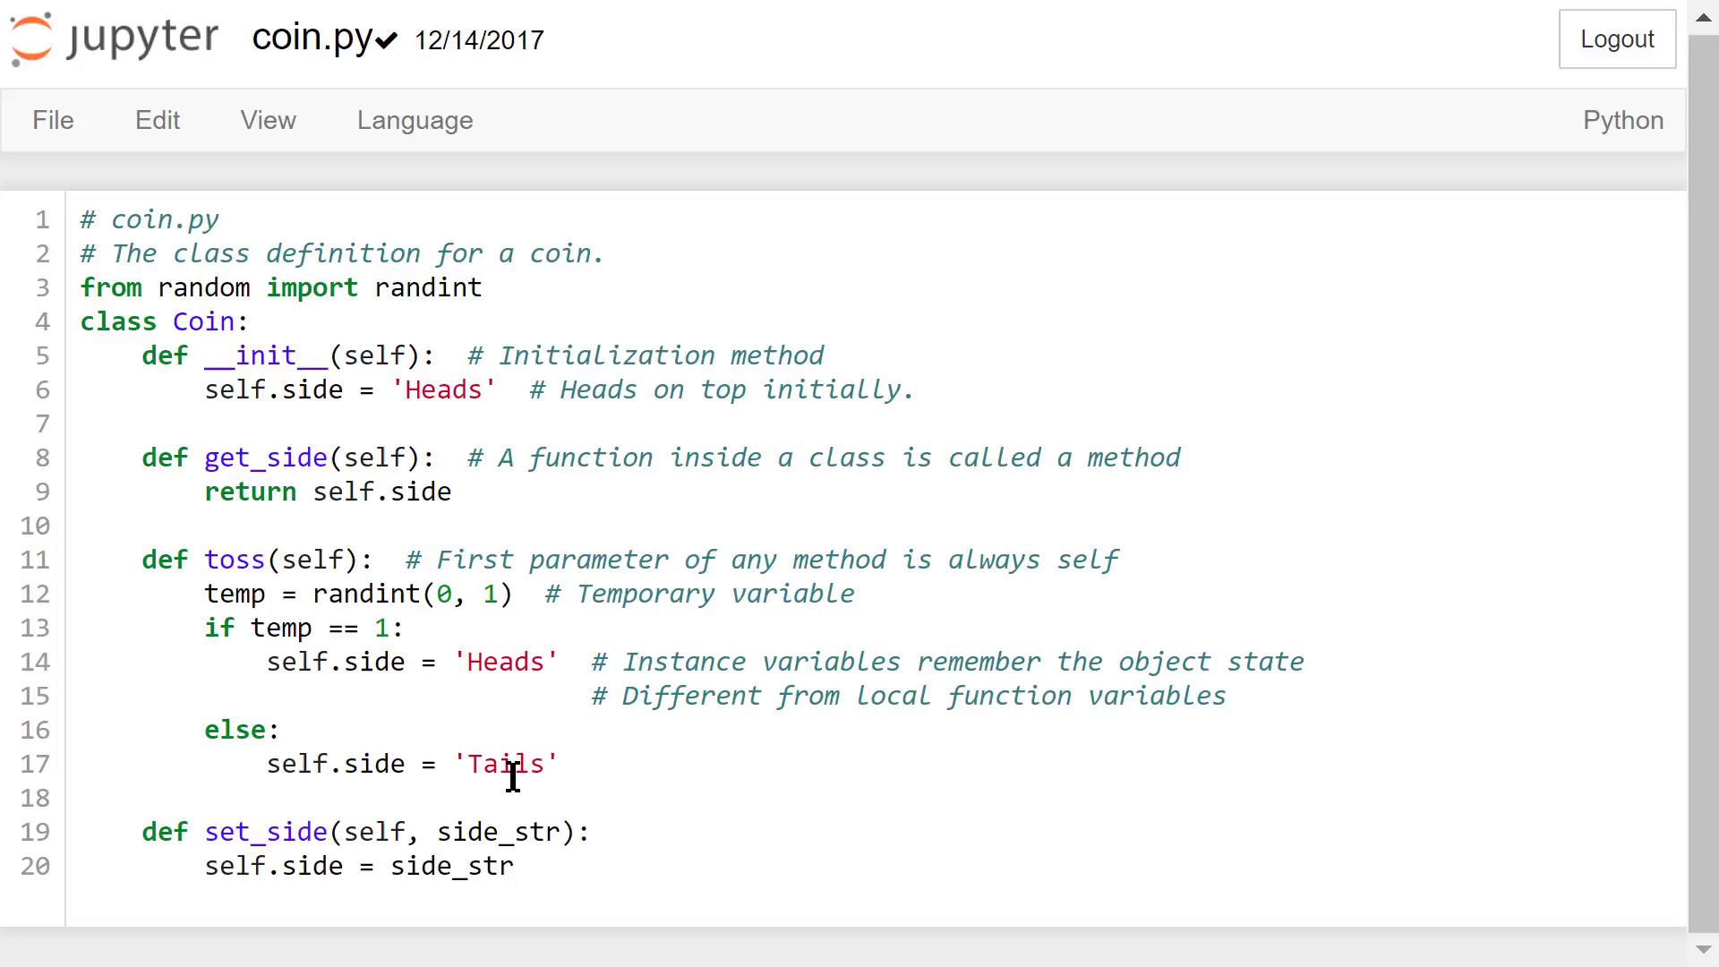
mouse_move(625, 822)
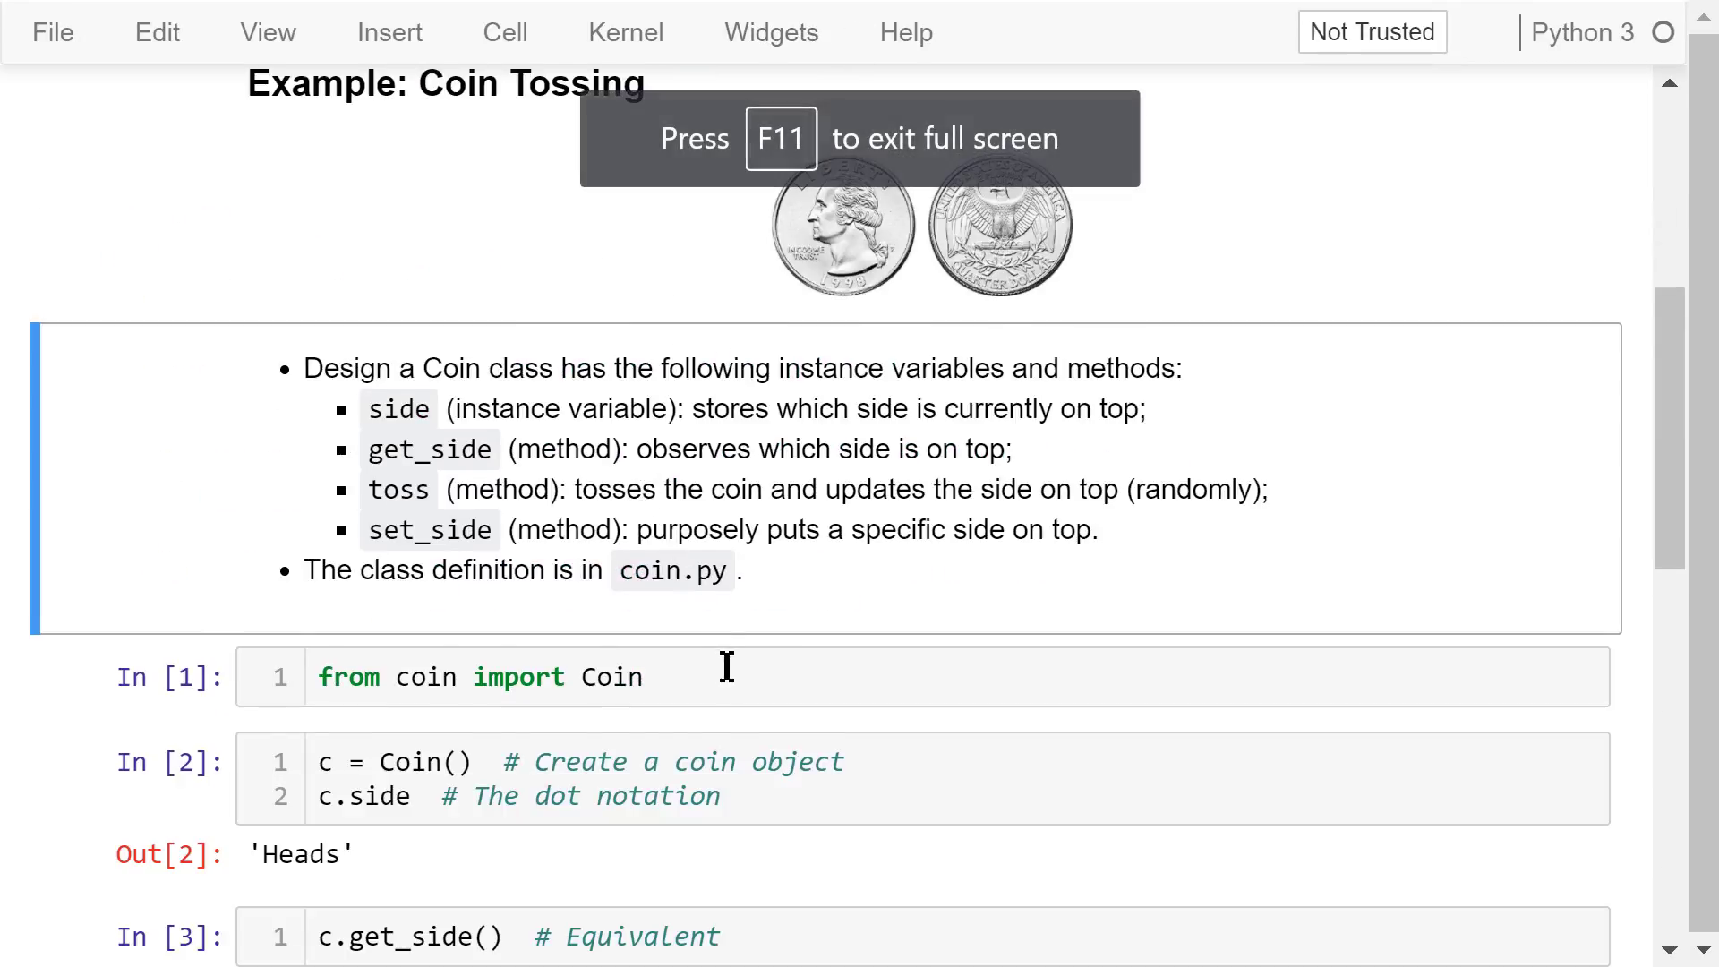
left_click(724, 677)
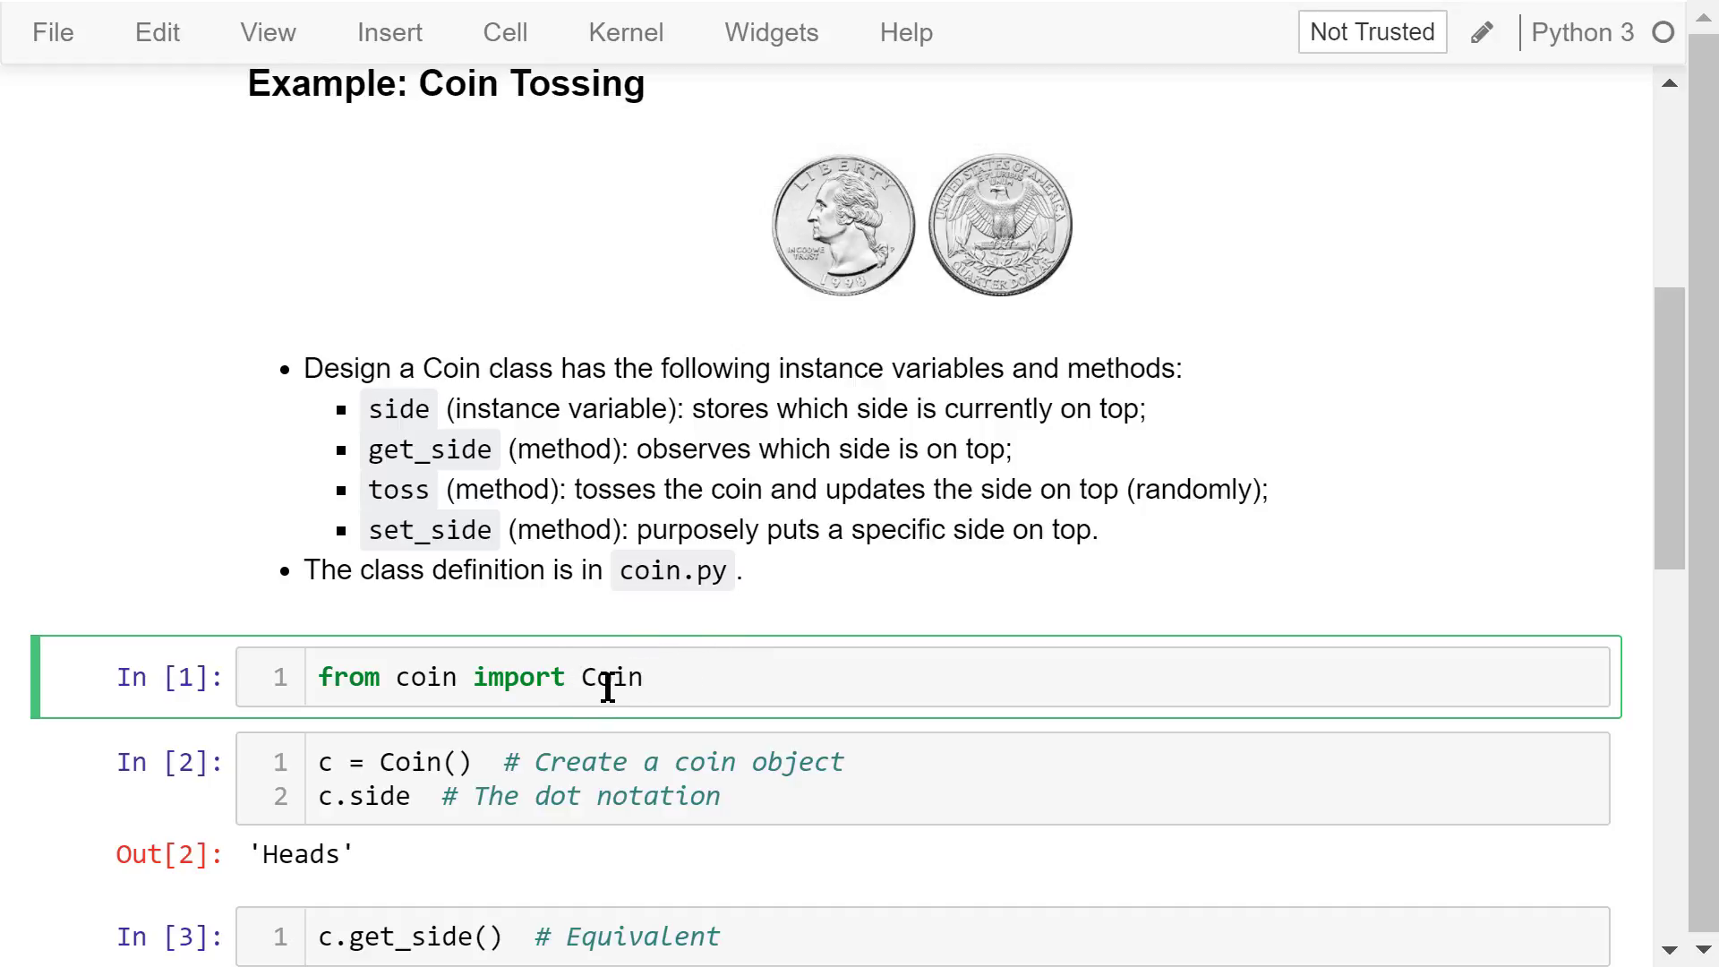
mouse_move(395, 677)
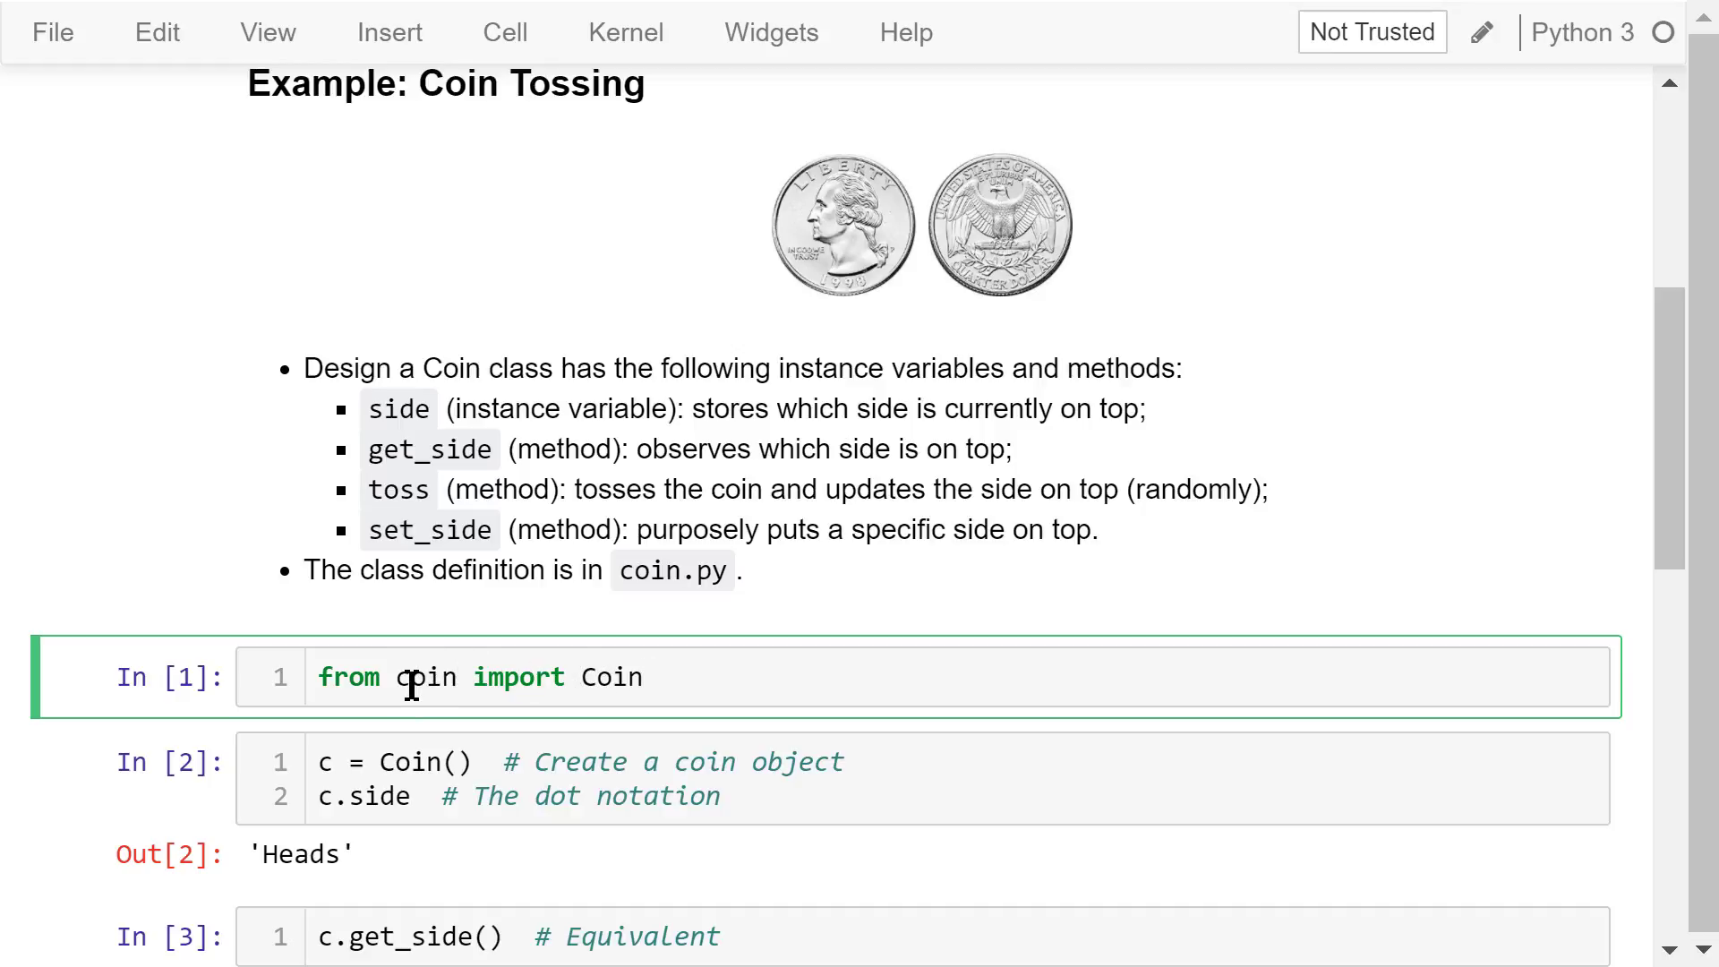
mouse_move(581, 609)
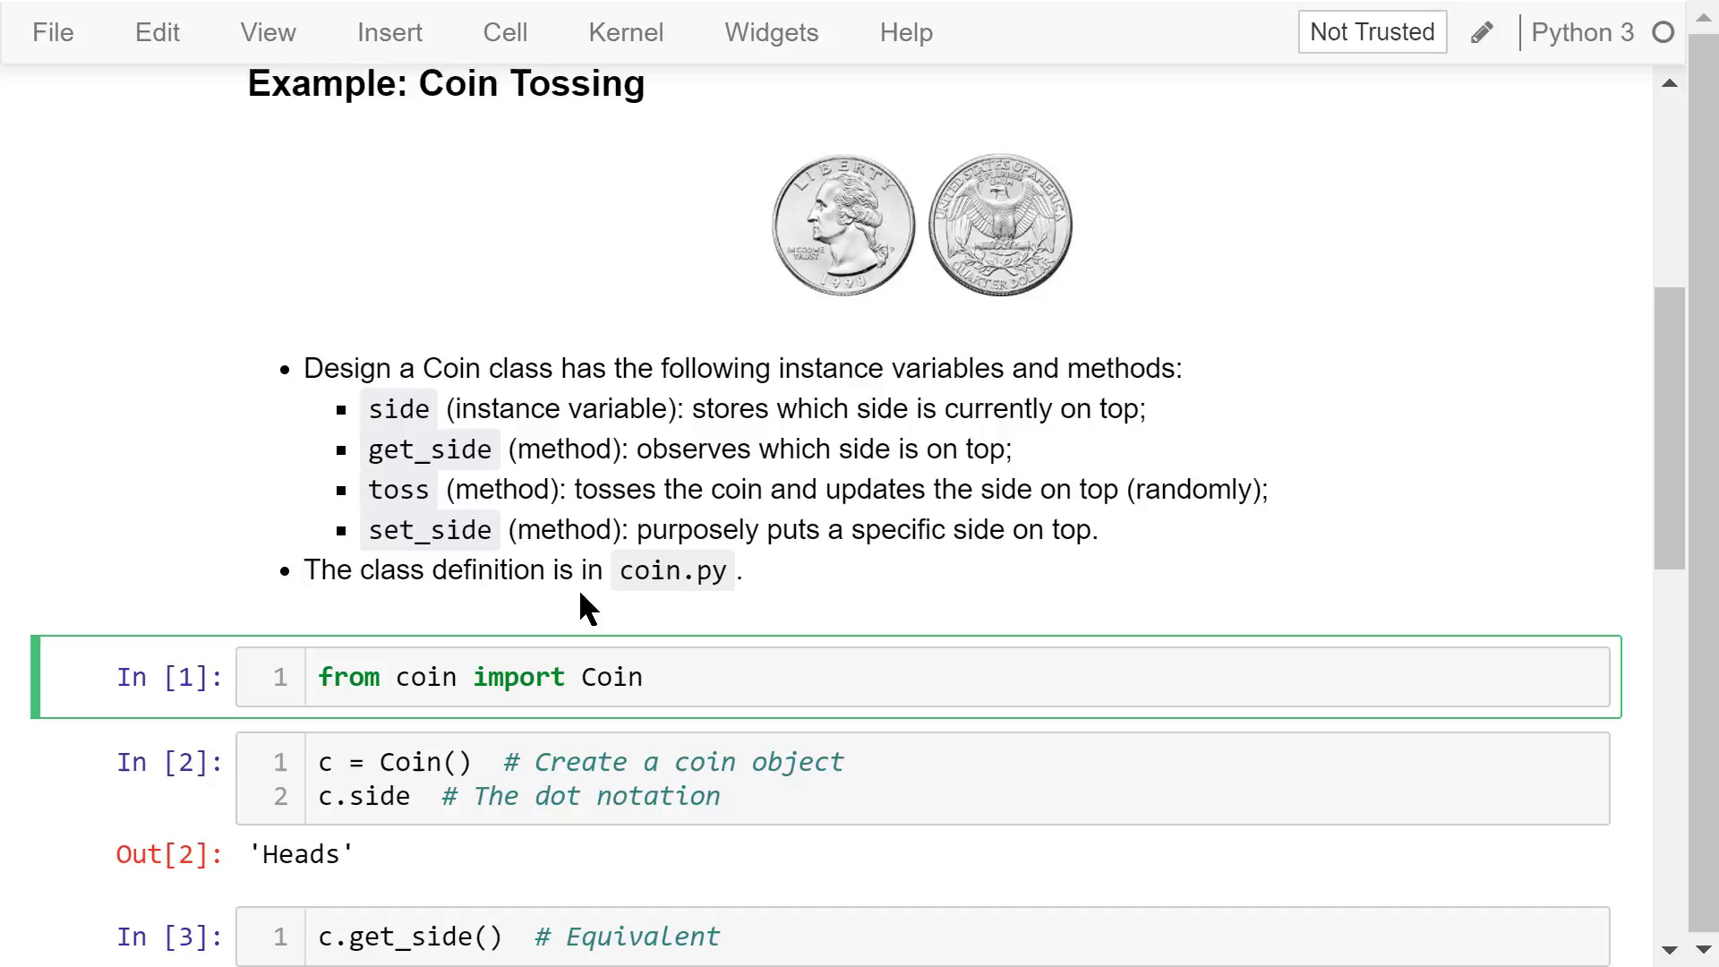
mouse_move(553, 767)
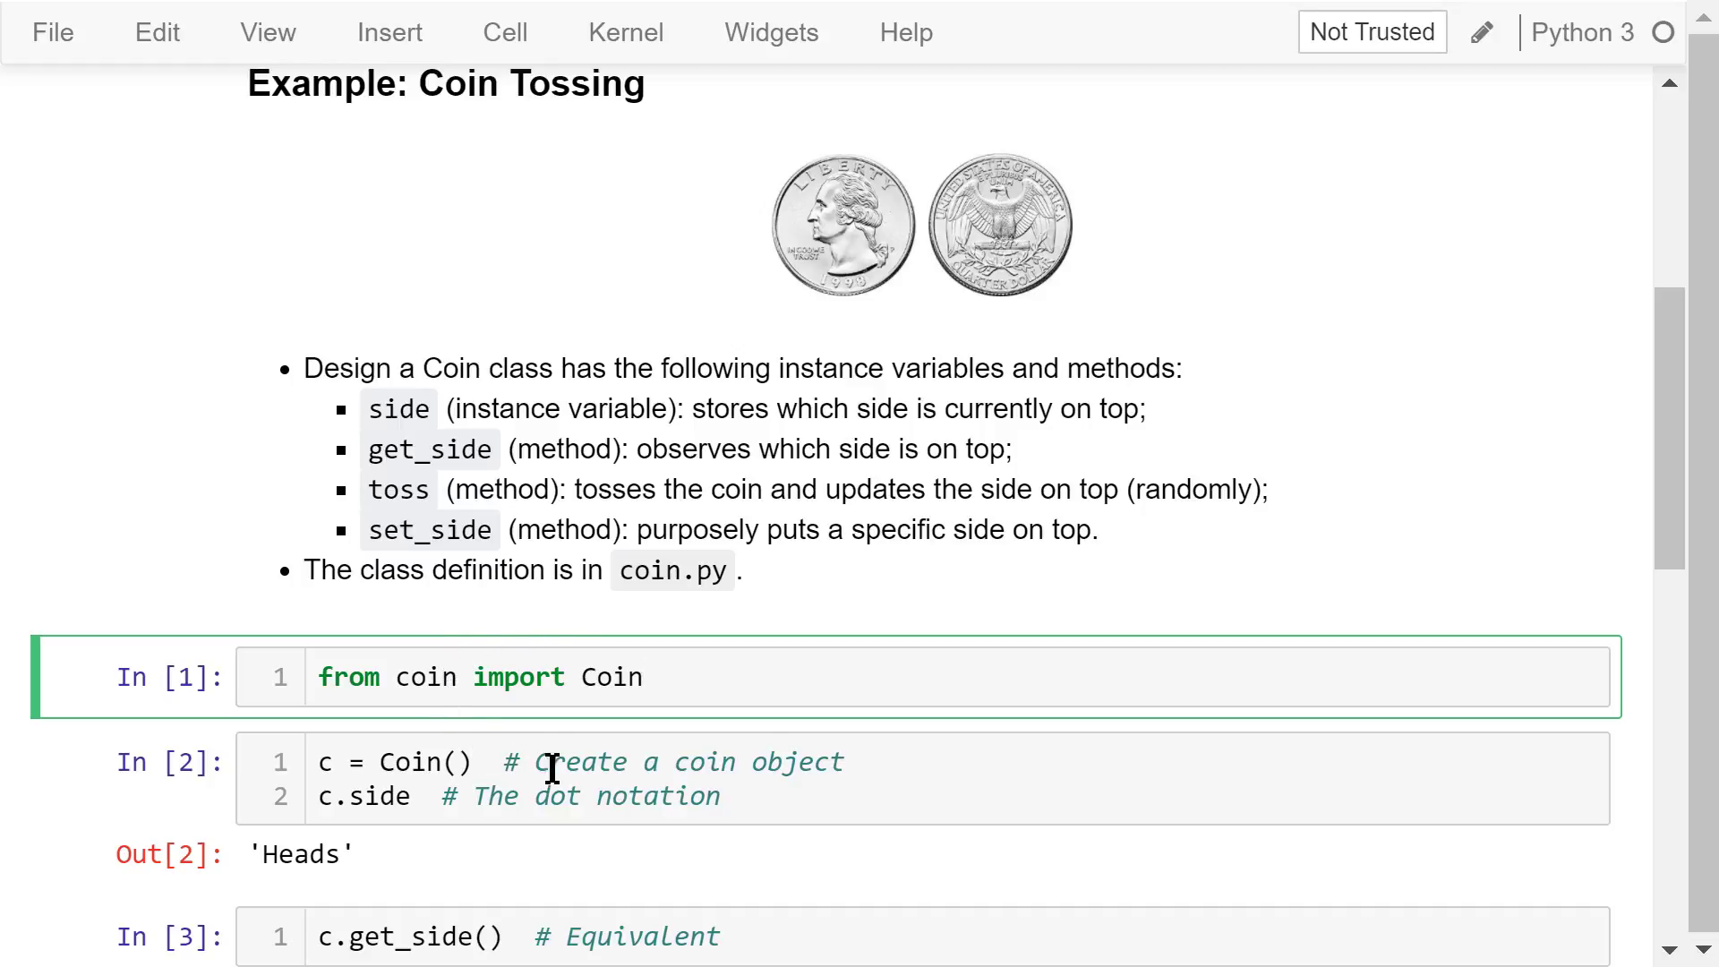
left_click(849, 762)
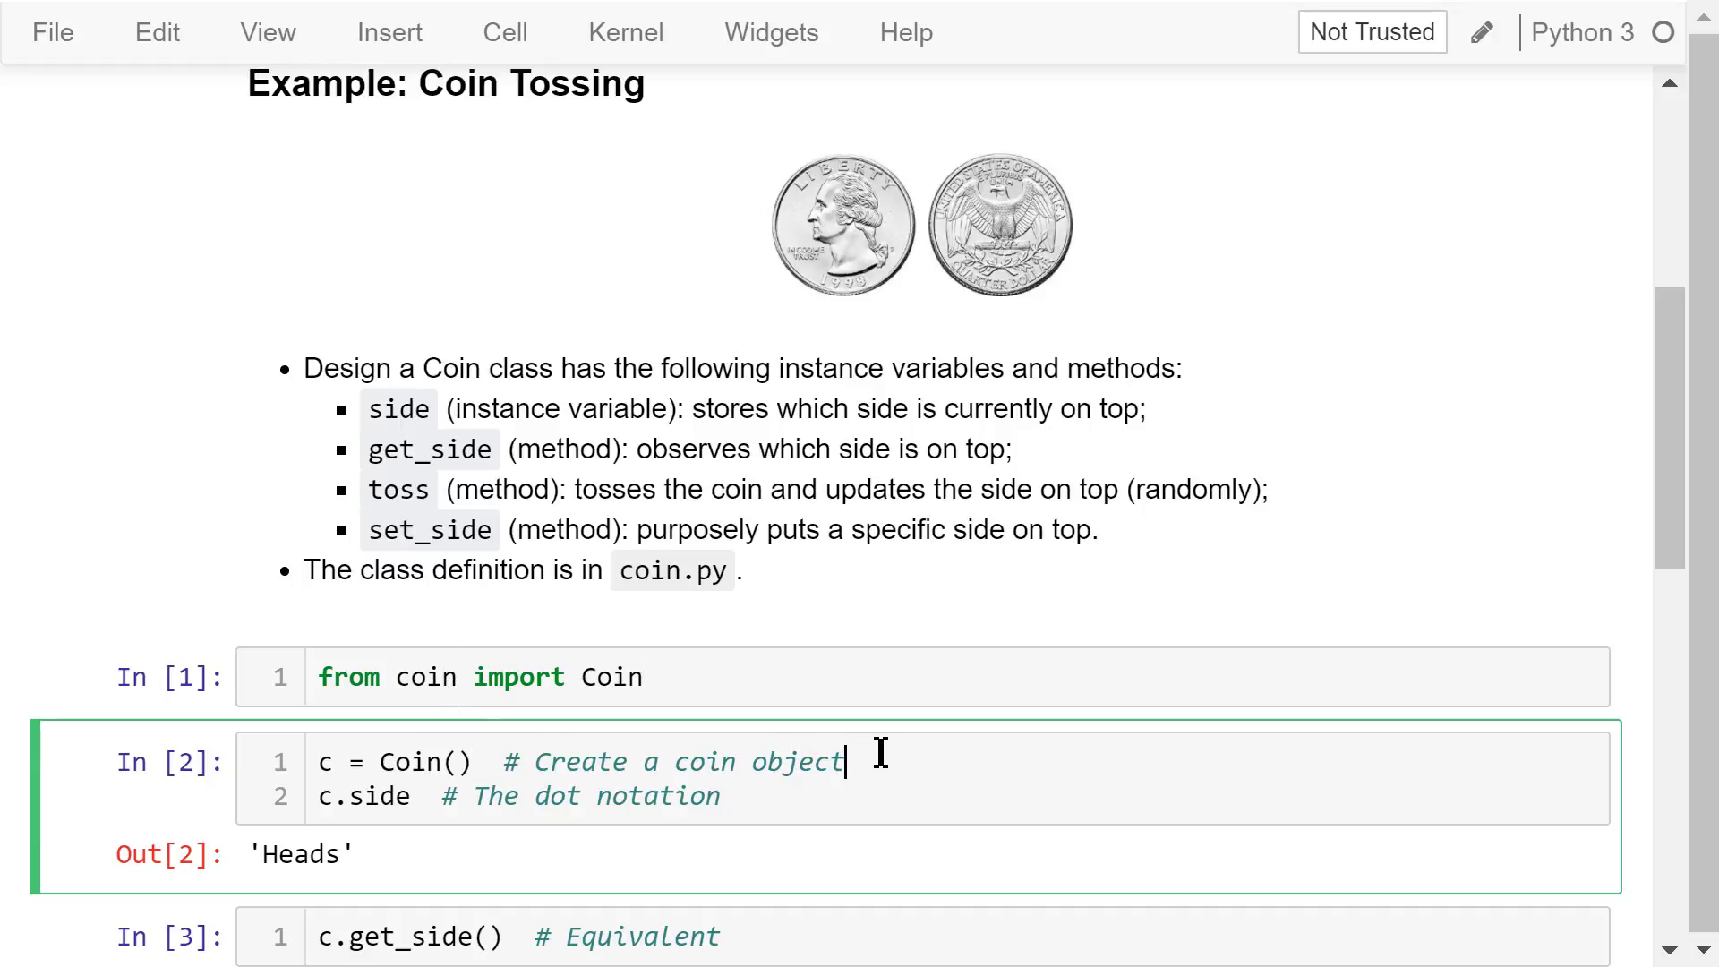
scroll("down", 3)
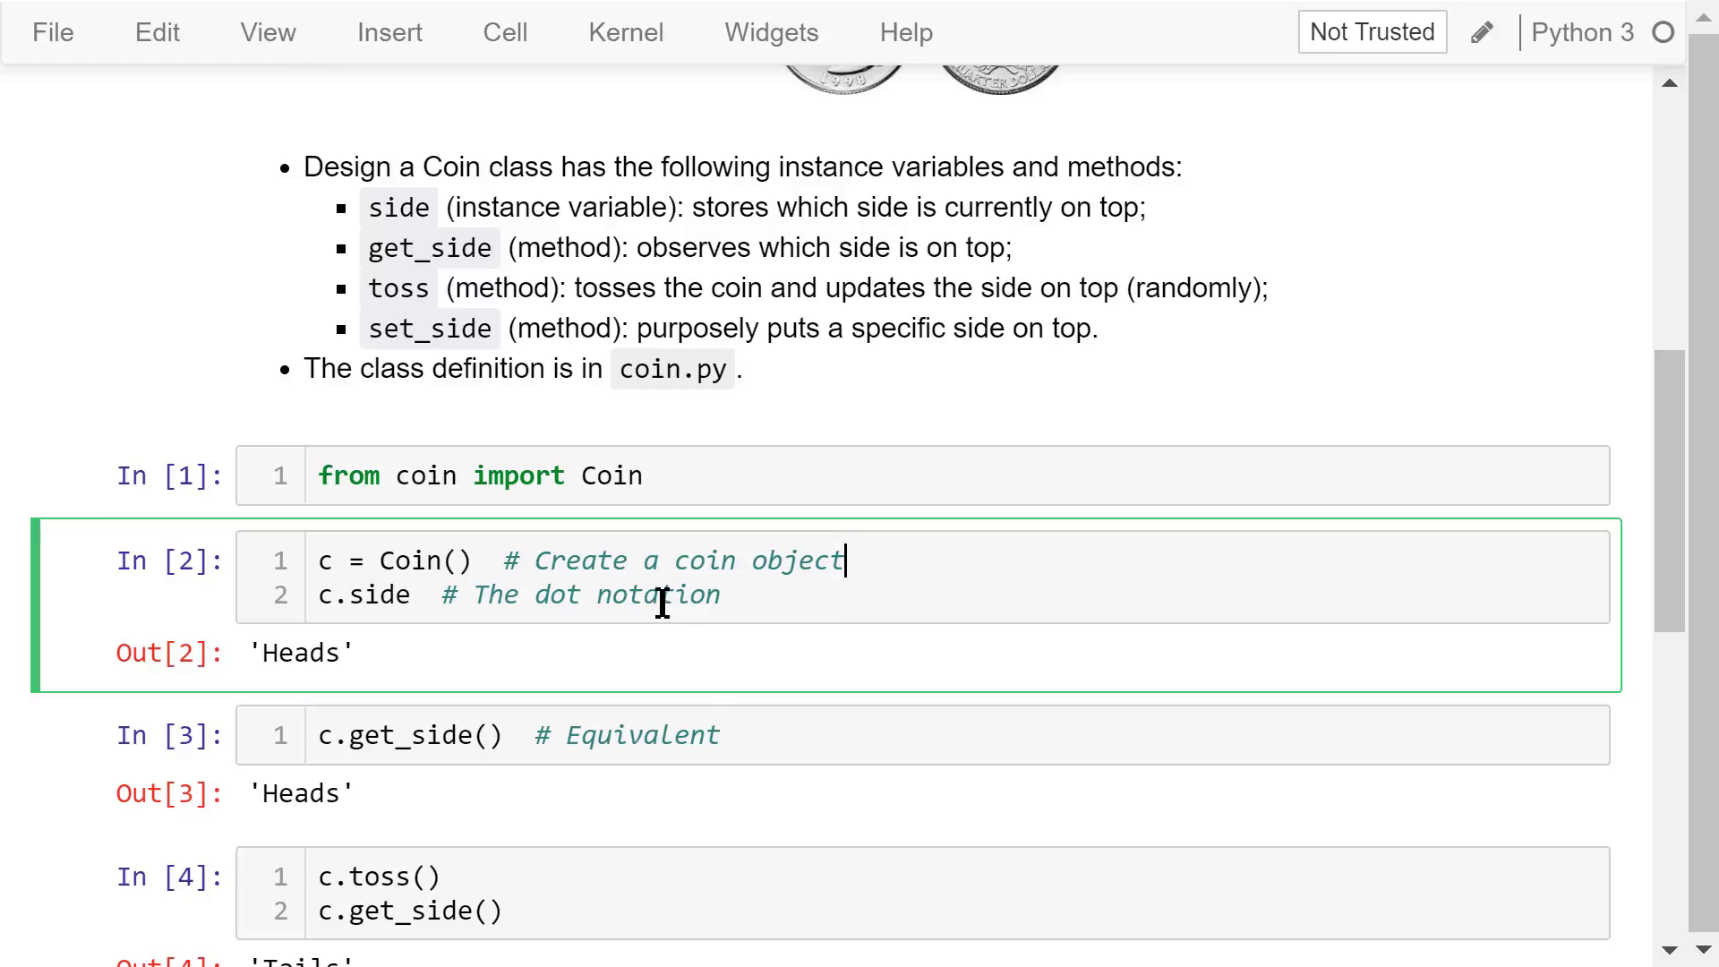
mouse_move(490, 560)
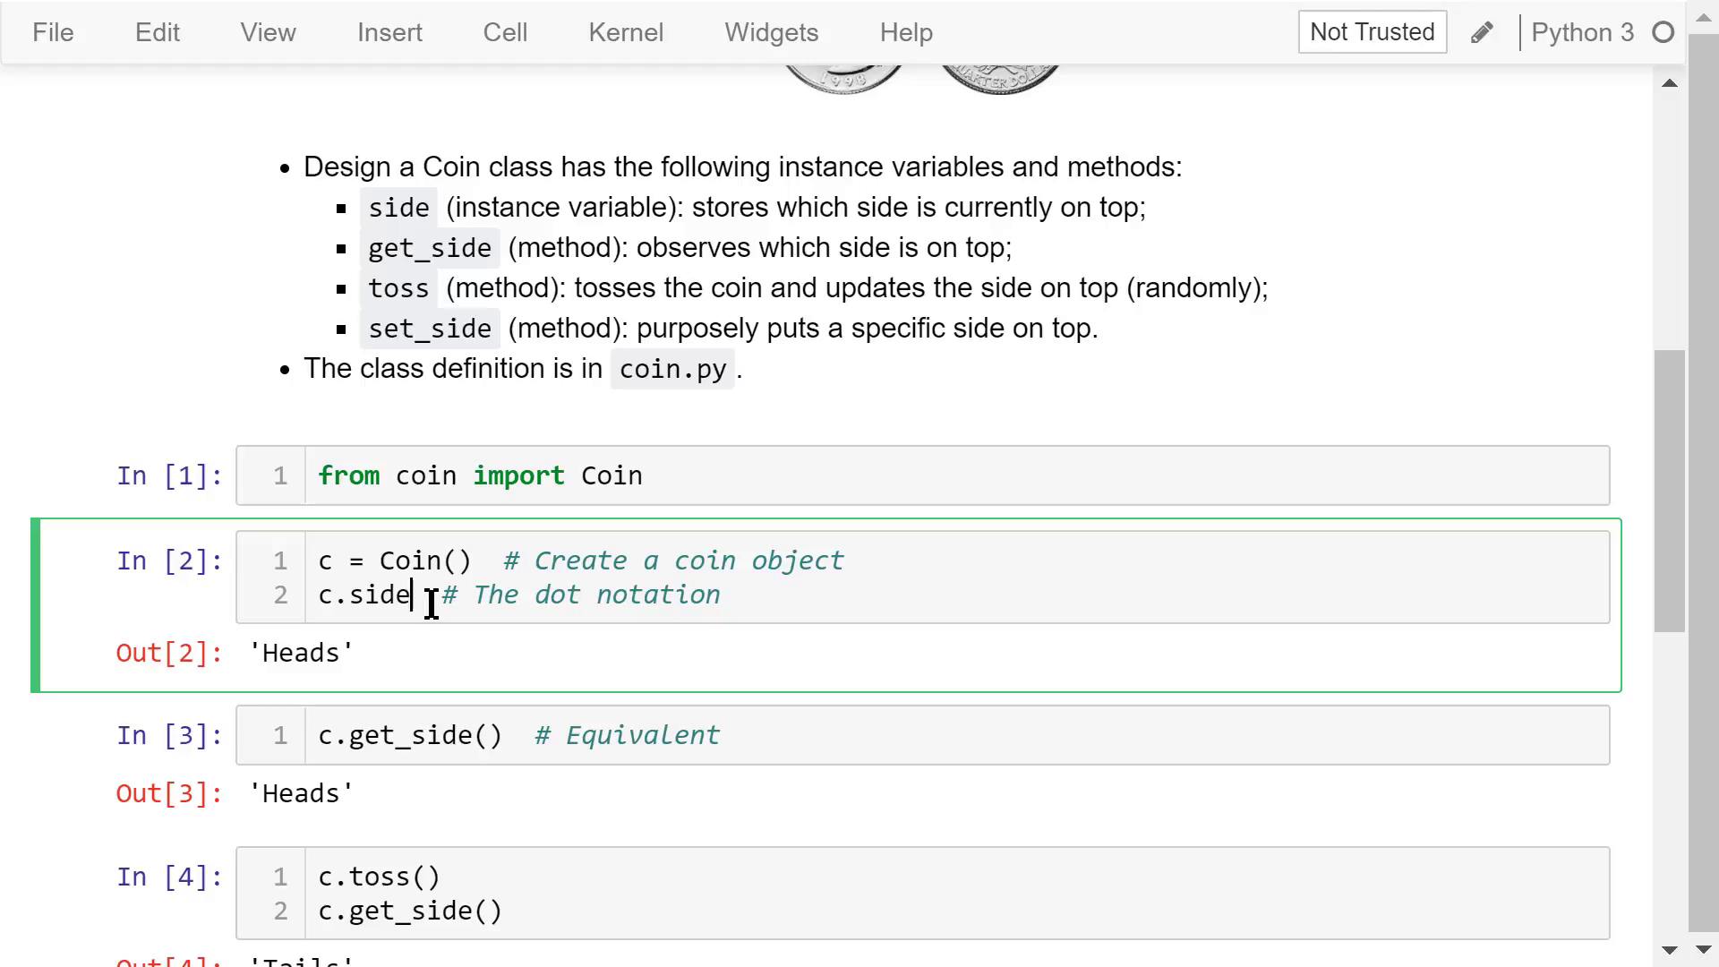
mouse_move(449, 659)
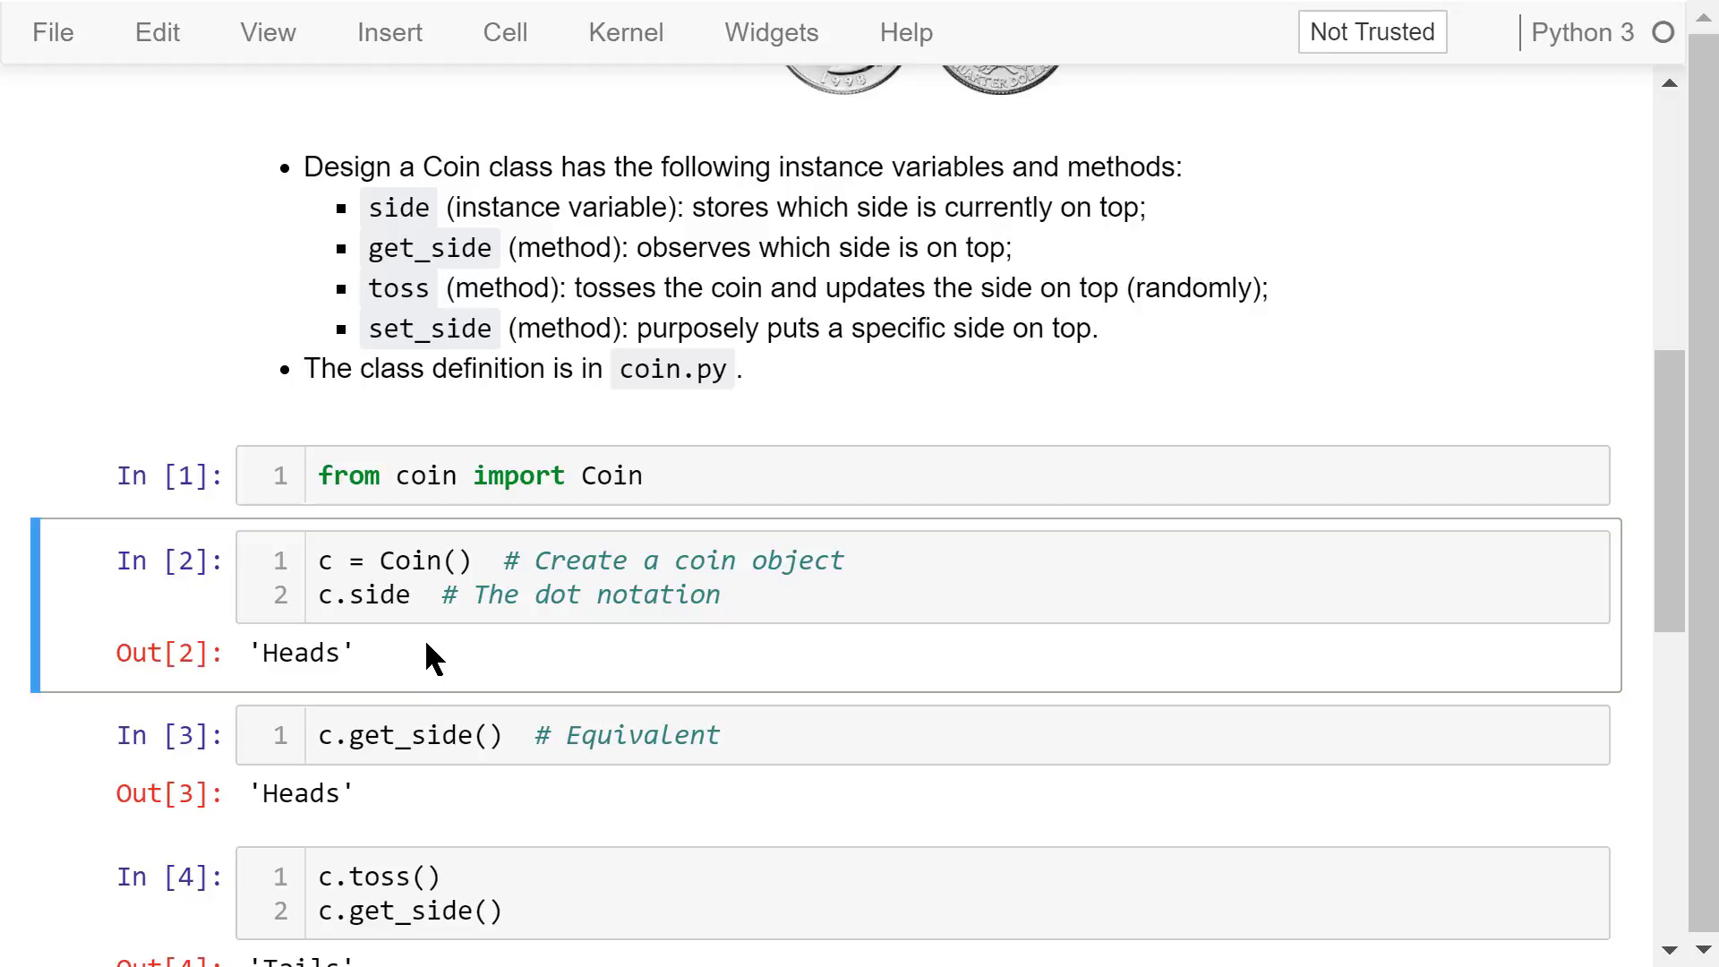
scroll("down", 3)
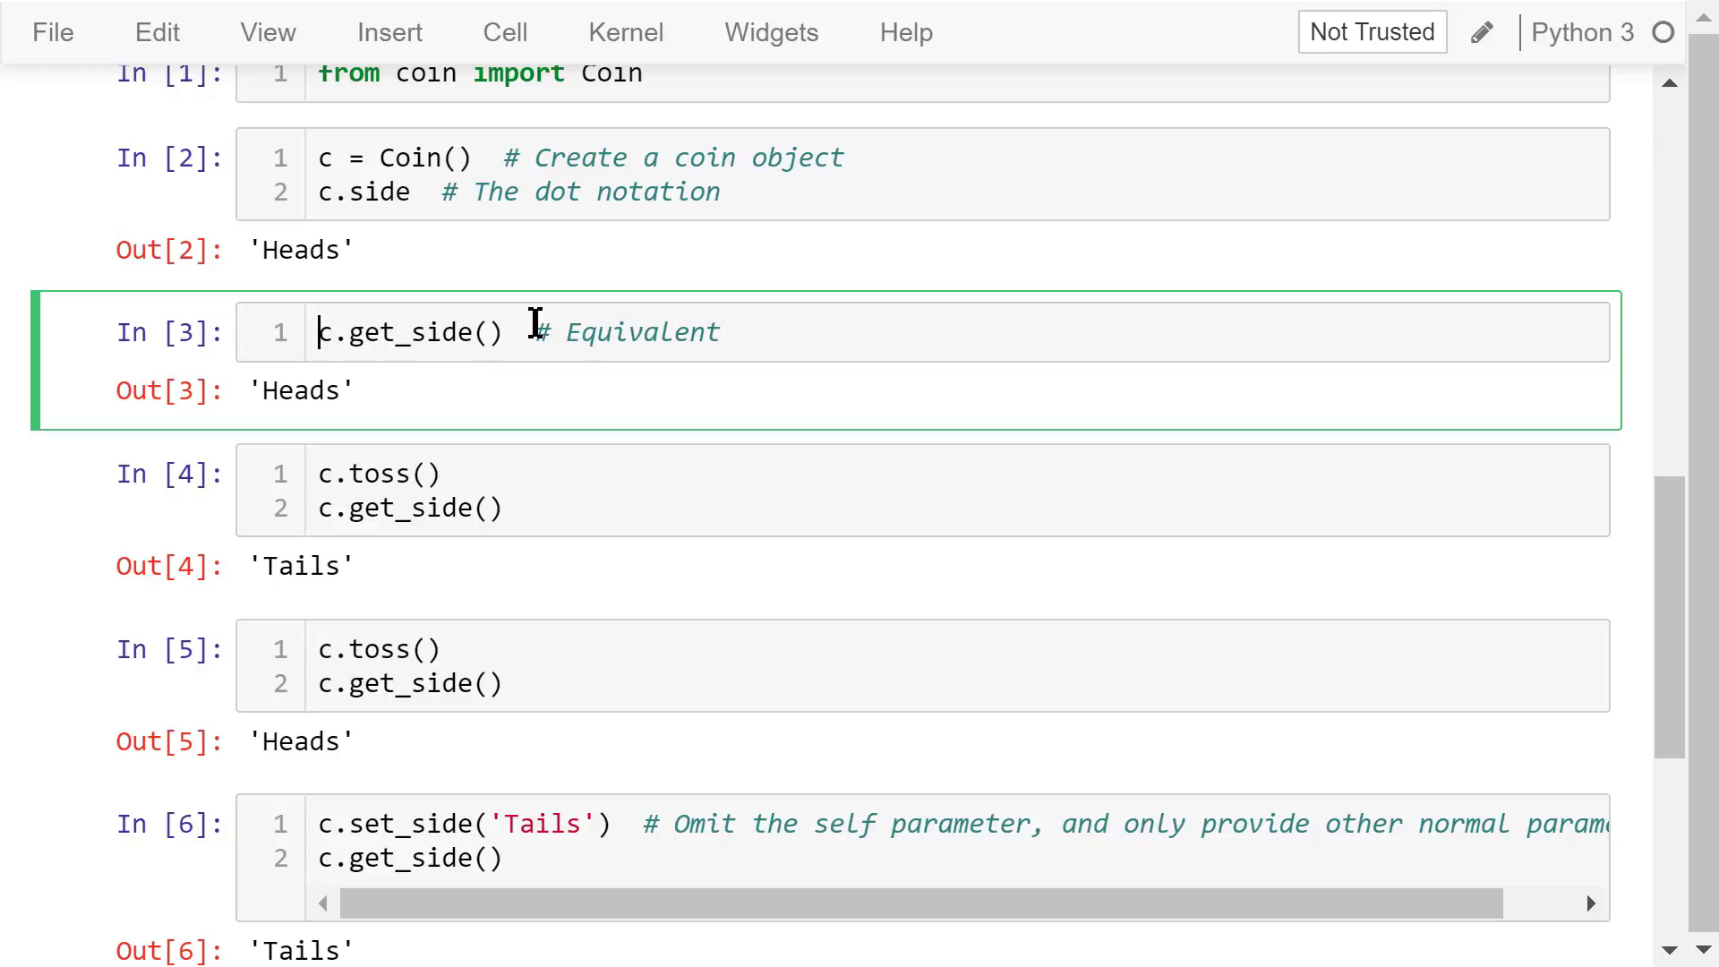
mouse_move(483, 397)
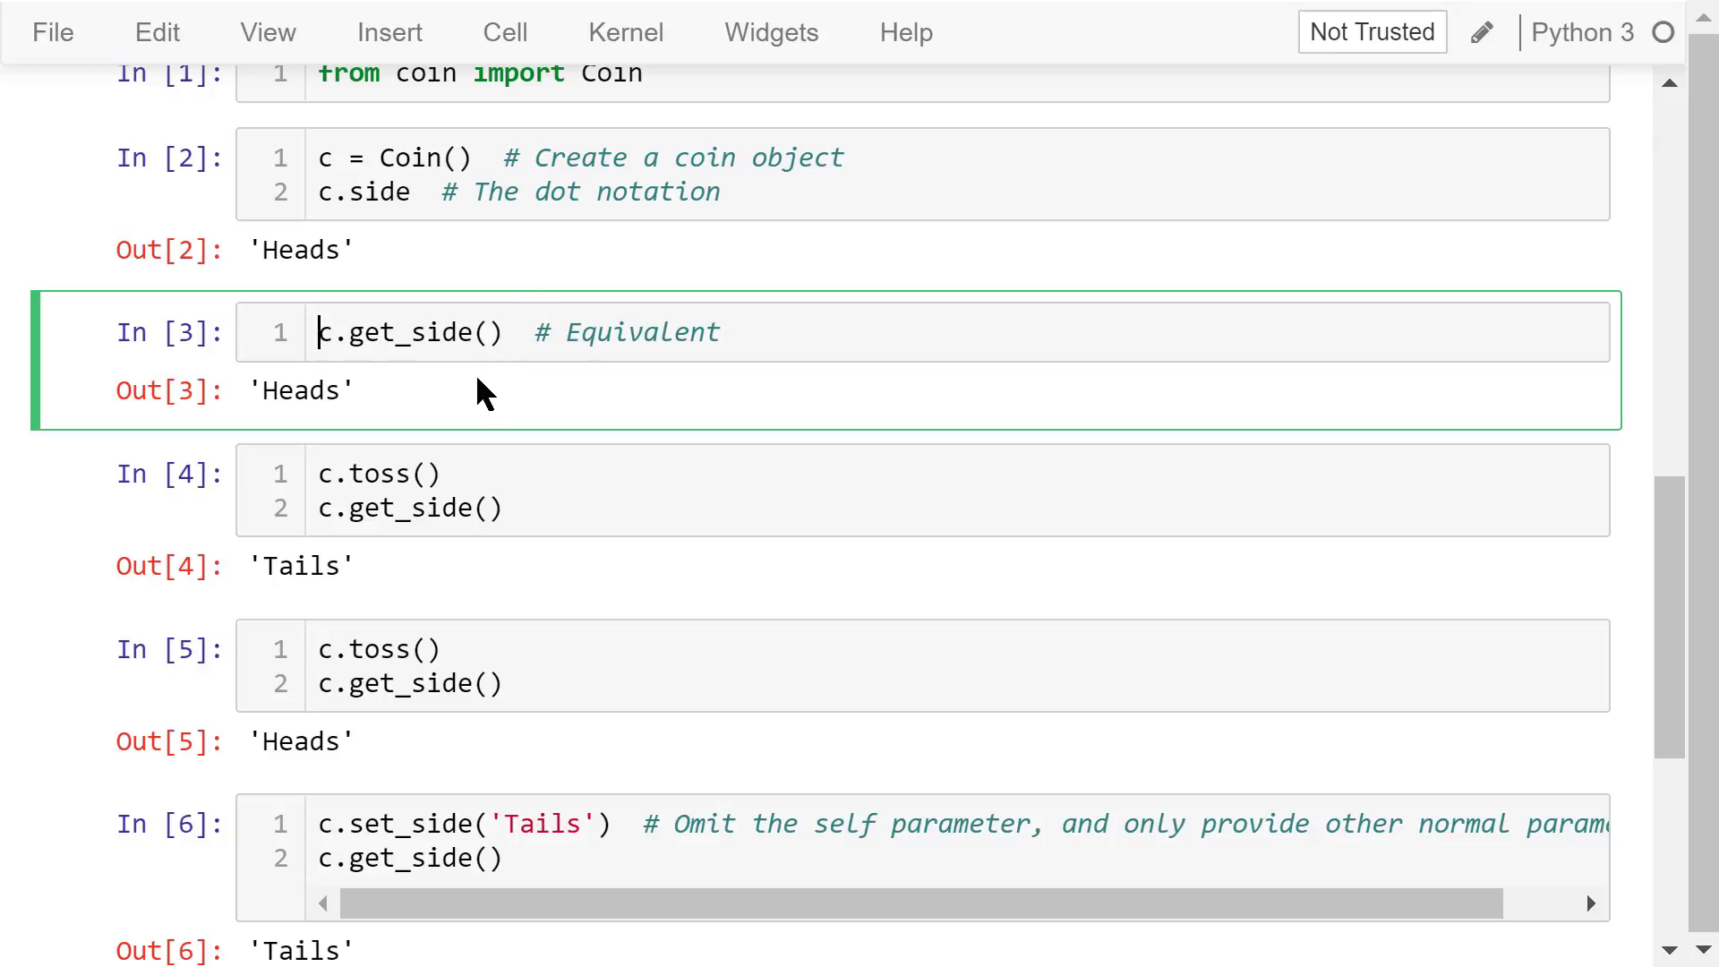
left_click(439, 472)
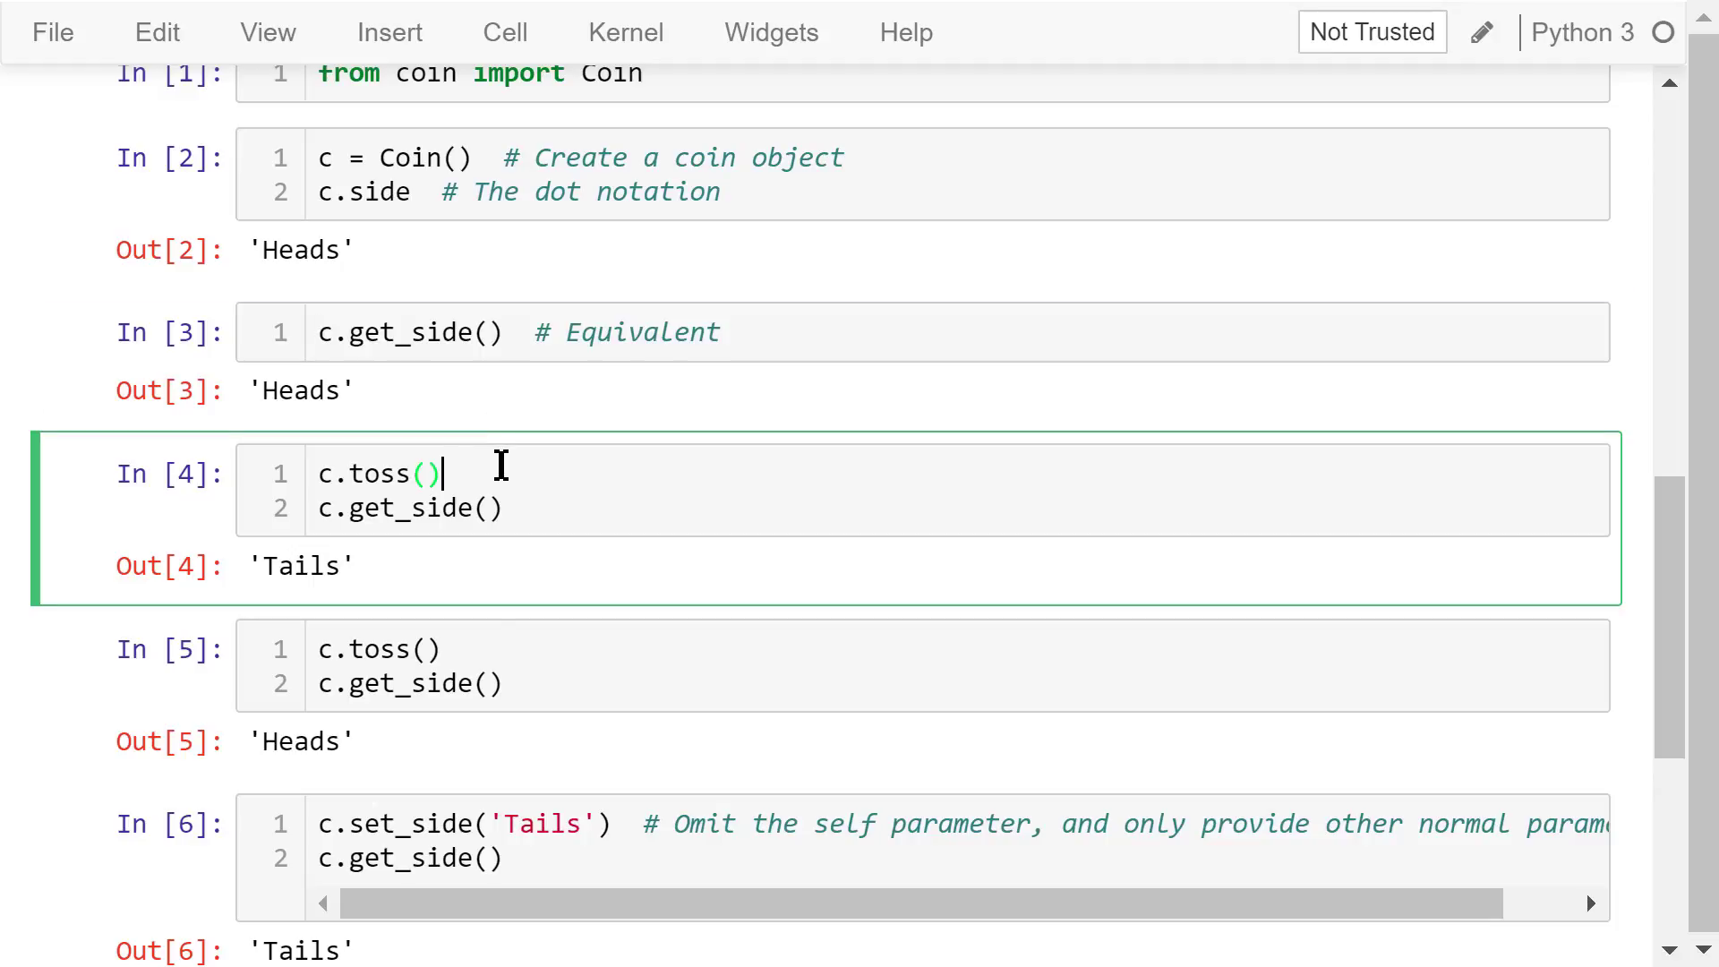
mouse_move(524, 507)
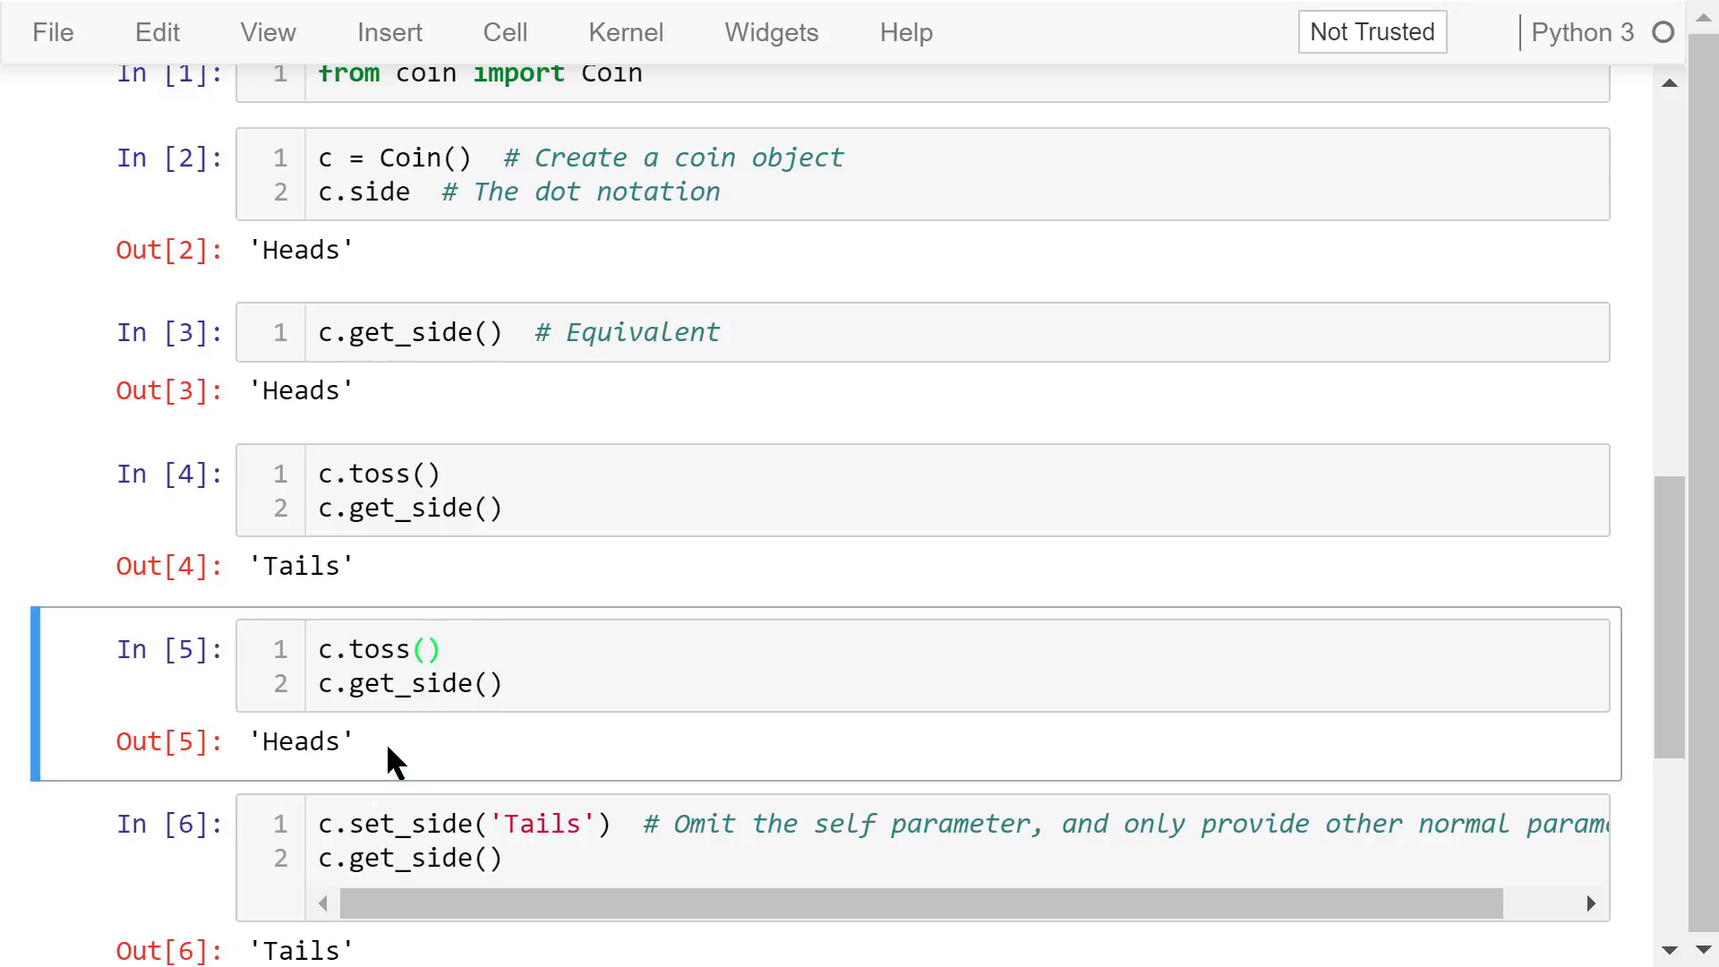
mouse_move(404, 665)
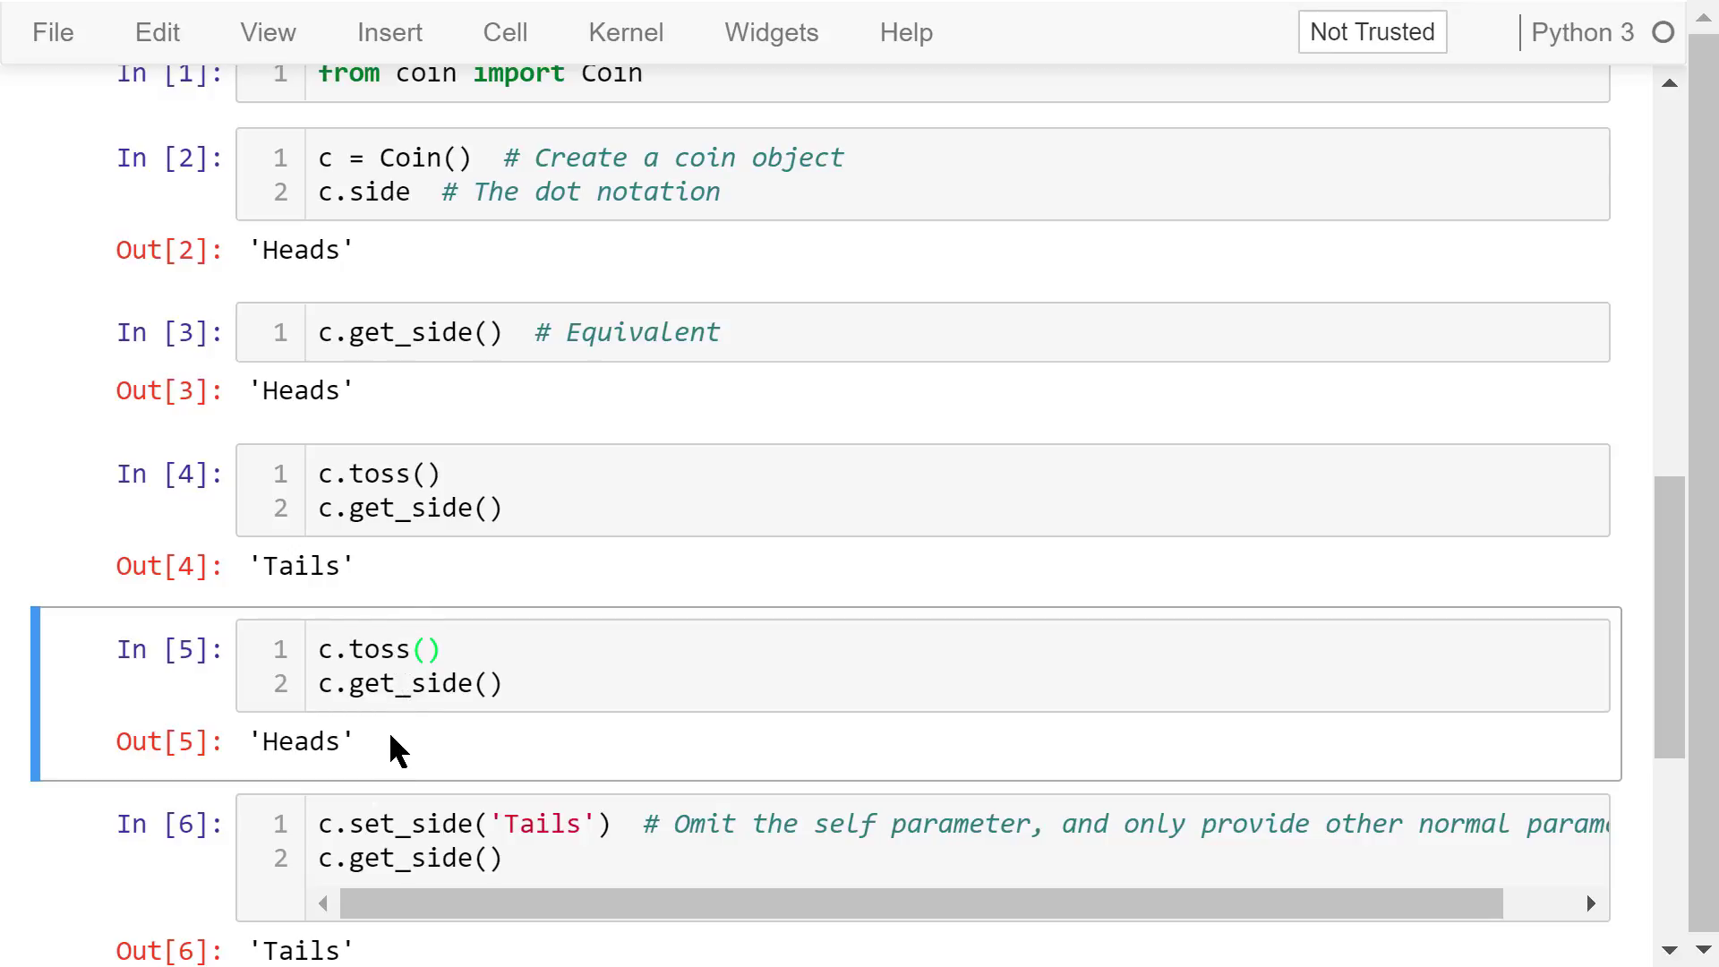
scroll("down", 3)
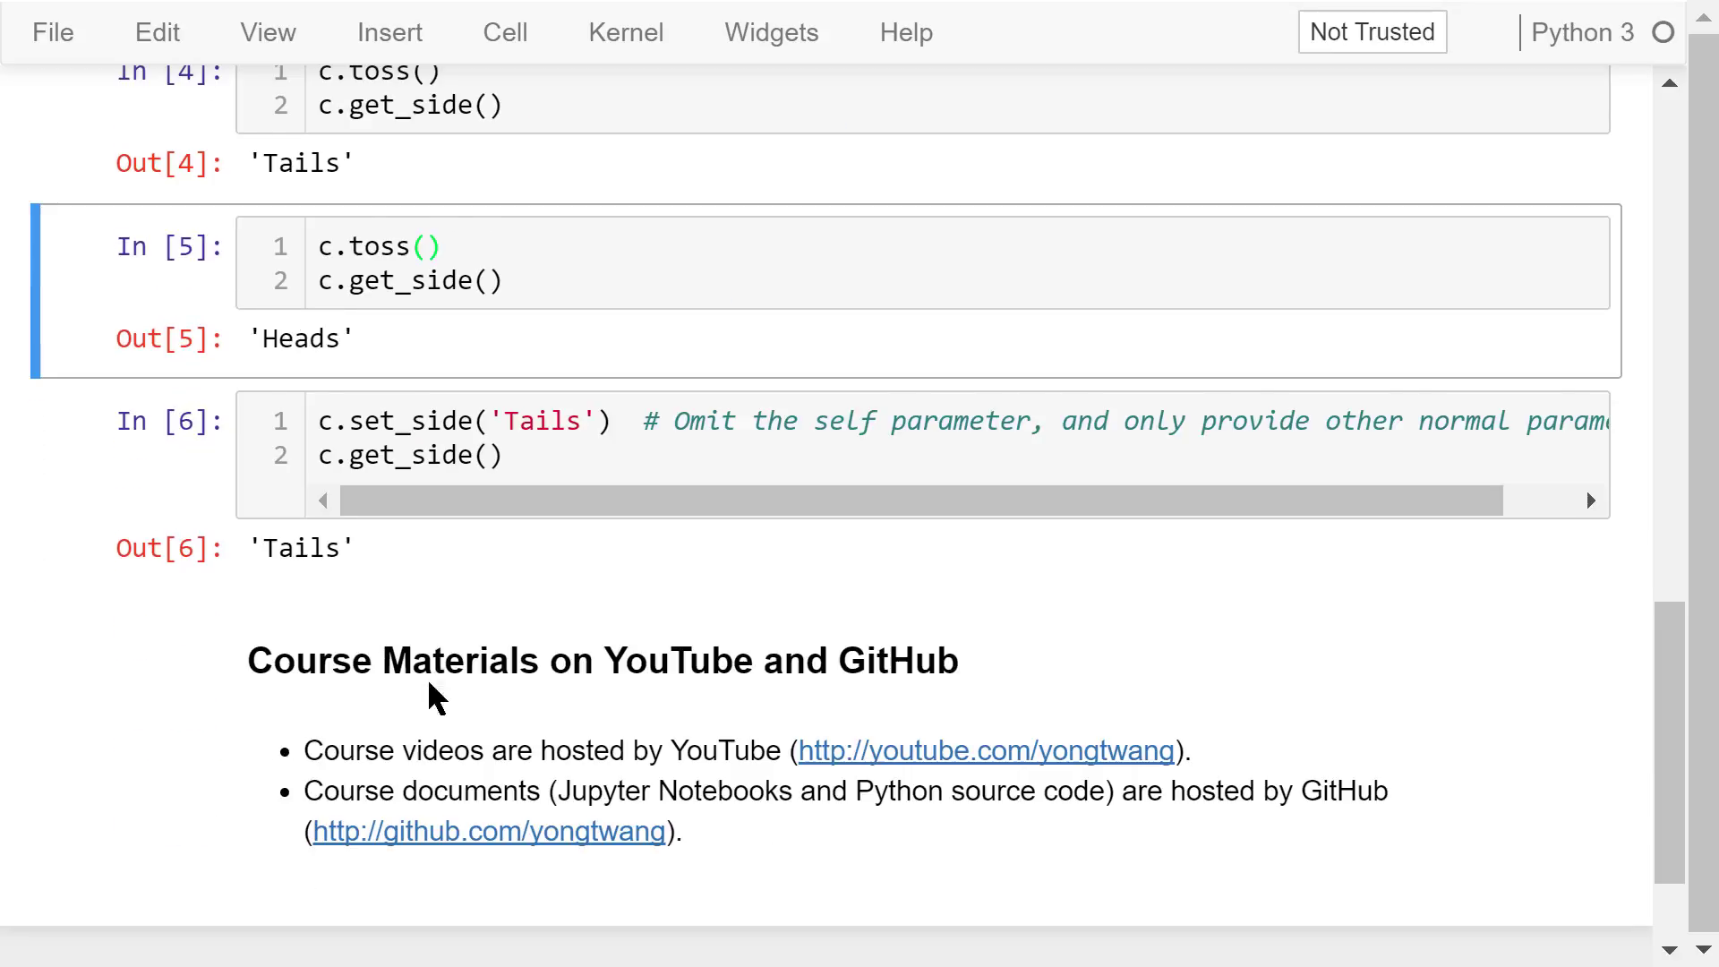
left_click(614, 428)
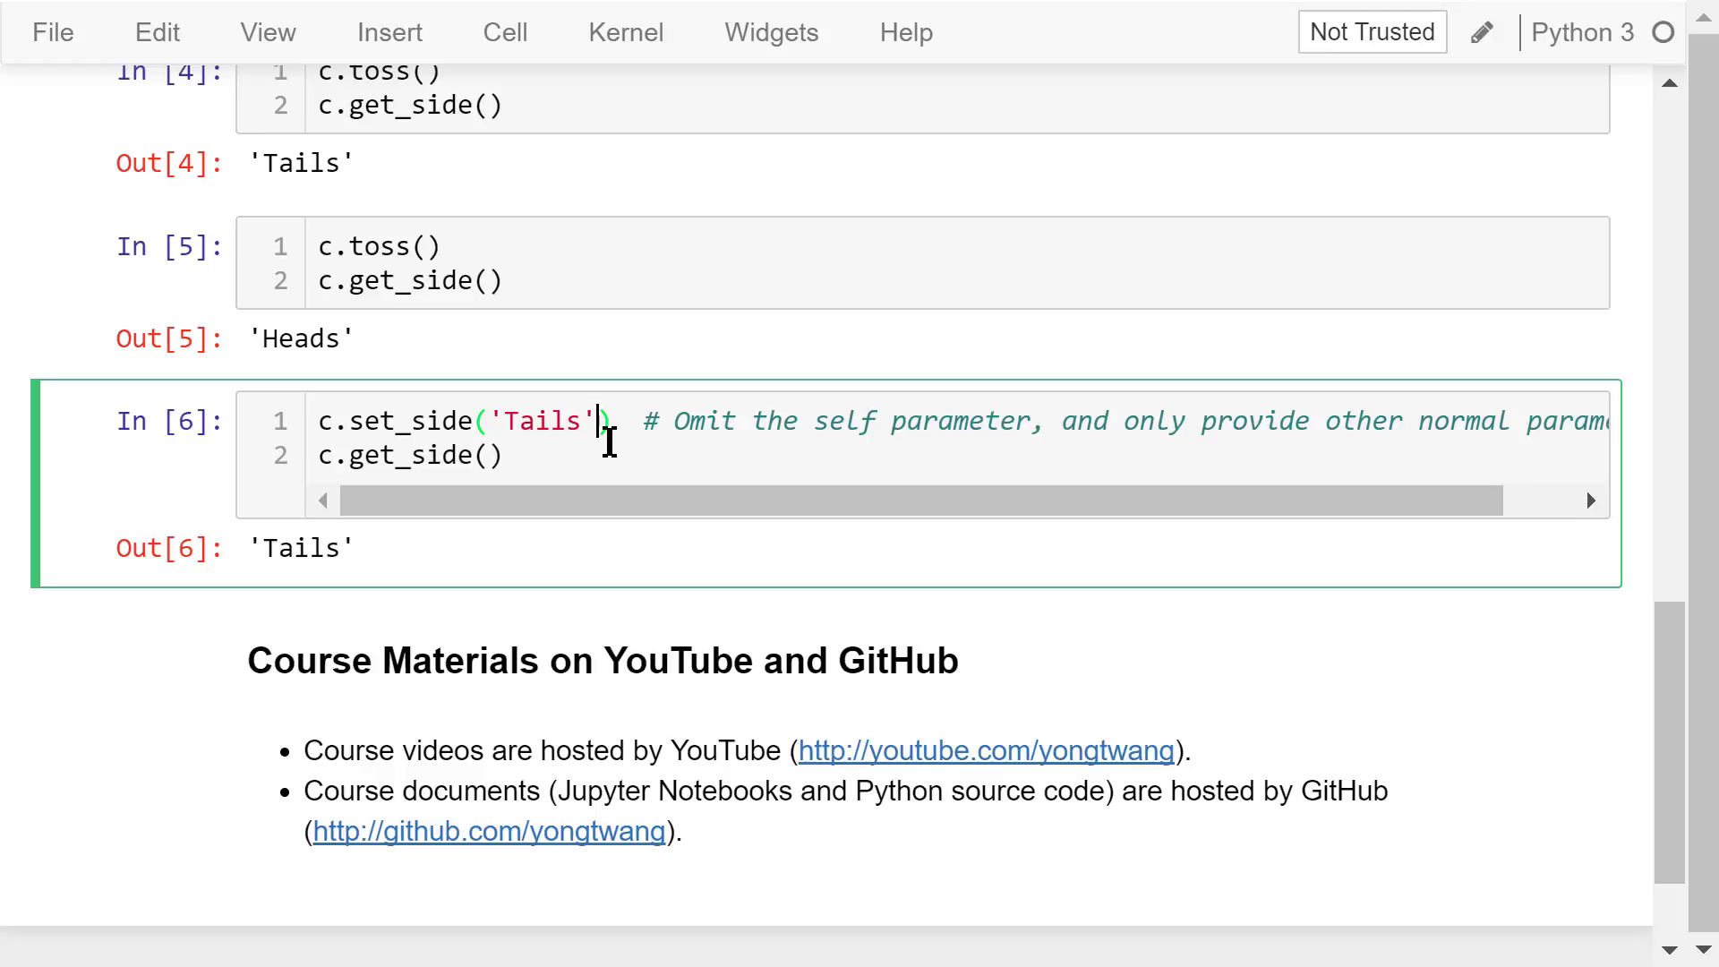
mouse_move(605, 438)
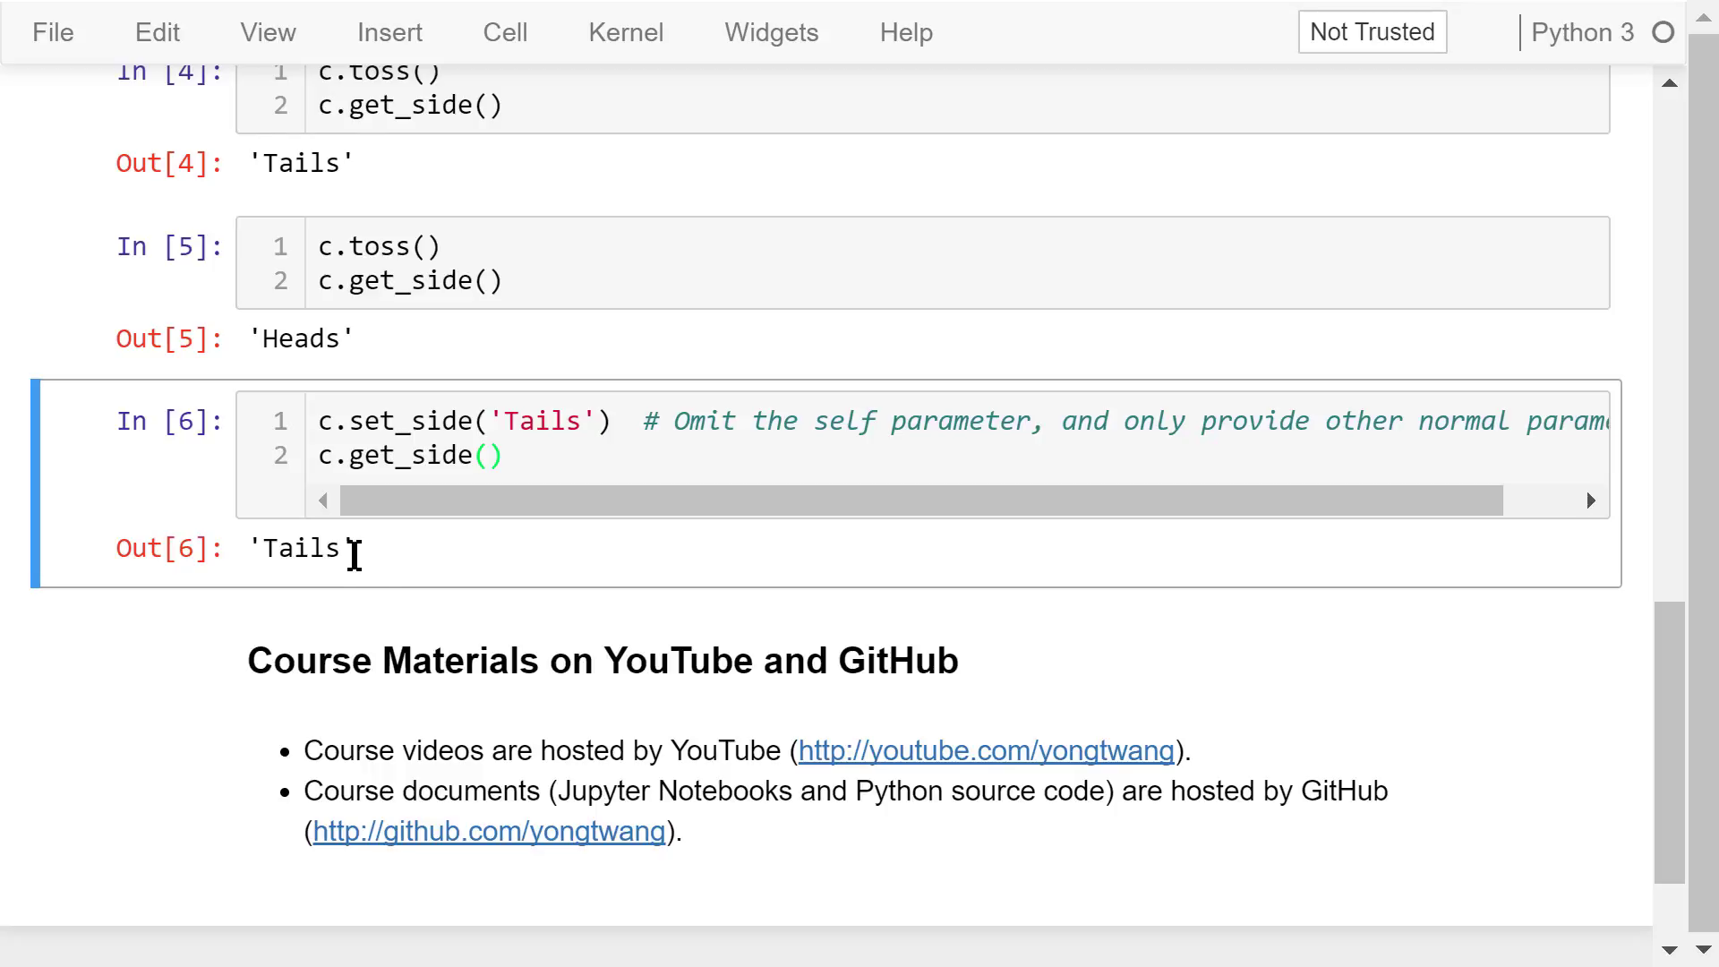
mouse_move(396, 572)
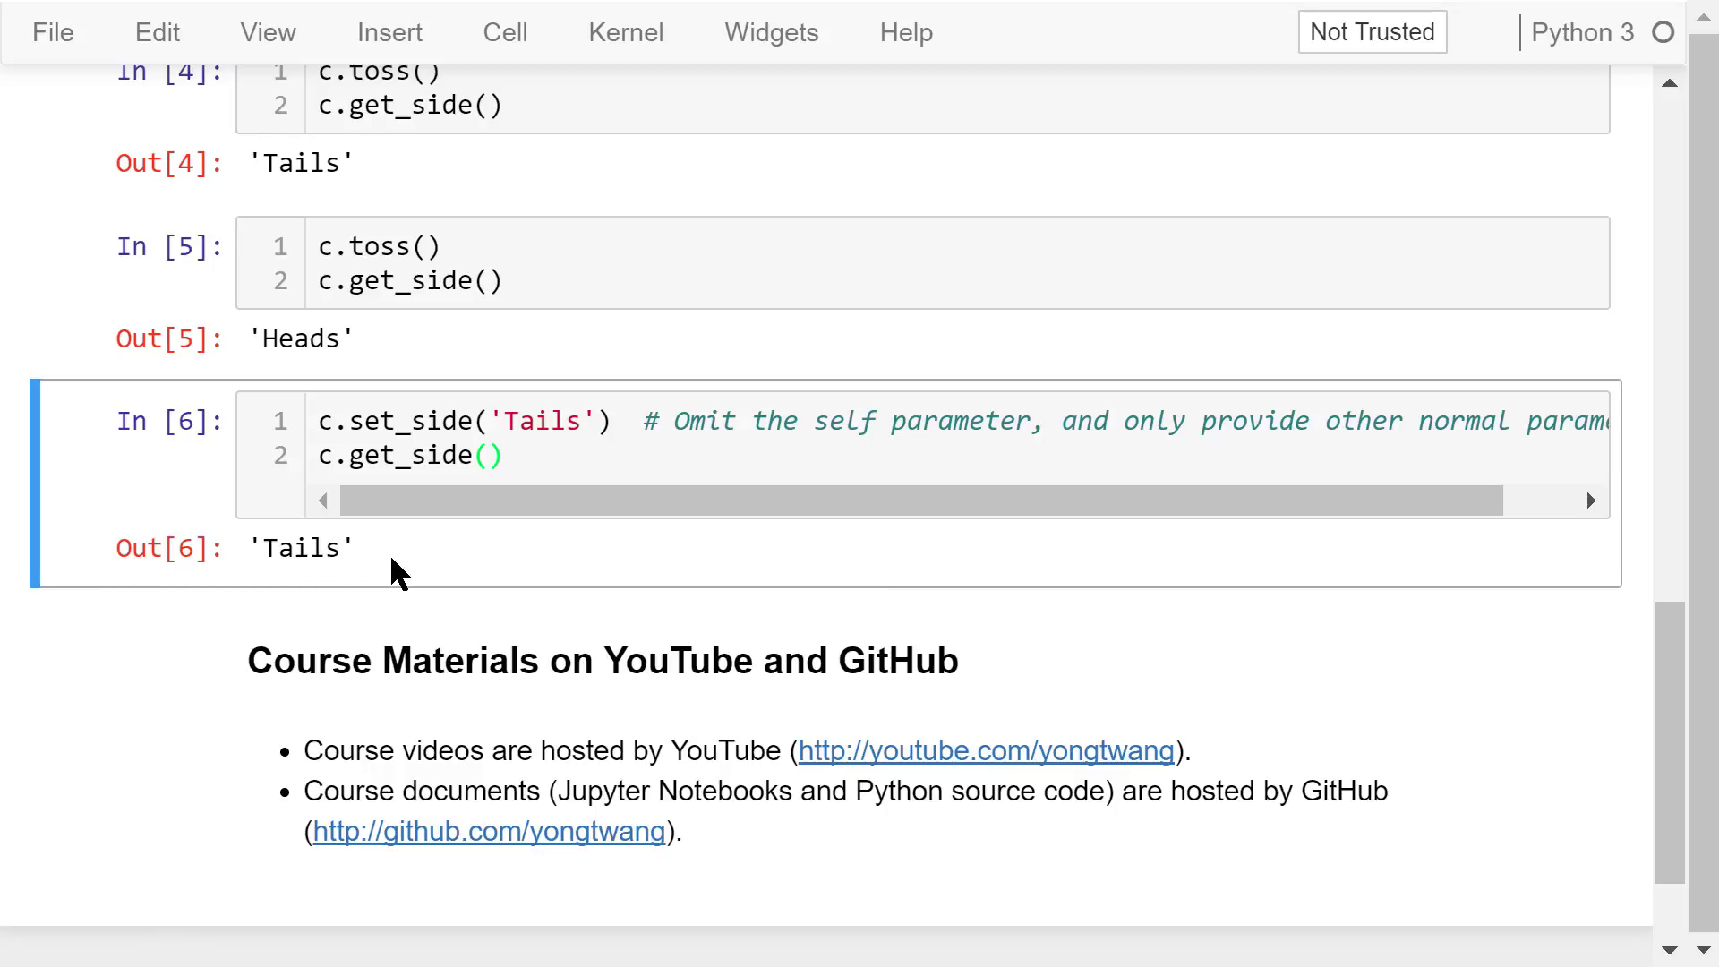
mouse_move(644, 553)
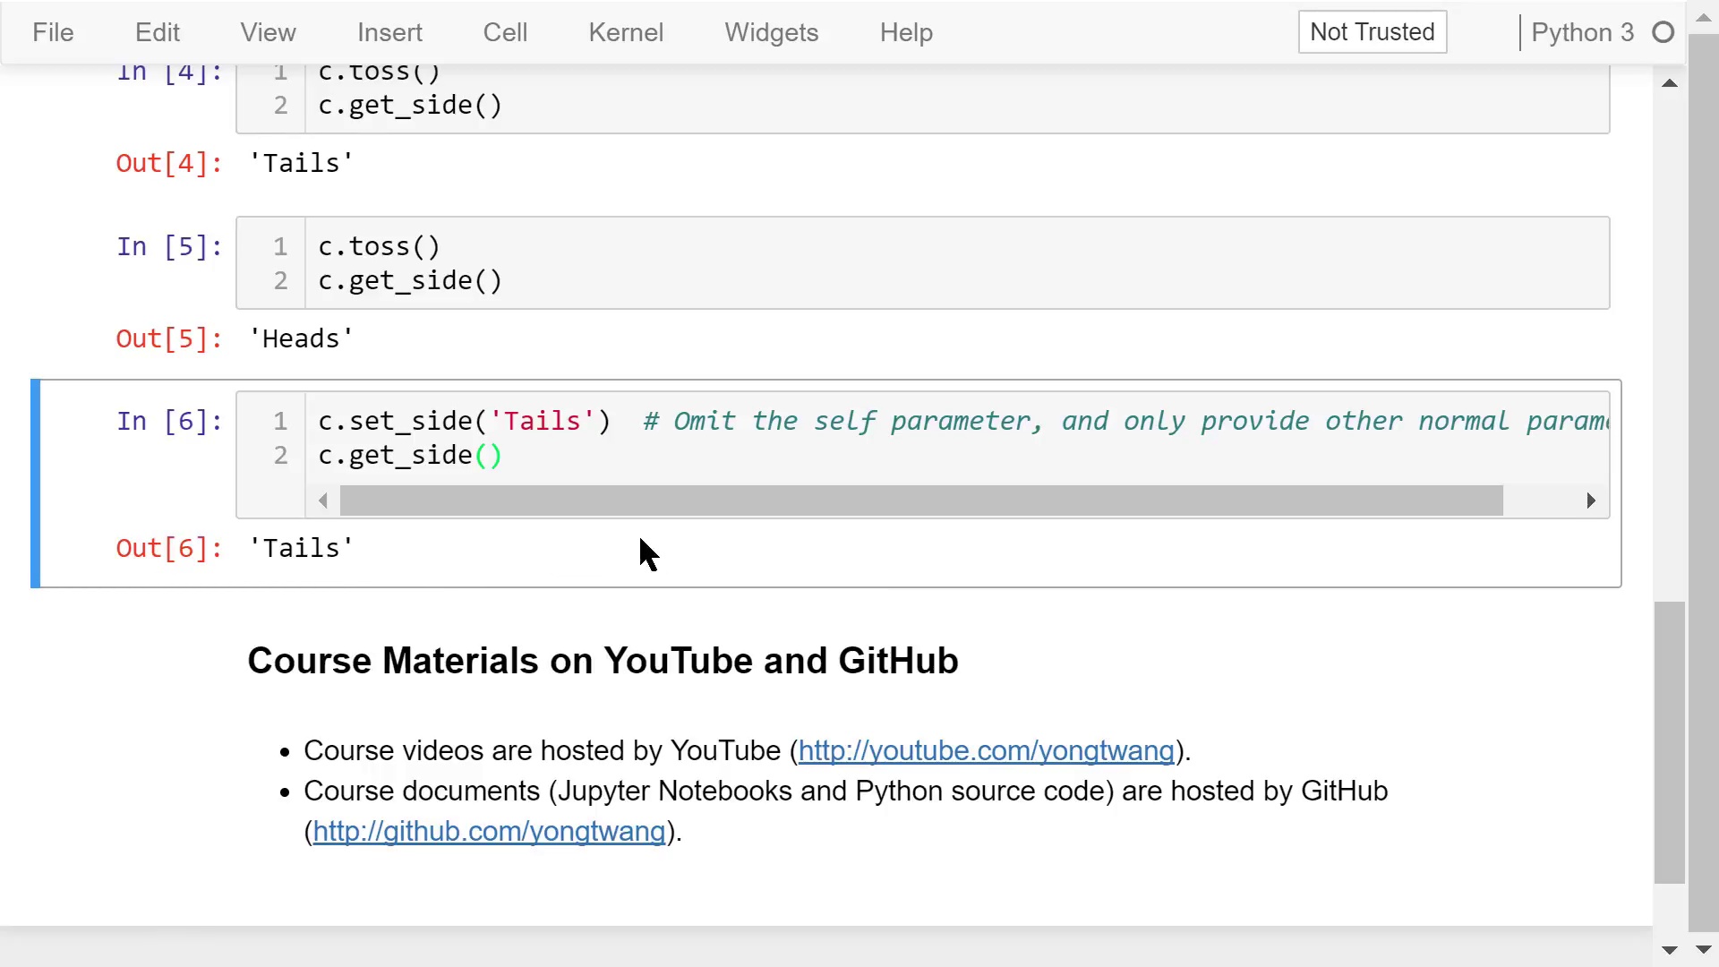
mouse_move(751, 576)
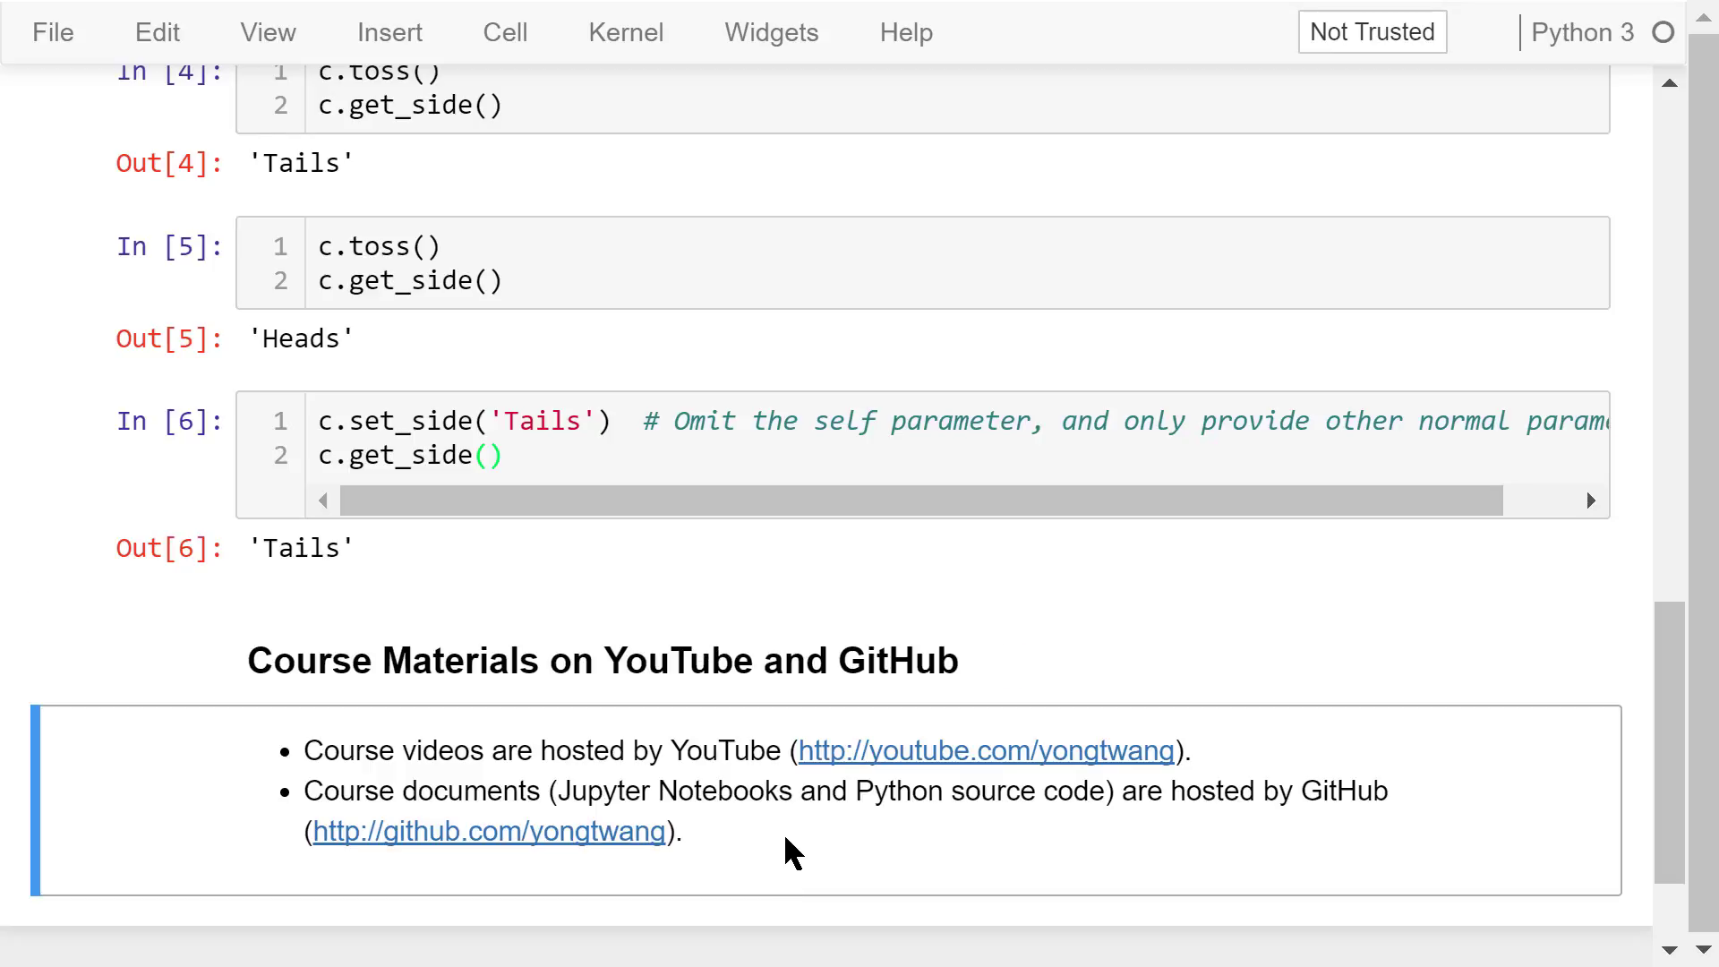
scroll("down", 3)
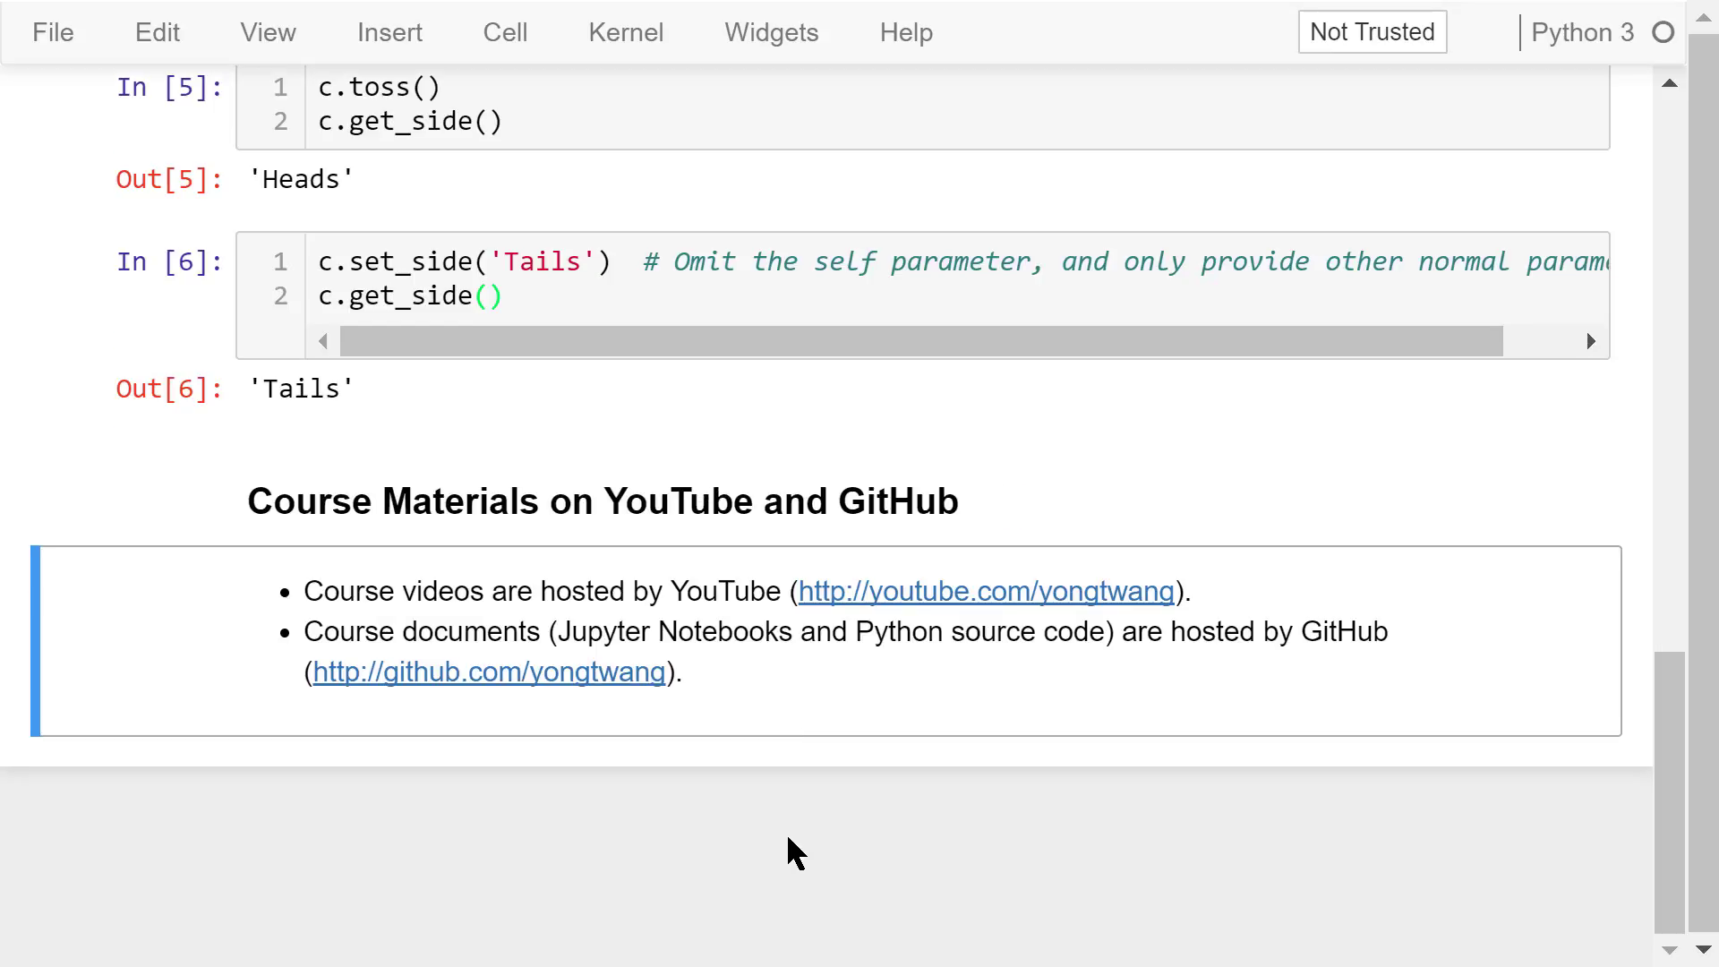
mouse_move(822, 827)
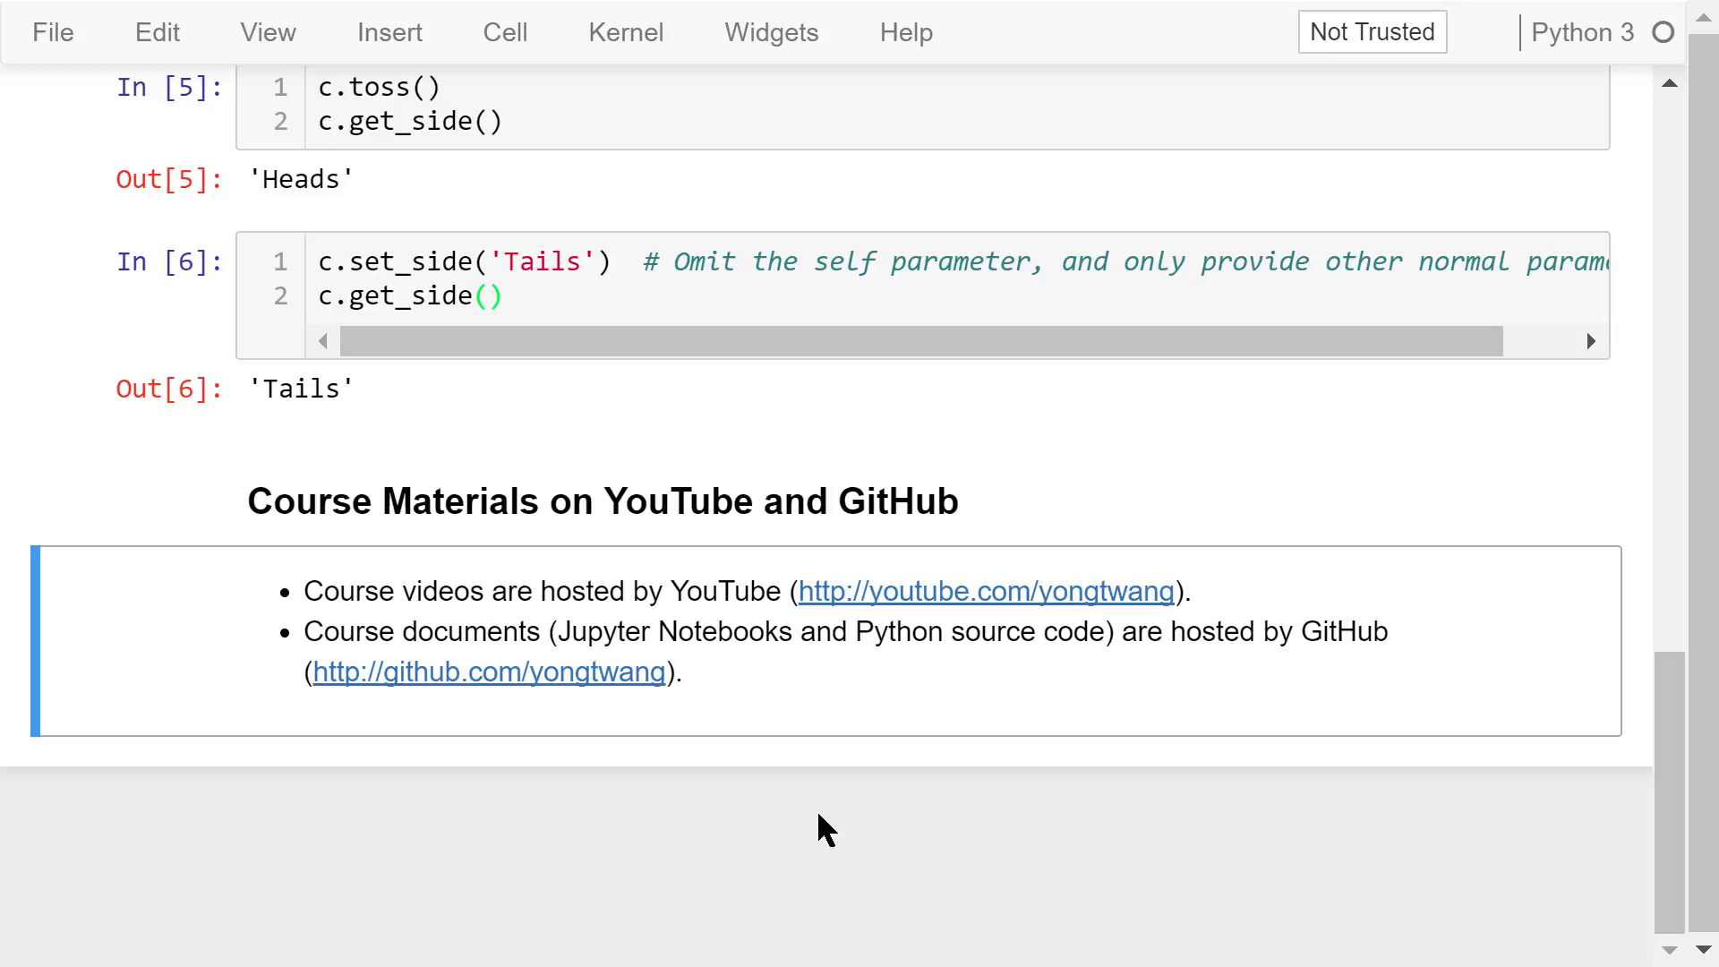